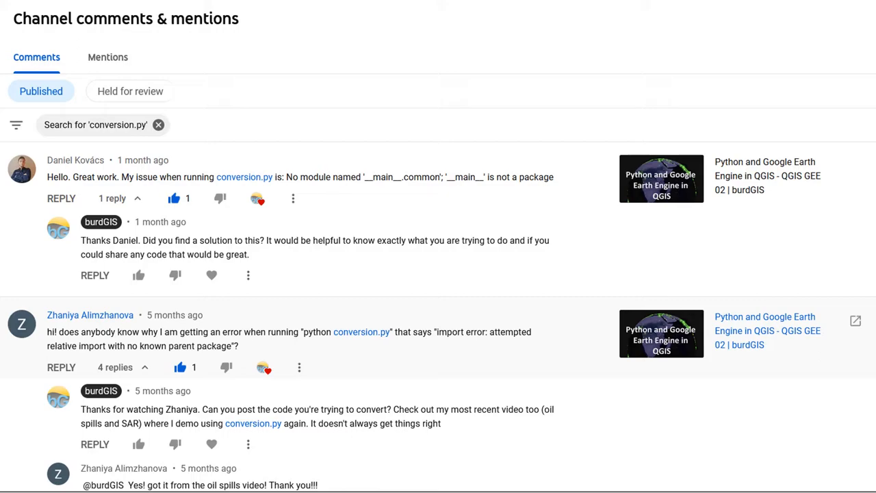
mouse_move(554, 312)
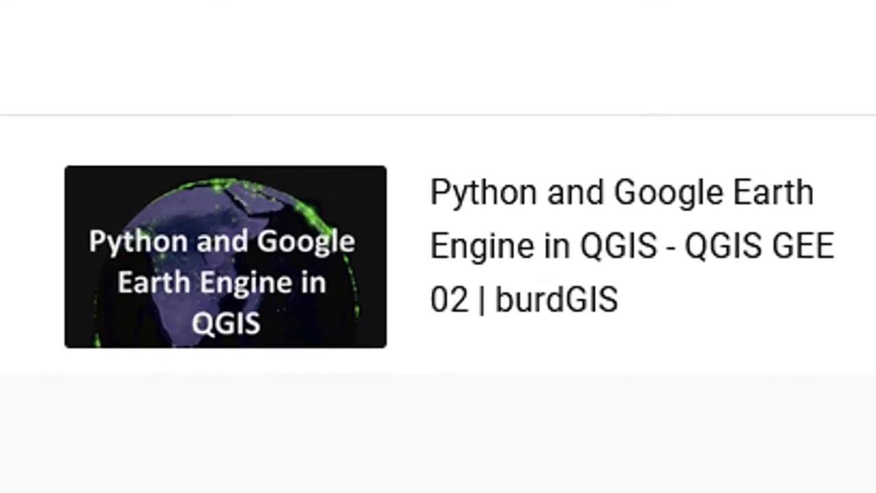
- Scroll through the giswqs/geemap repository page down to the README and back to the top
scroll(down, 3)
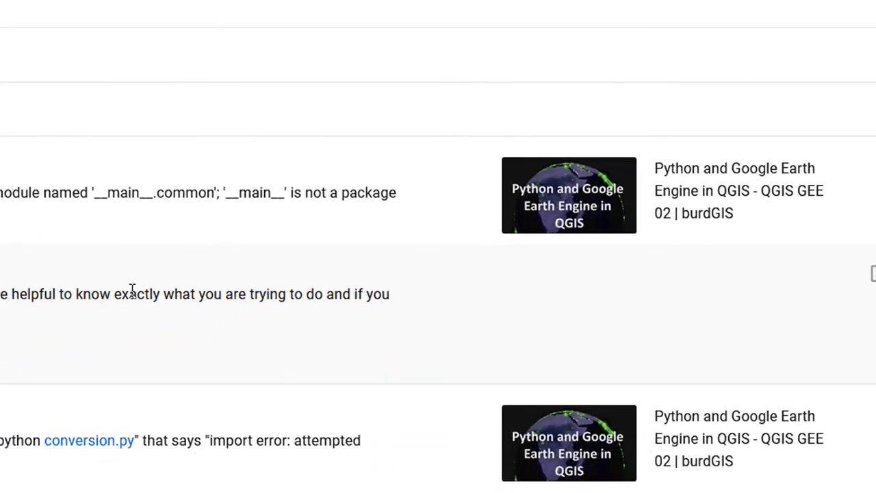
scroll(up, 3)
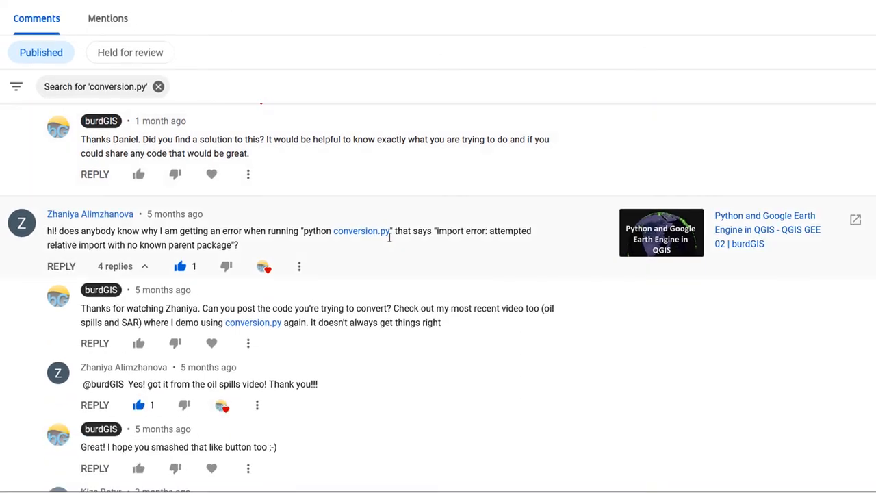
scroll(down, 3)
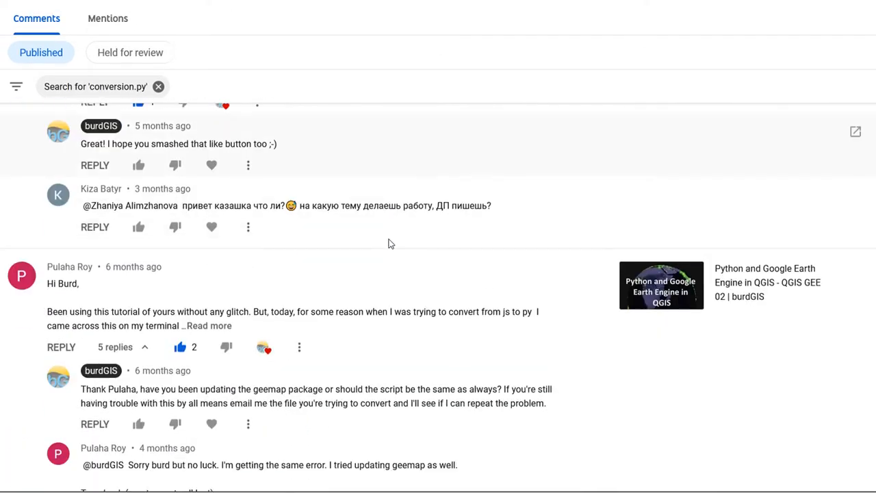
scroll(down, 3)
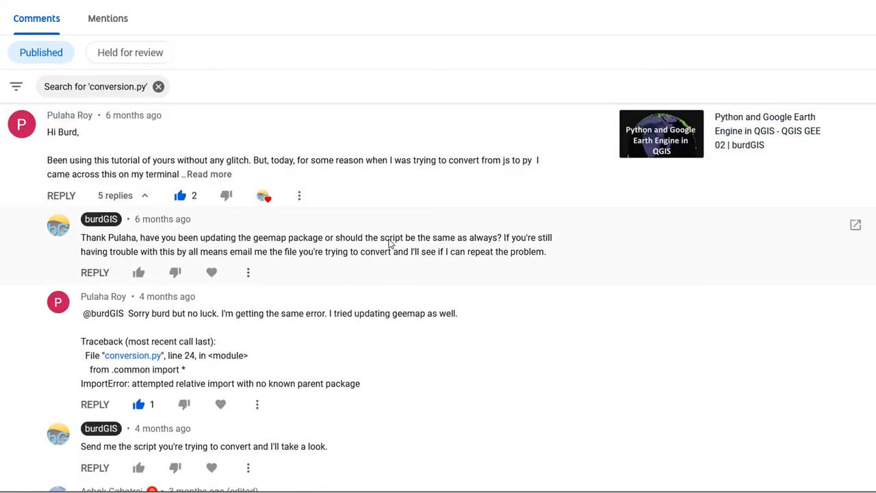
mouse_move(436, 274)
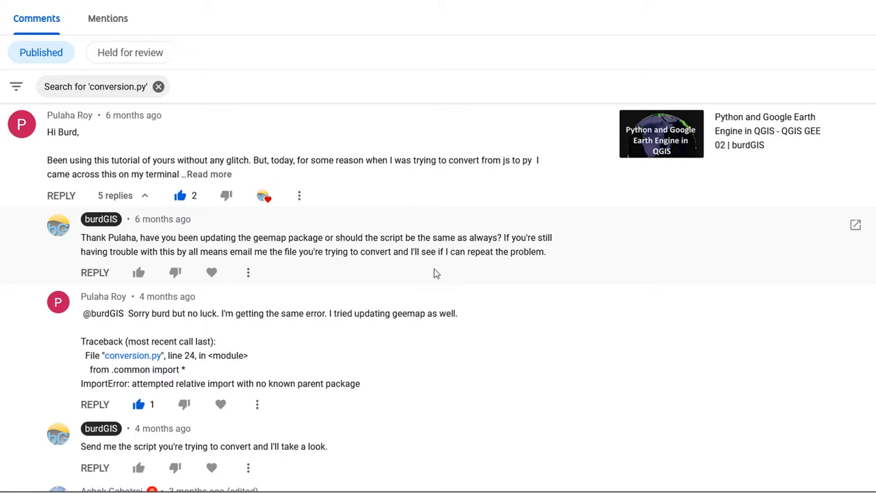
scroll(down, 3)
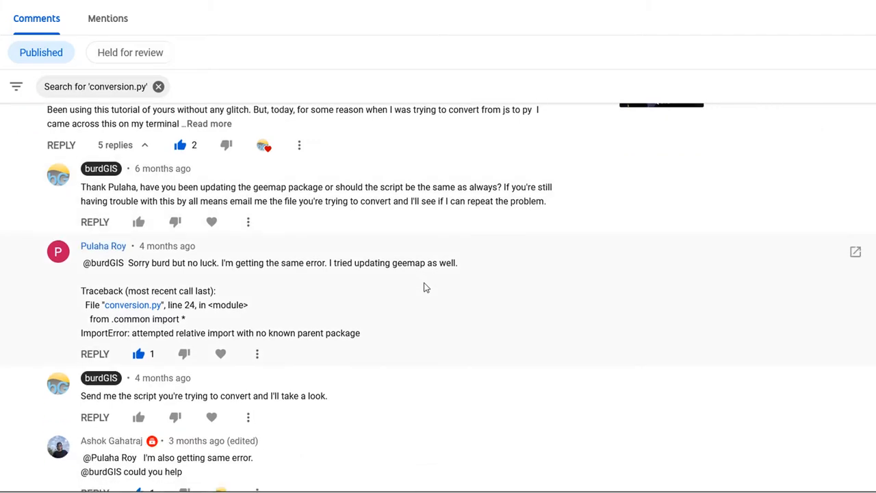
scroll(down, 3)
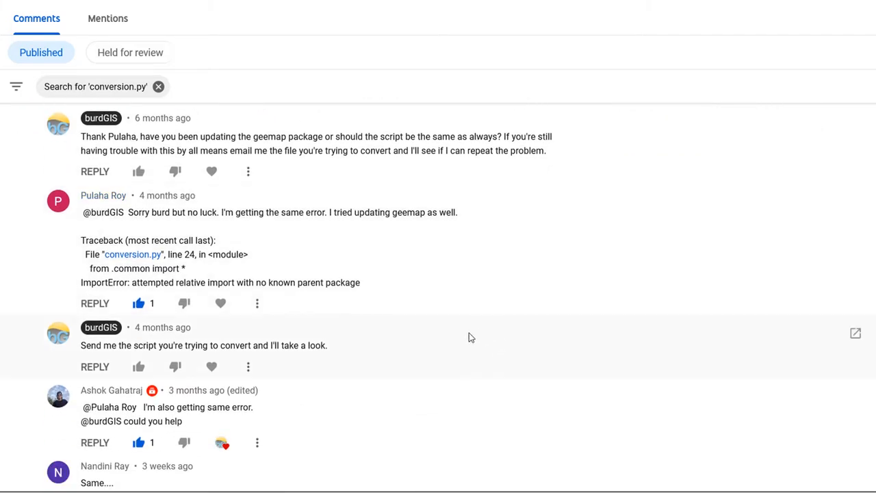
scroll(up, 3)
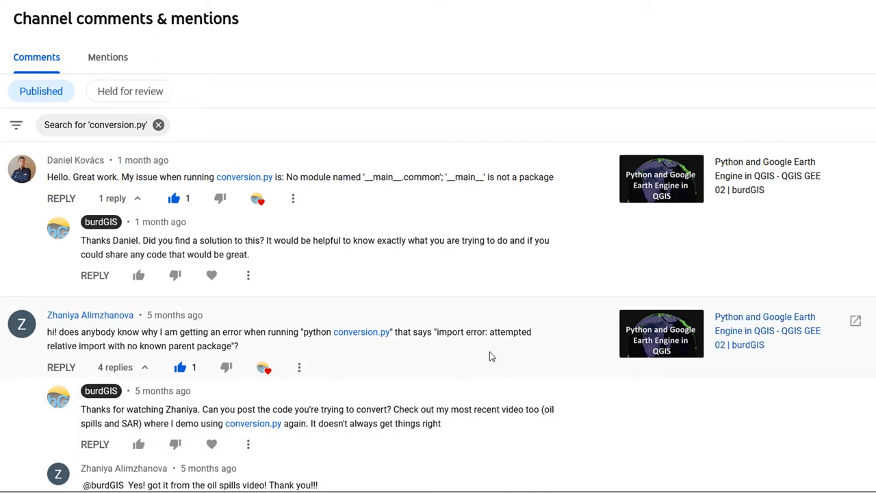
mouse_move(471, 312)
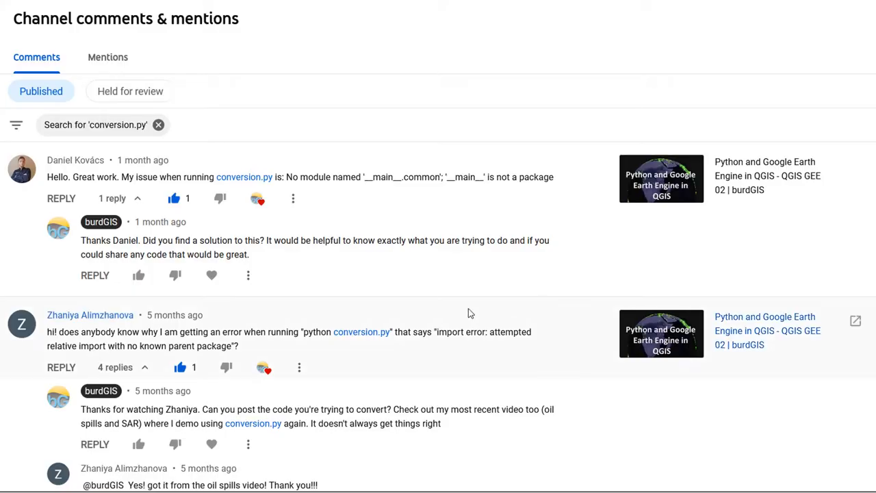
mouse_move(268, 188)
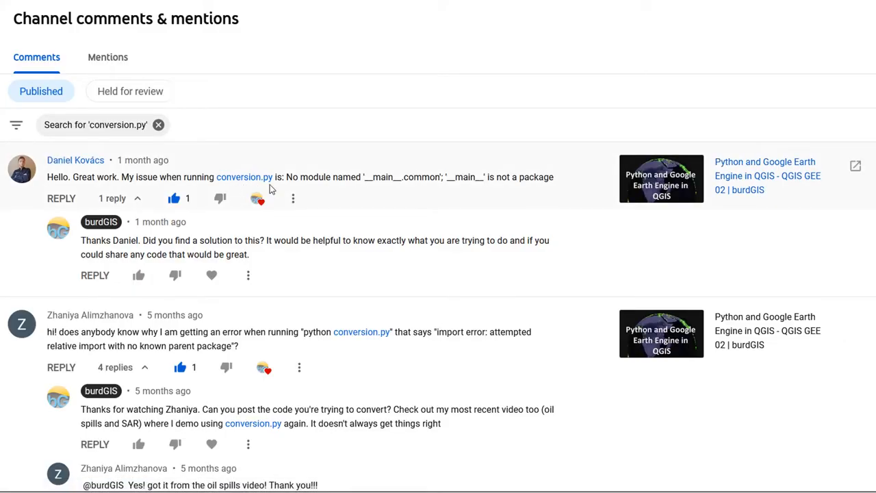
scroll(down, 3)
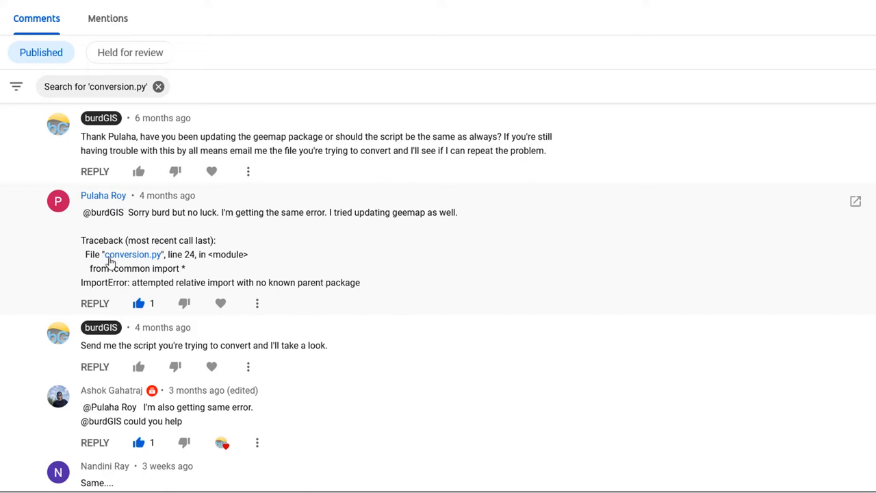
mouse_move(153, 260)
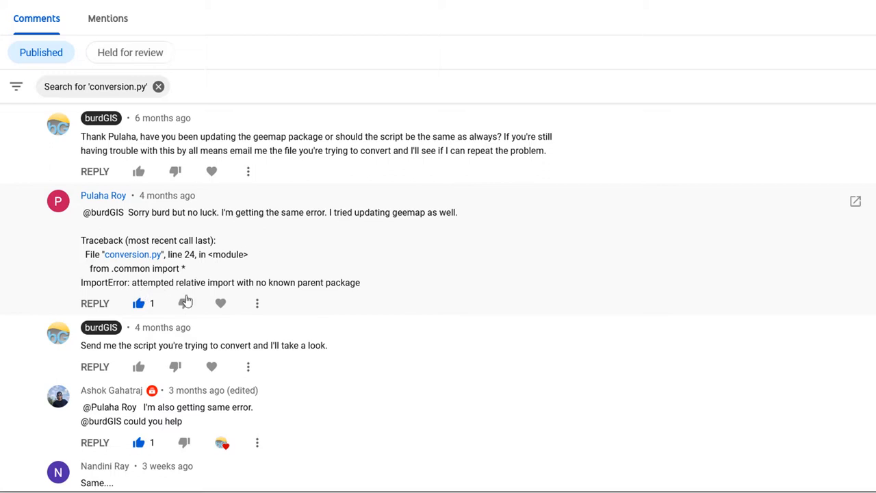
mouse_move(290, 300)
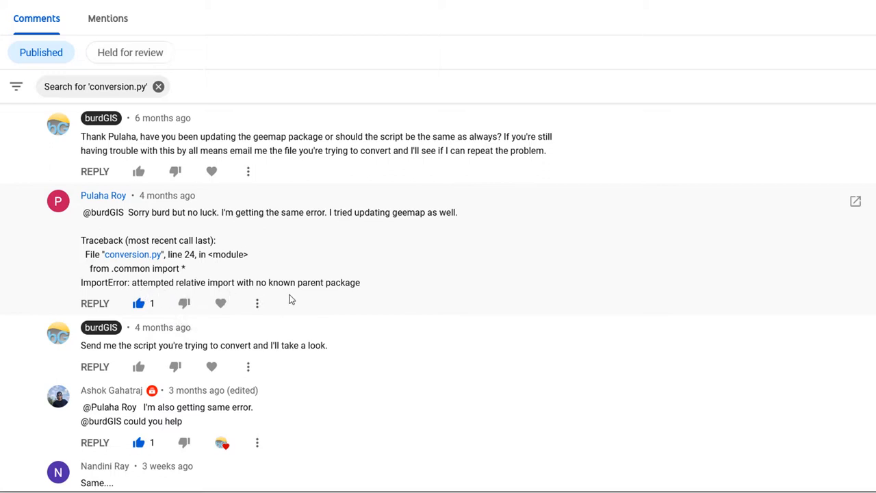
mouse_move(567, 305)
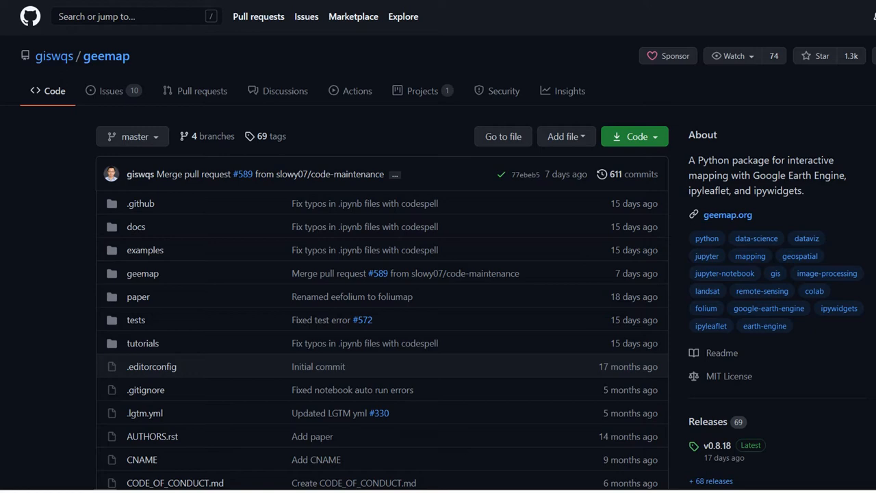
mouse_move(516, 345)
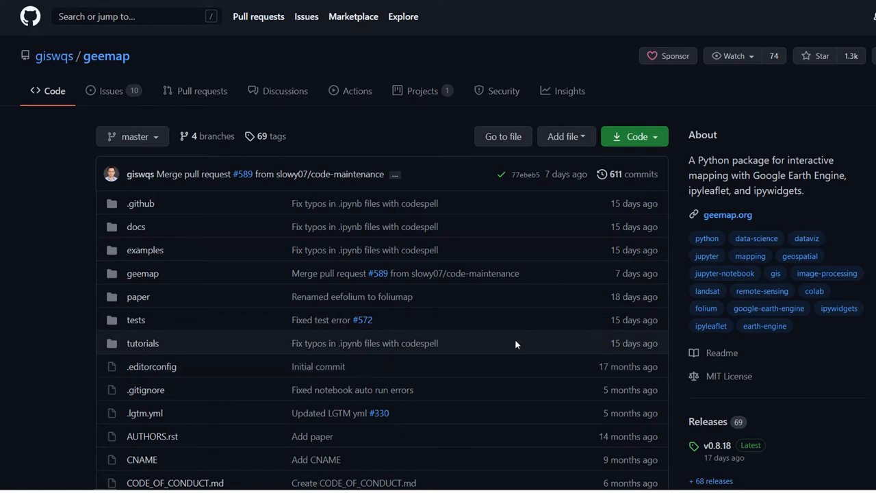
mouse_move(414, 245)
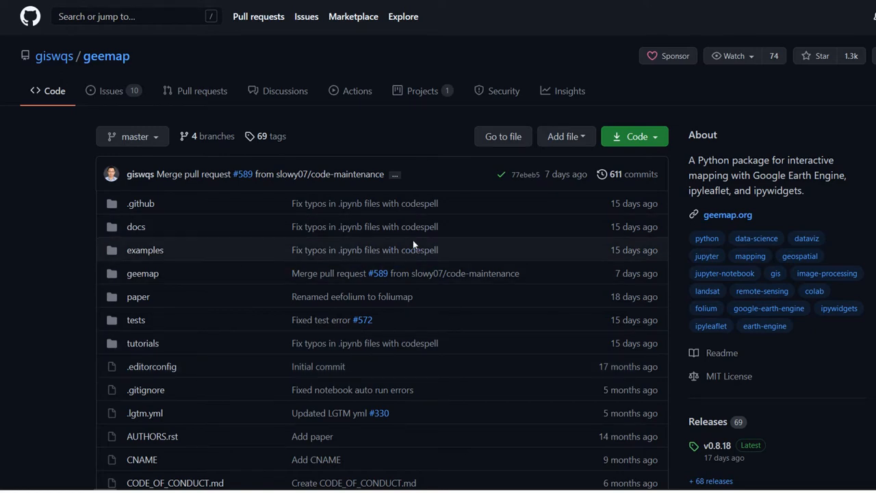
scroll(down, 3)
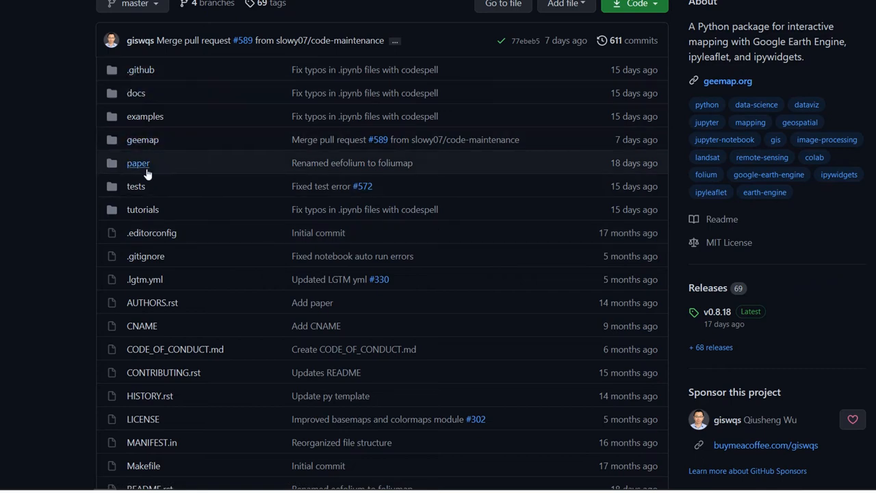
scroll(down, 3)
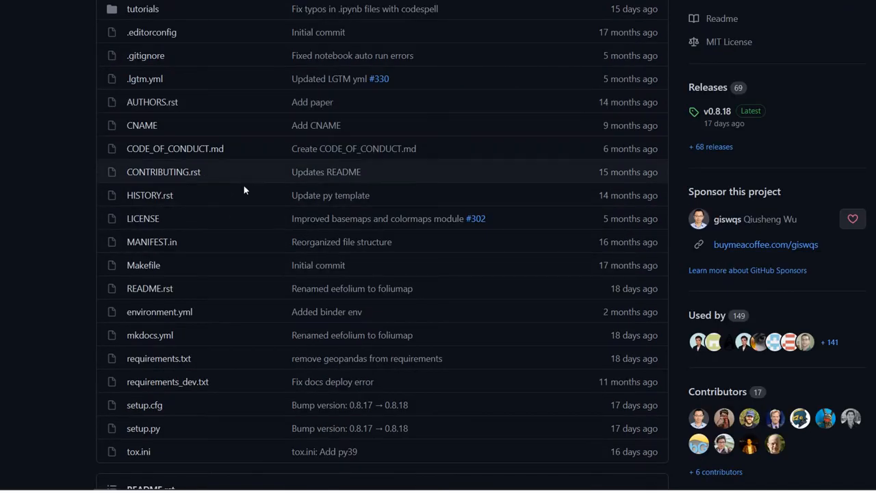
scroll(down, 3)
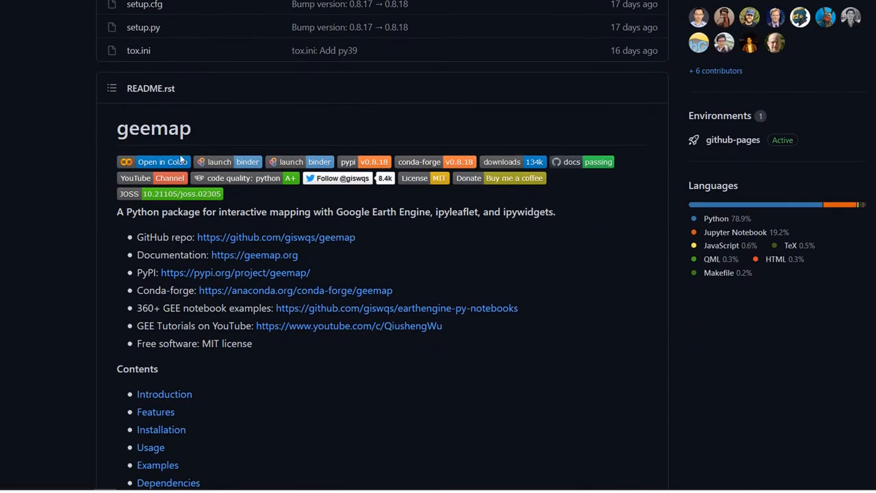
mouse_move(142, 217)
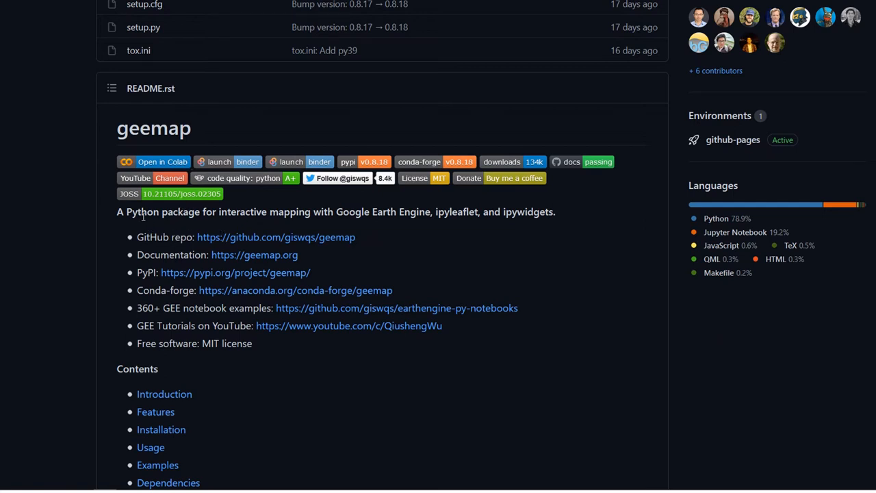
mouse_move(402, 246)
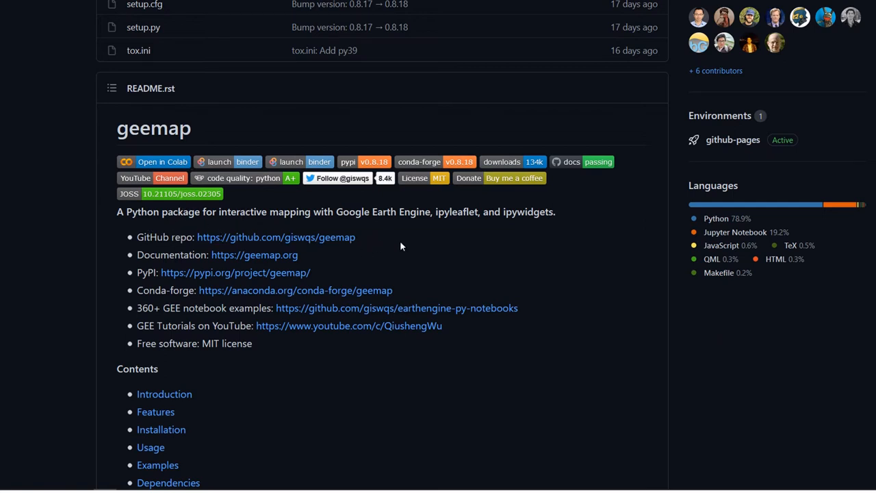
mouse_move(527, 257)
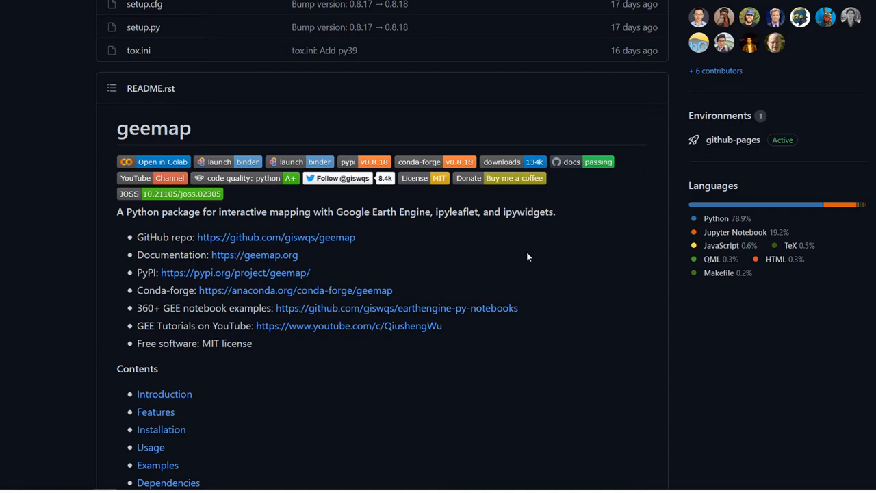
scroll(up, 3)
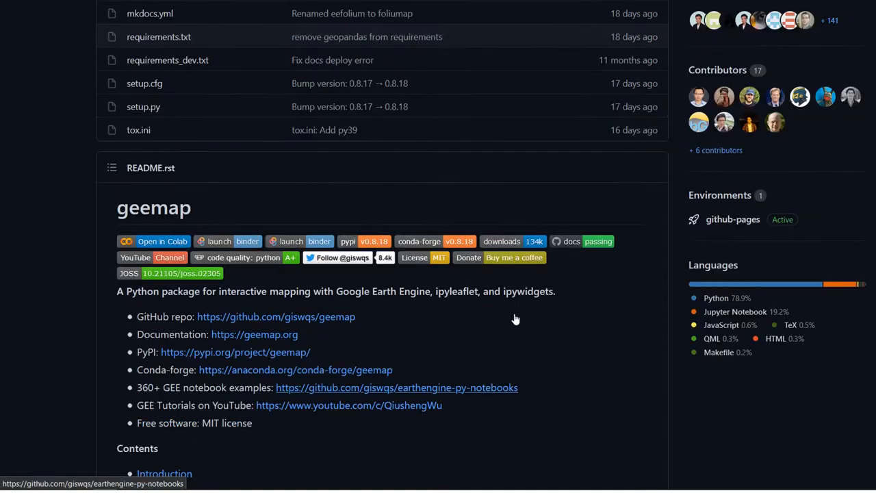
scroll(up, 3)
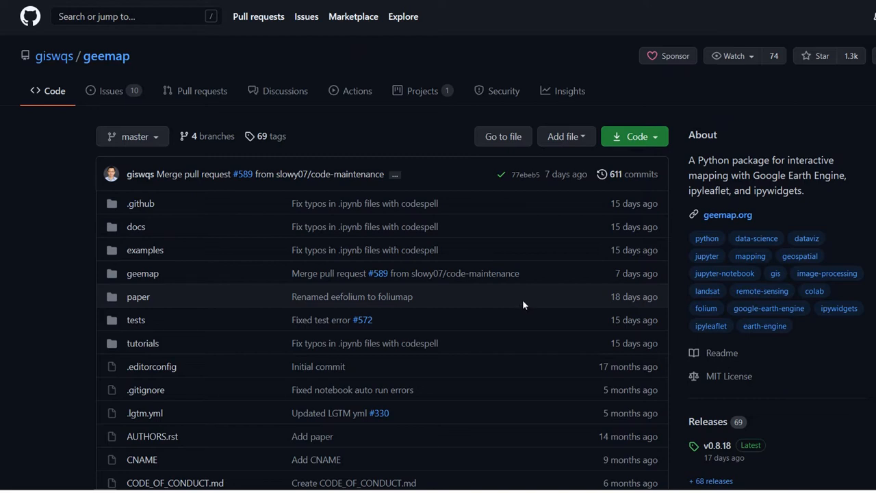
mouse_move(143, 274)
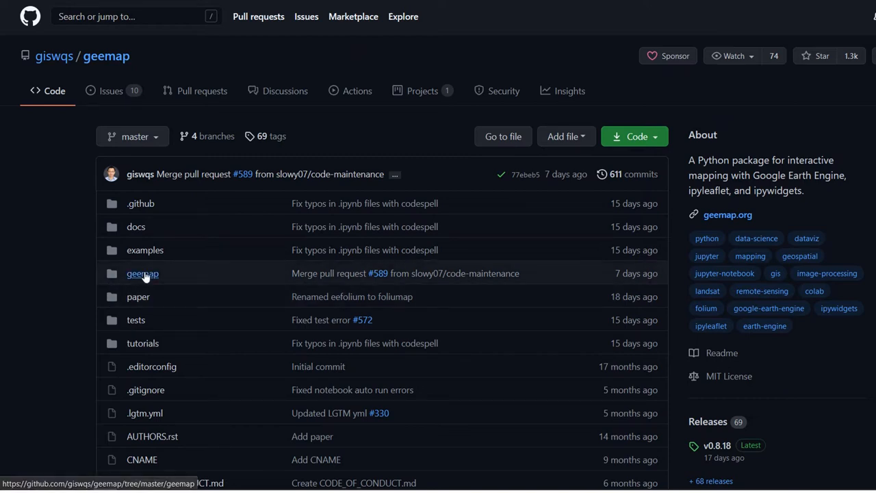
- Navigate into the geemap package folder and bring up conversion.py's source
click(143, 274)
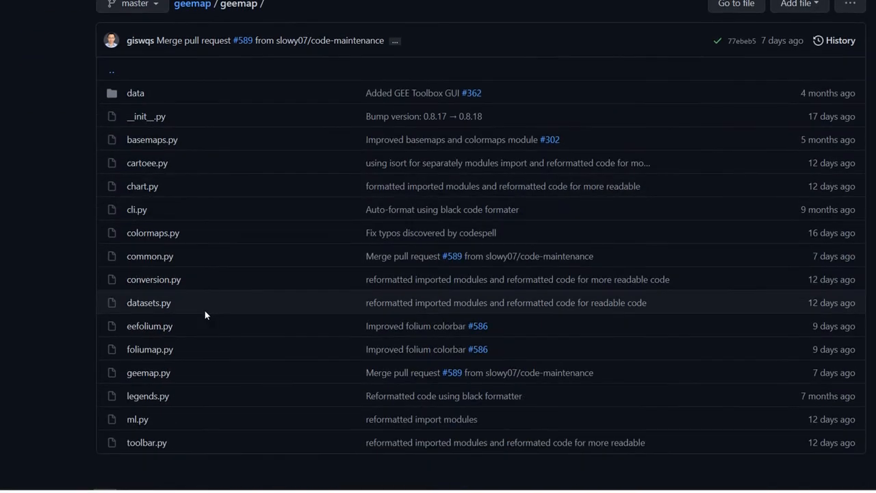
mouse_move(153, 280)
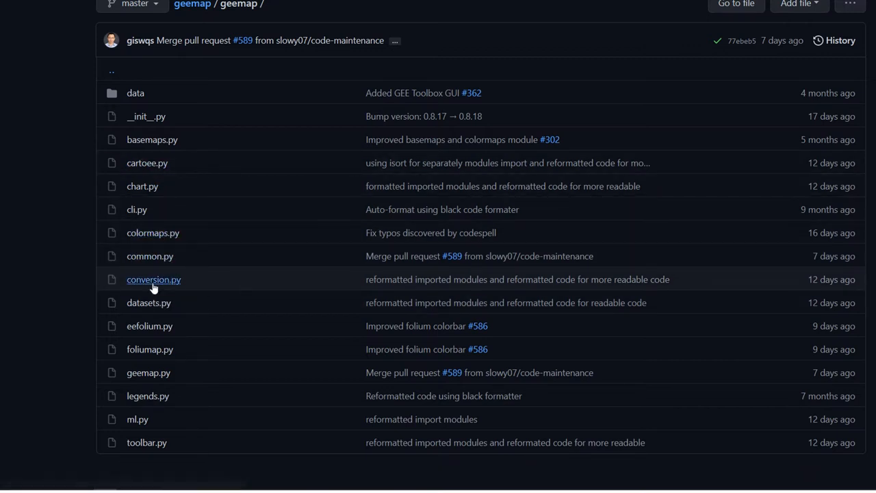
click(153, 279)
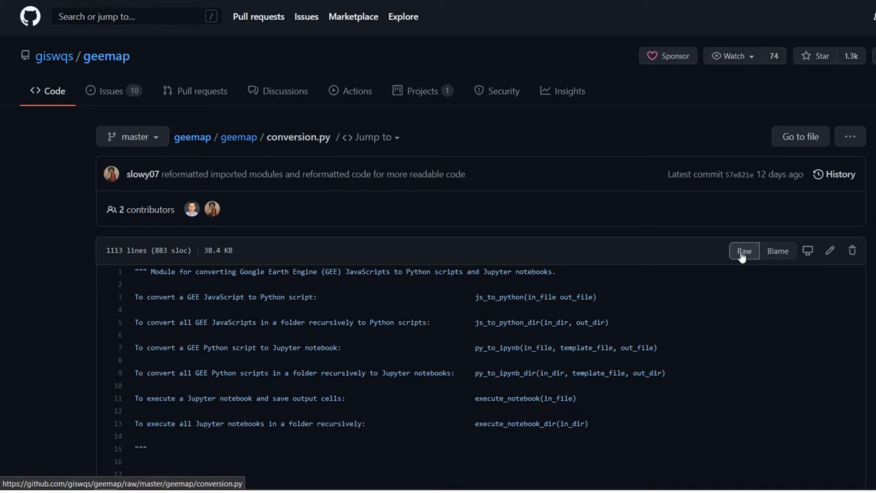
mouse_move(744, 253)
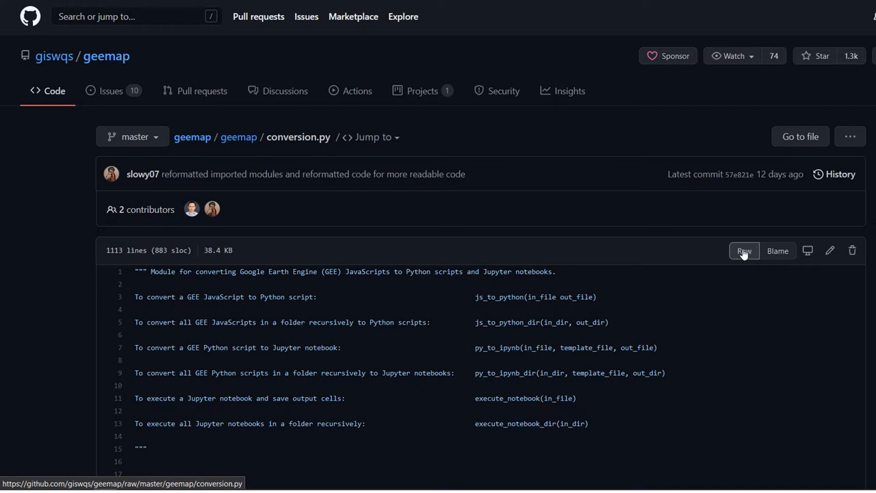
mouse_move(660, 307)
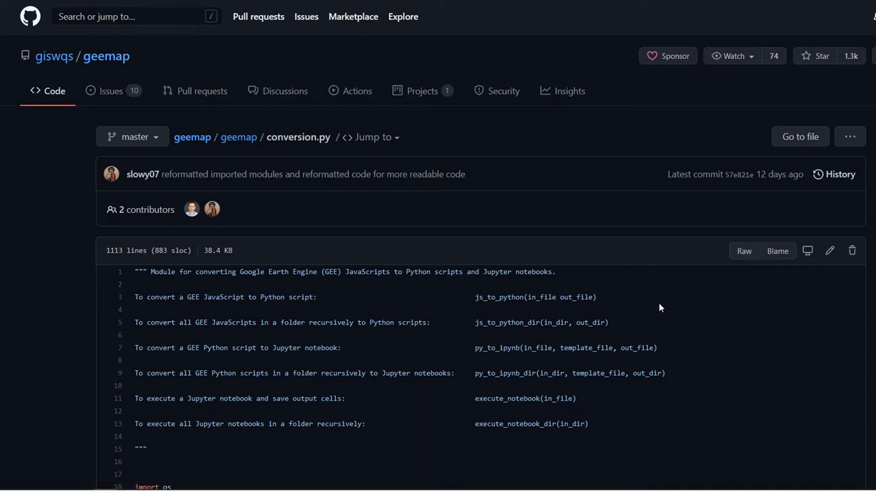
mouse_move(649, 317)
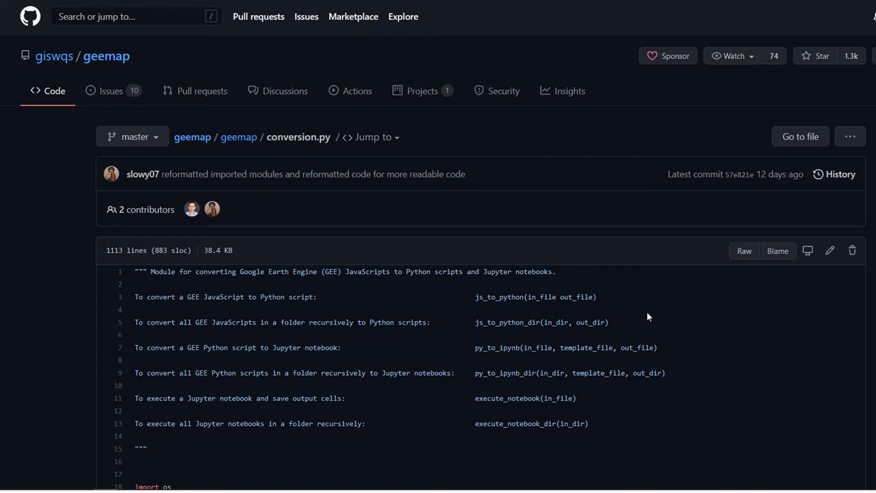
mouse_move(663, 295)
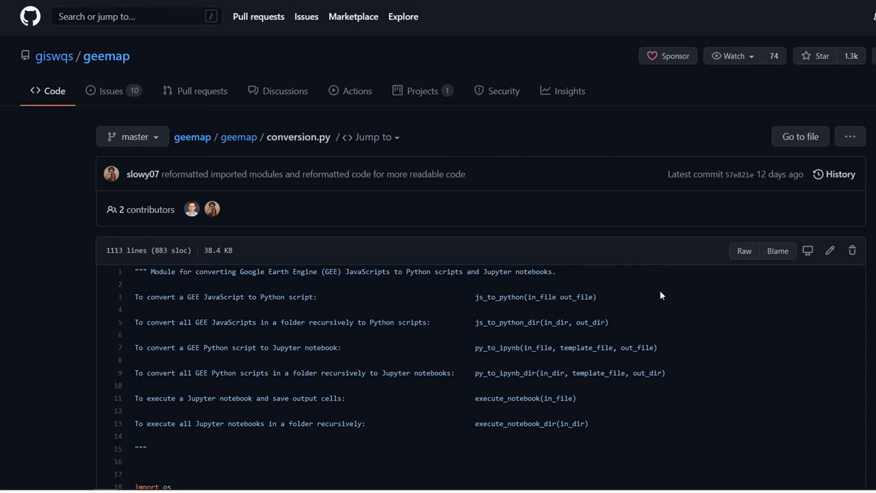
mouse_move(663, 287)
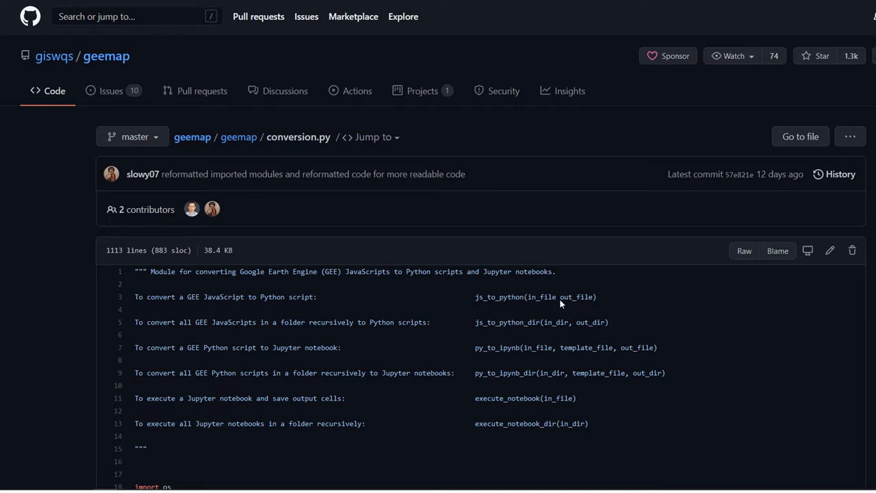
mouse_move(565, 285)
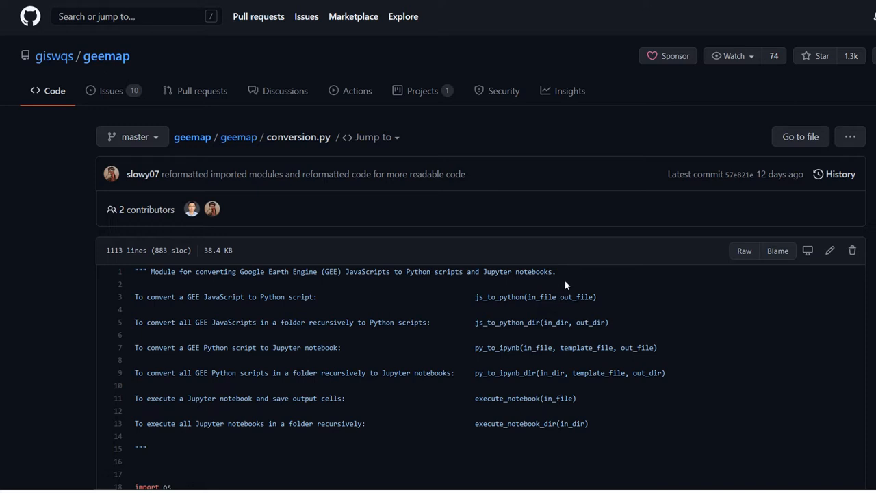
mouse_move(651, 327)
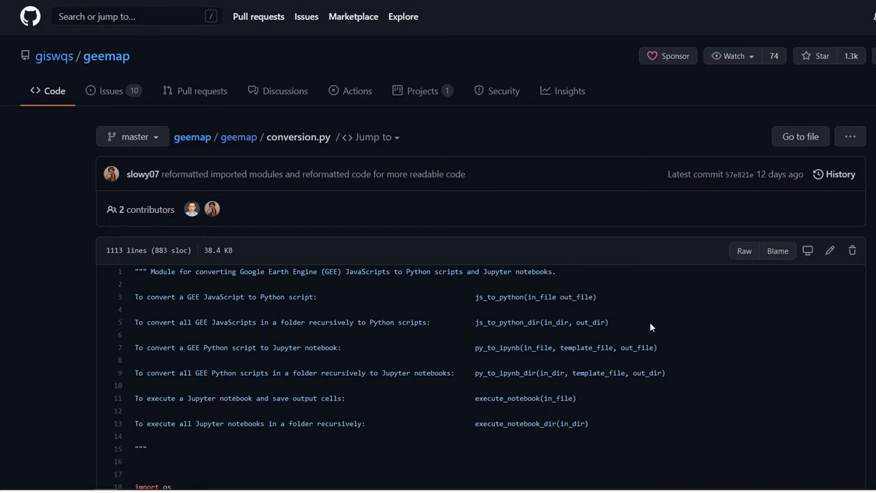
mouse_move(811, 218)
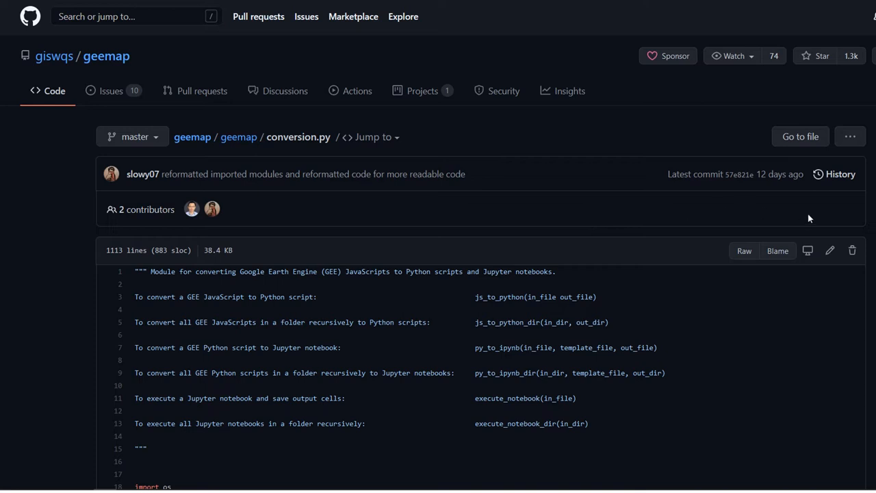
mouse_move(797, 191)
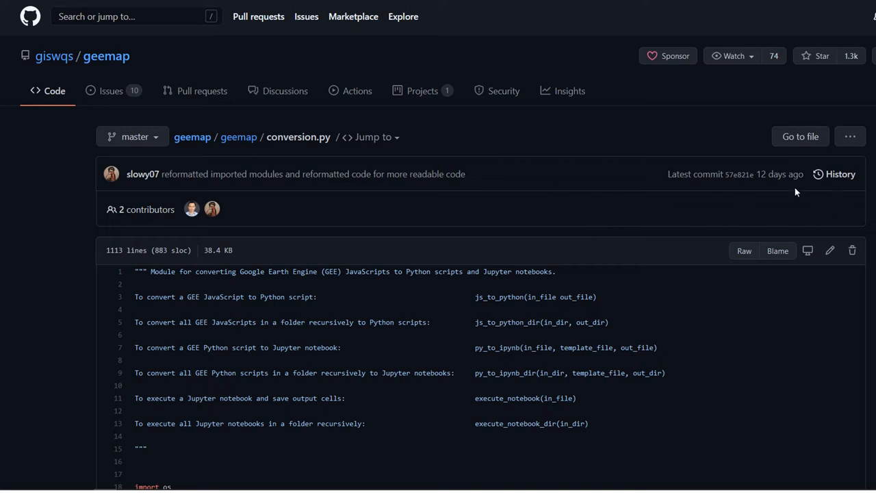
mouse_move(840, 174)
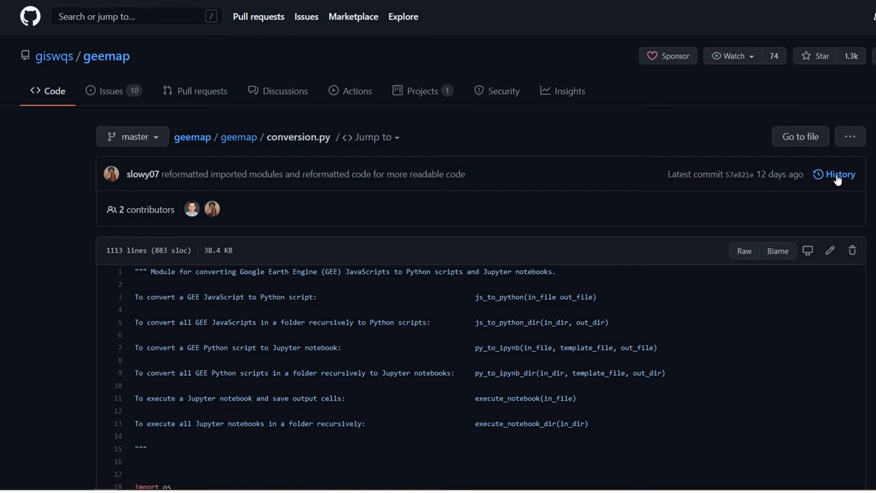
- Show conversion.py's commit history down to its earliest Mar 16, 2020 commit
click(841, 174)
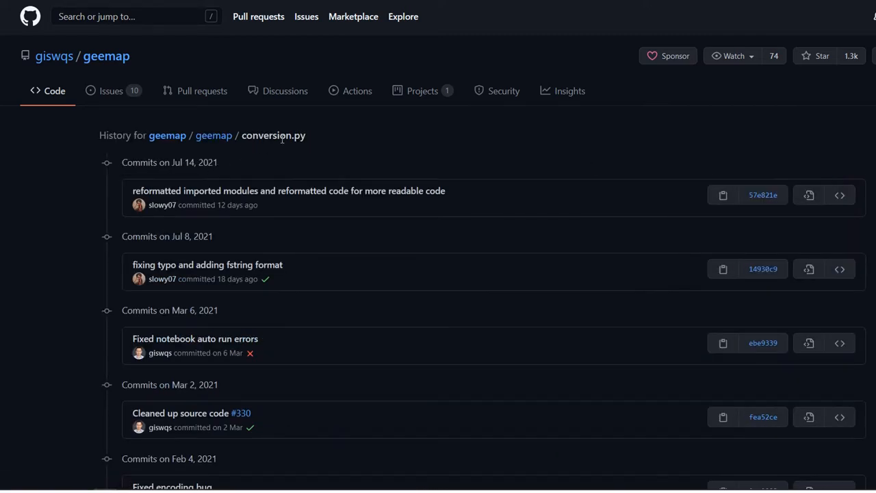
scroll(down, 3)
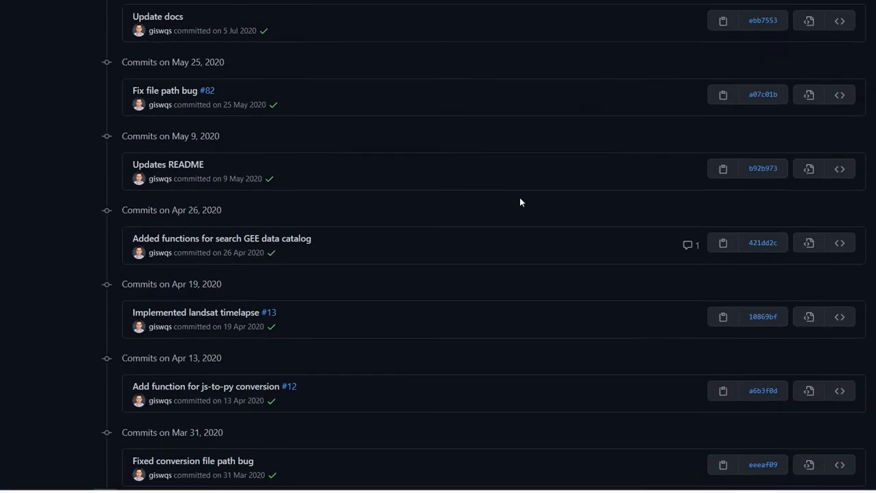
scroll(down, 3)
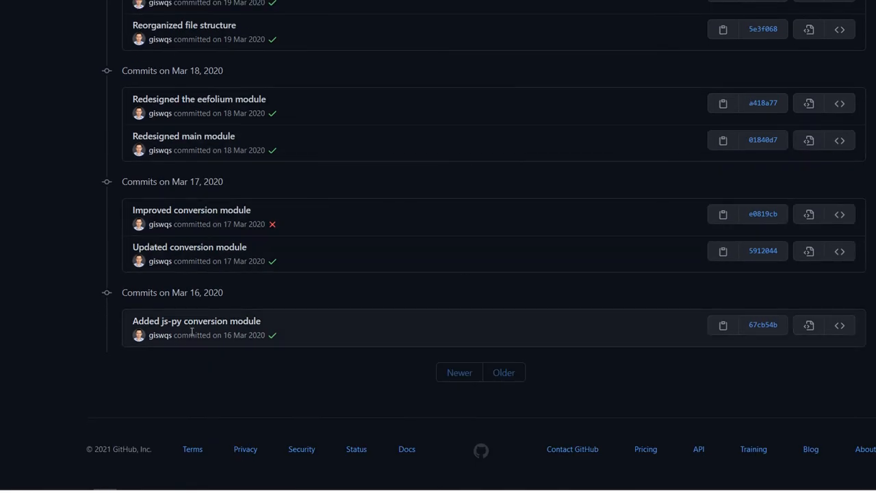
mouse_move(808, 325)
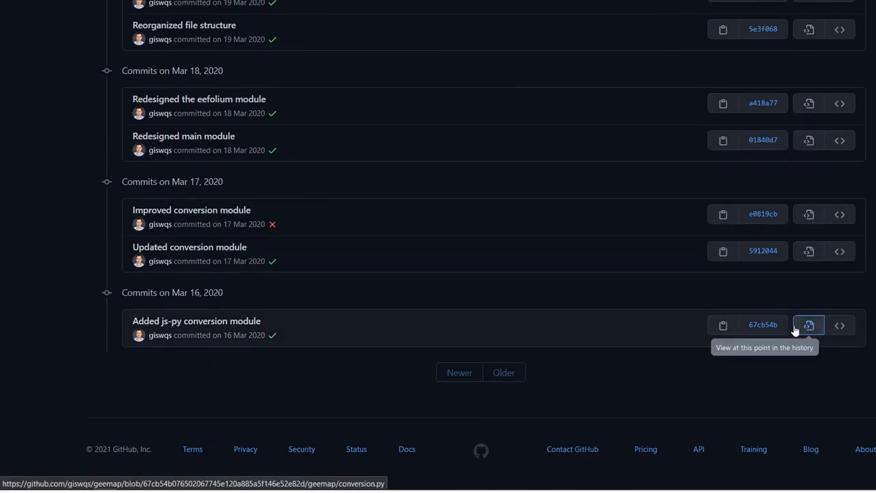
mouse_move(805, 299)
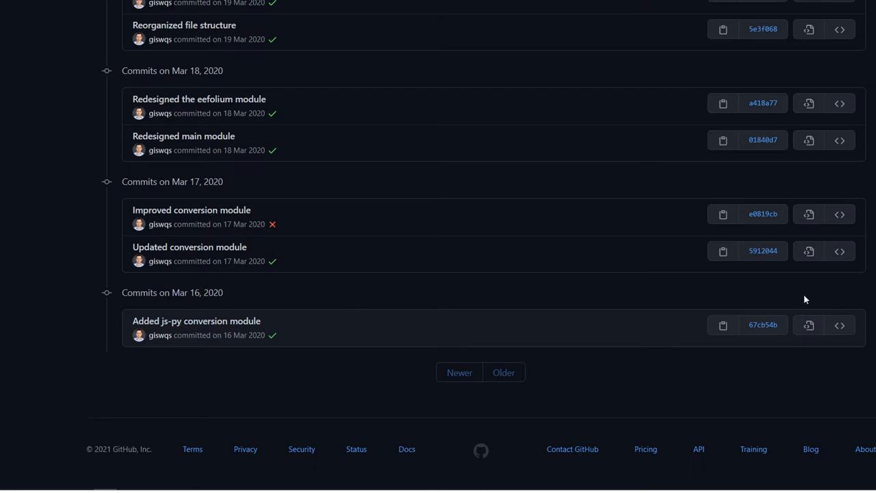
mouse_move(808, 326)
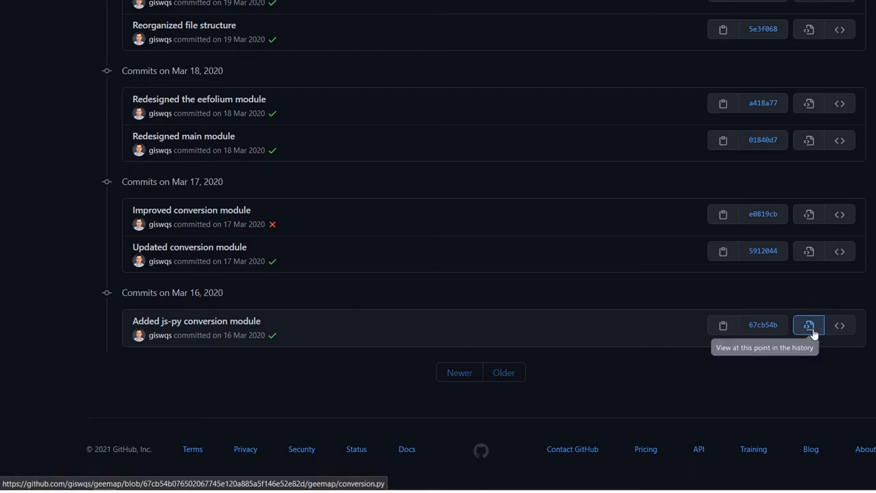
- View conversion.py at its first commit, the 674-line 'Added js-py conversion module' version
click(808, 326)
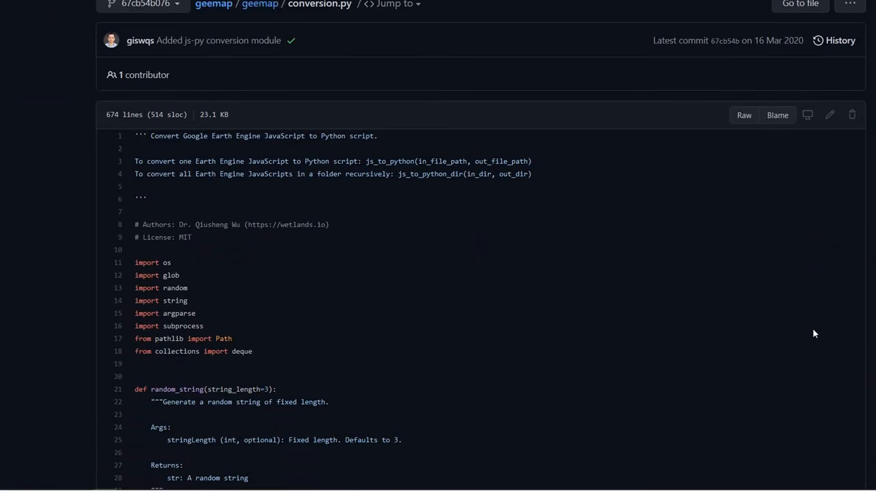
mouse_move(288, 244)
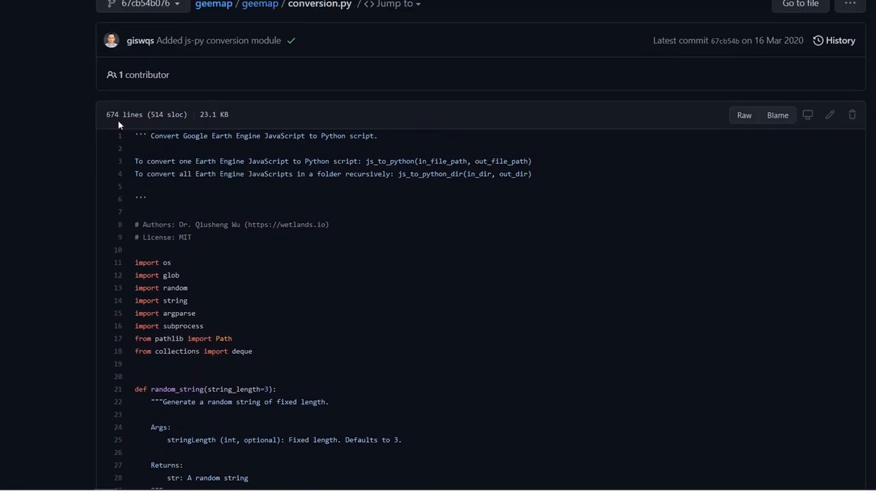
mouse_move(164, 290)
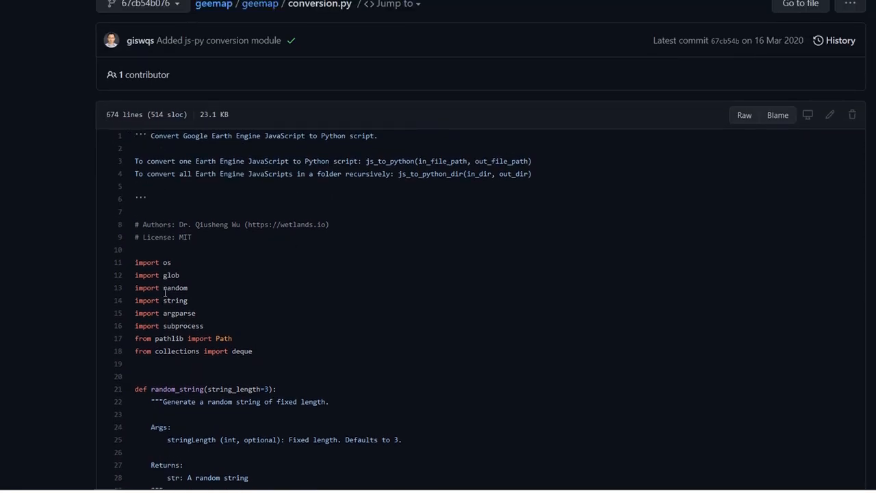
mouse_move(447, 391)
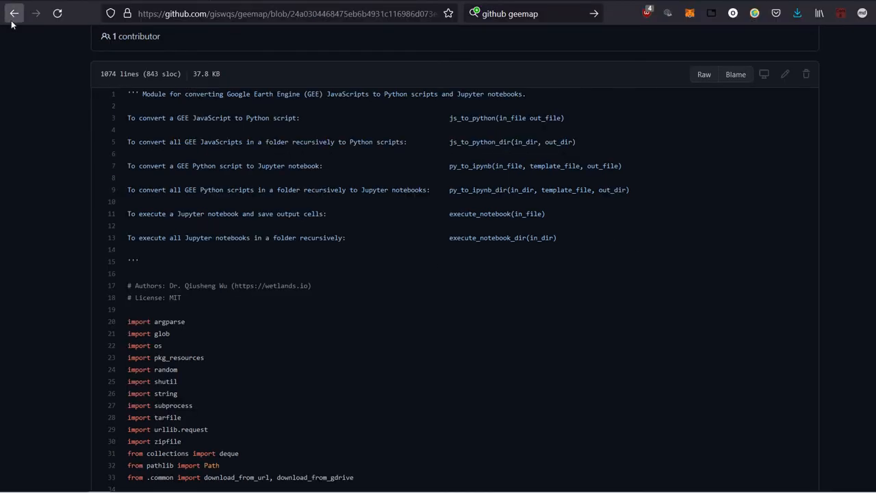
- Back in the history, view the 1053-line conversion.py at the Nov 2, 2020 Reorganize modules commit
click(14, 14)
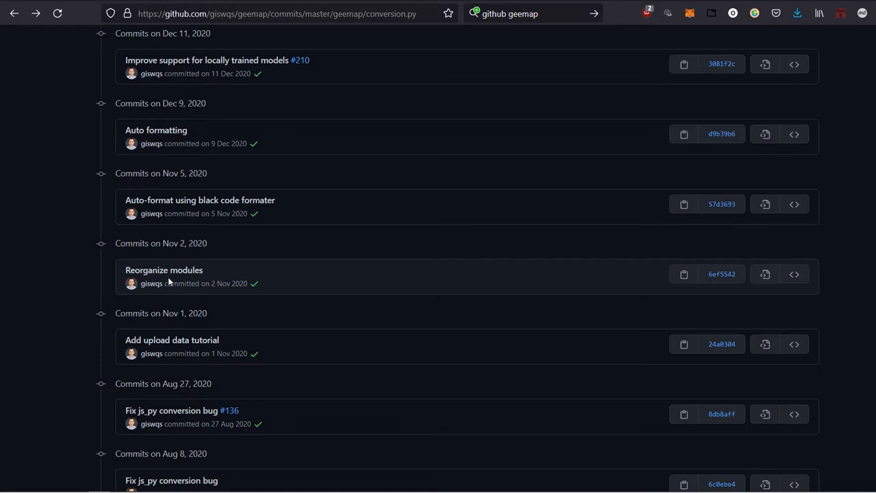
mouse_move(755, 297)
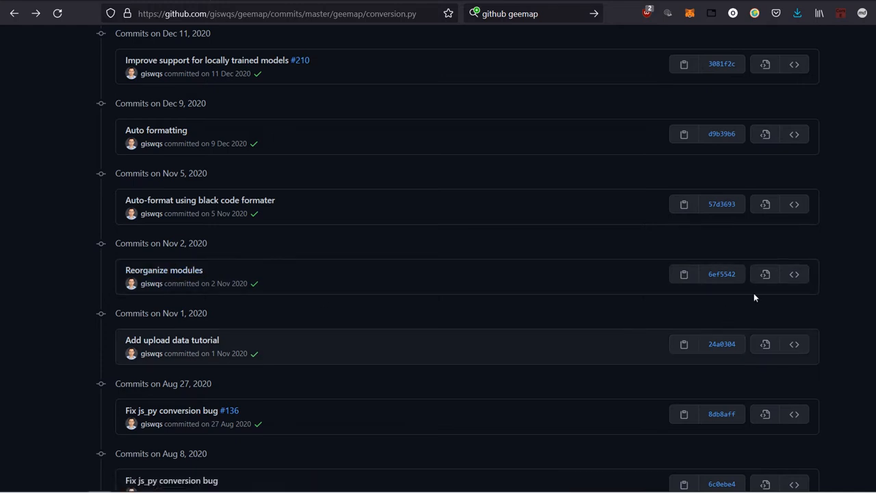
mouse_move(764, 274)
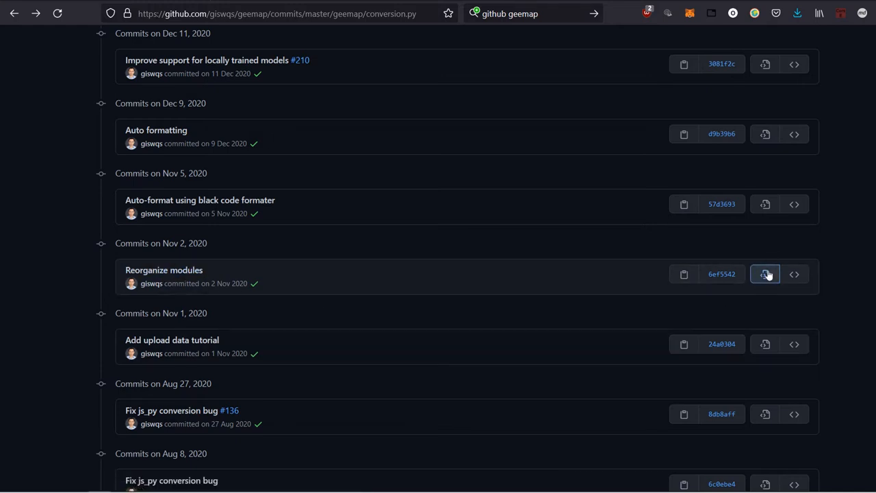
mouse_move(765, 274)
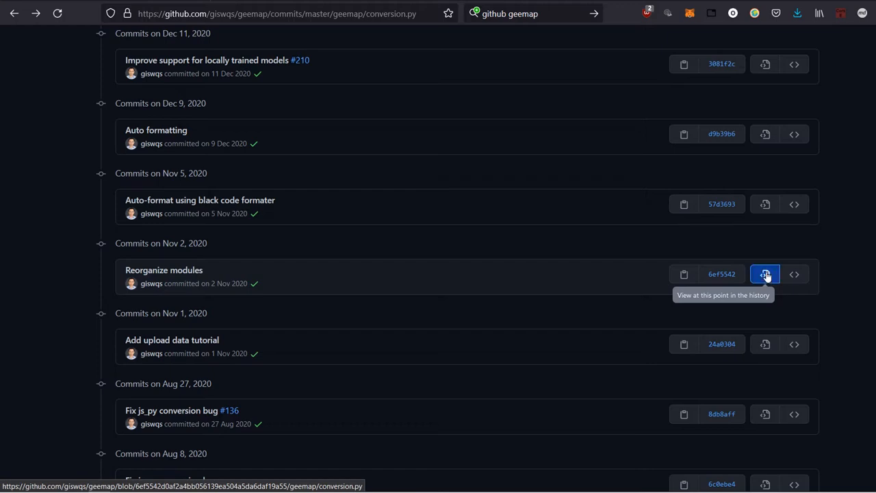
click(763, 274)
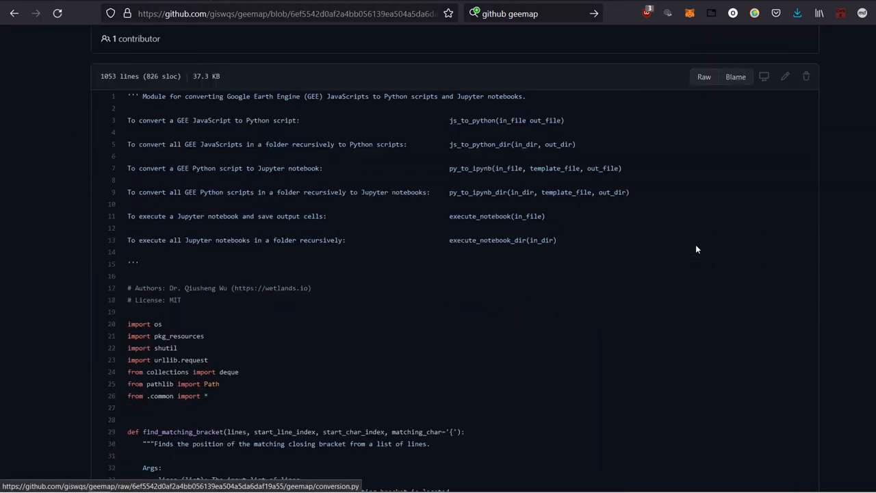
scroll(down, 3)
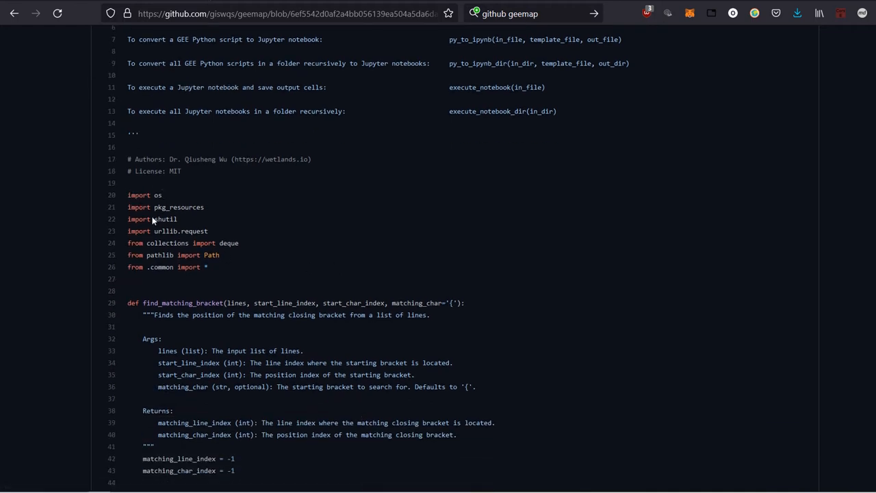
mouse_move(317, 268)
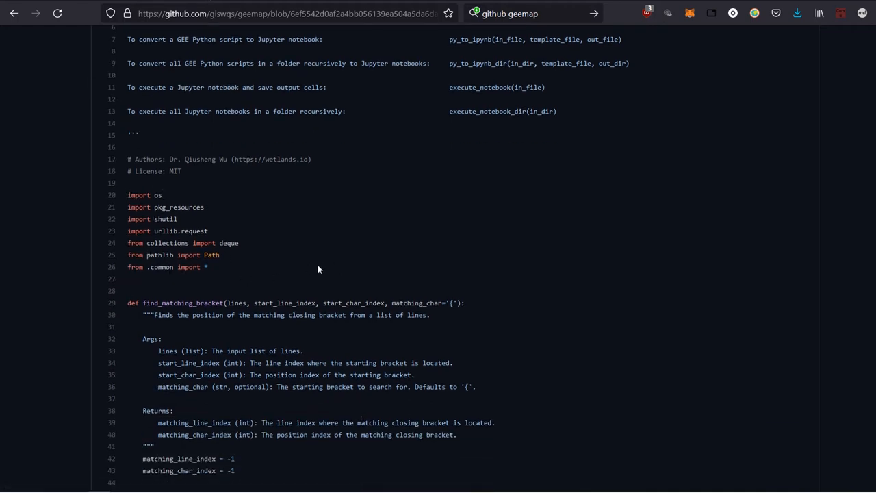
mouse_move(137, 276)
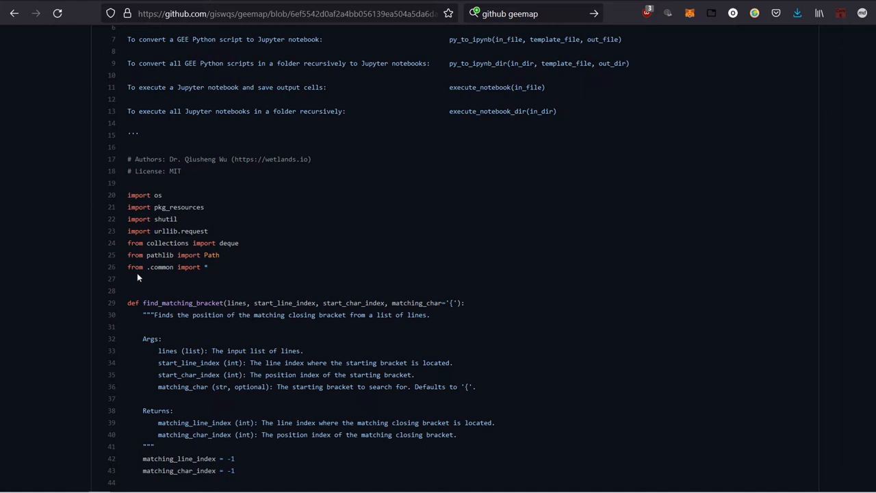
mouse_move(186, 280)
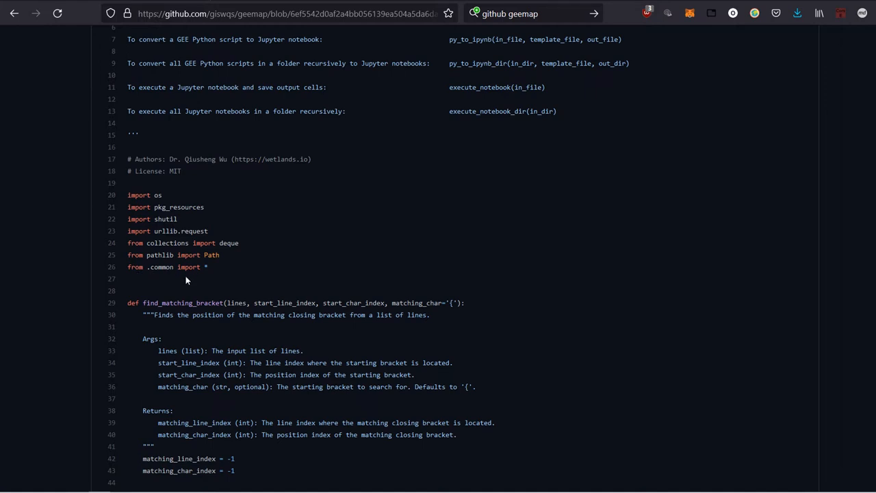
mouse_move(205, 267)
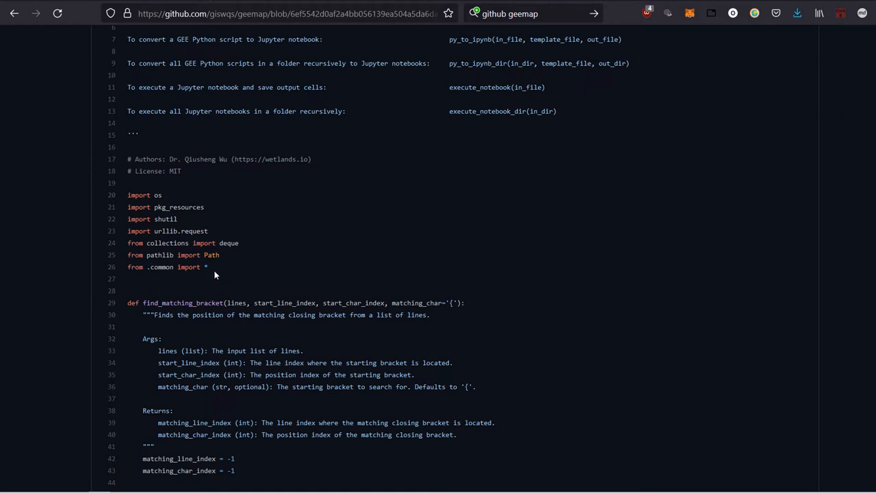
mouse_move(235, 285)
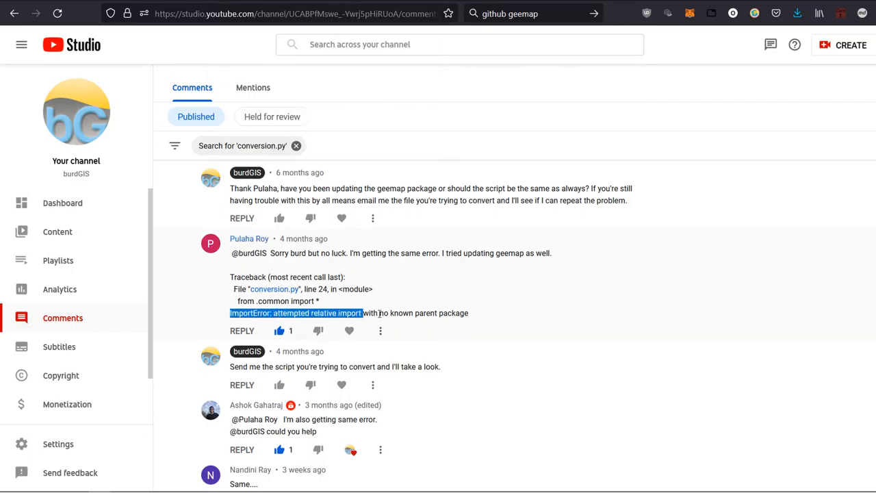
drag(363, 312, 469, 312)
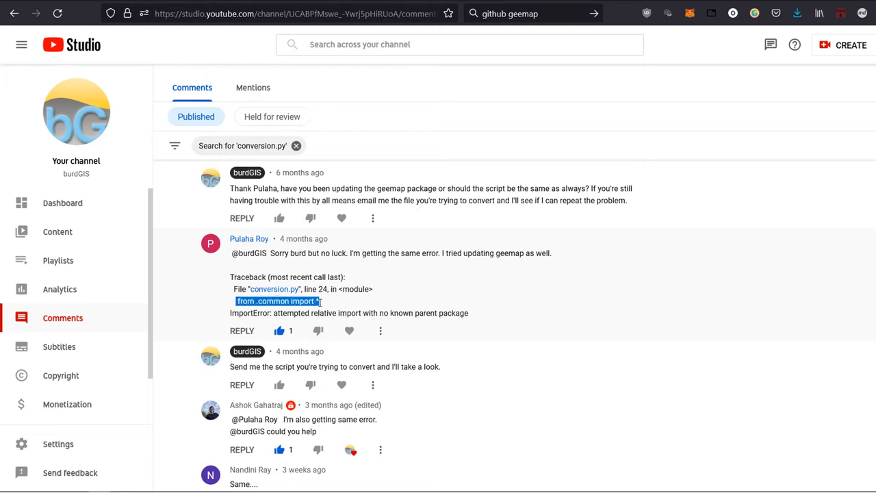
mouse_move(523, 314)
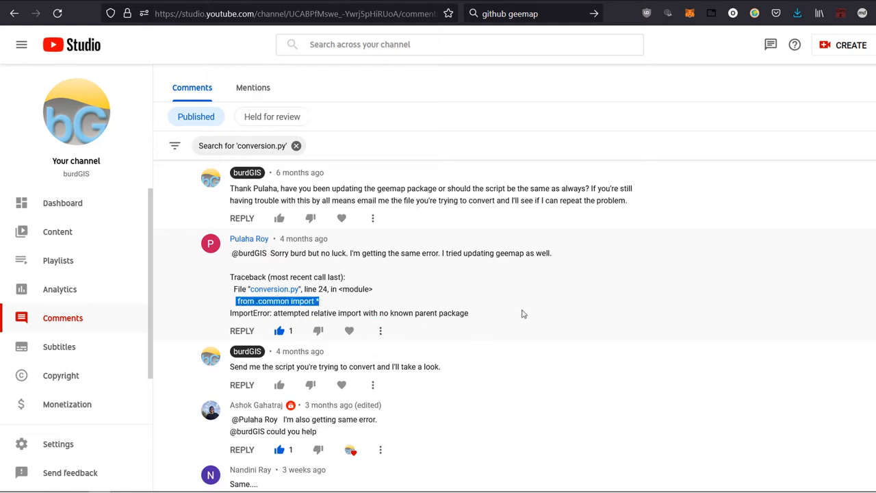
mouse_move(536, 328)
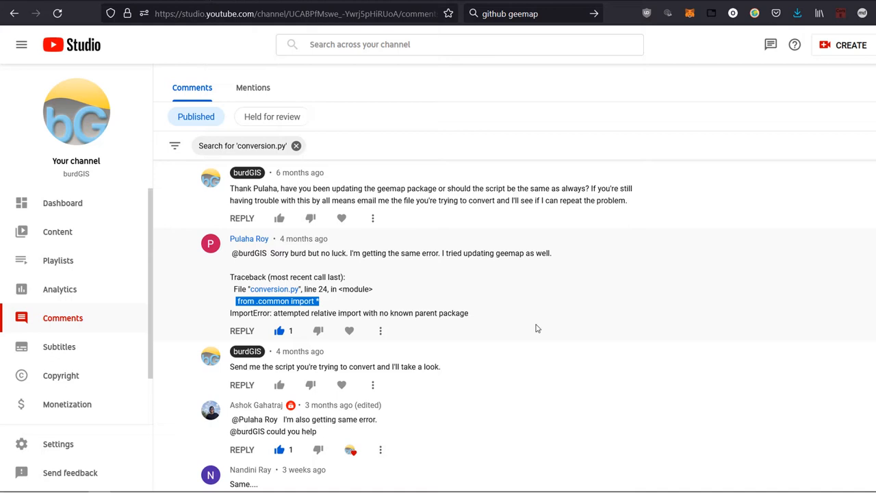
click(14, 14)
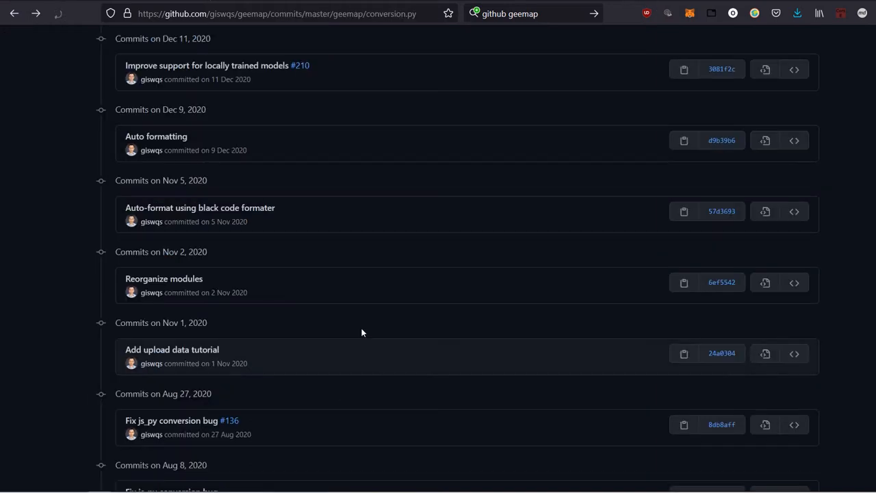
- Open the Reorganize modules commit diff showing imports replaced by 'from .common import *'
scroll(up, 3)
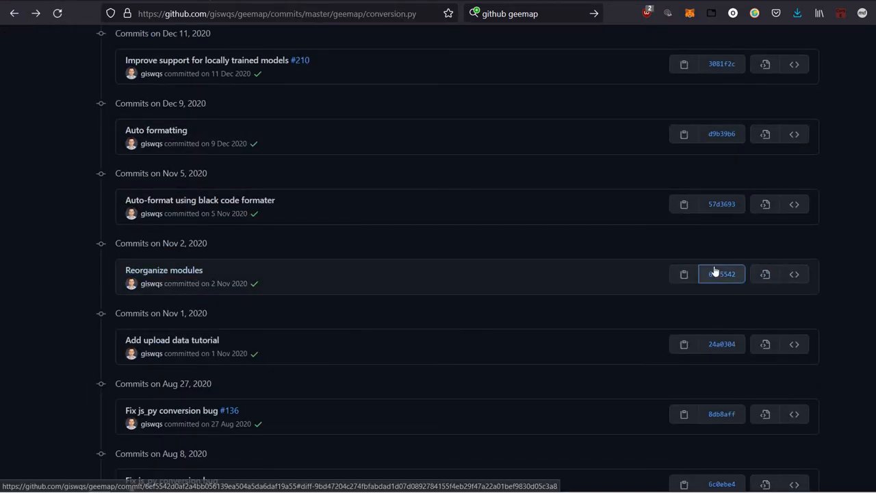
click(720, 273)
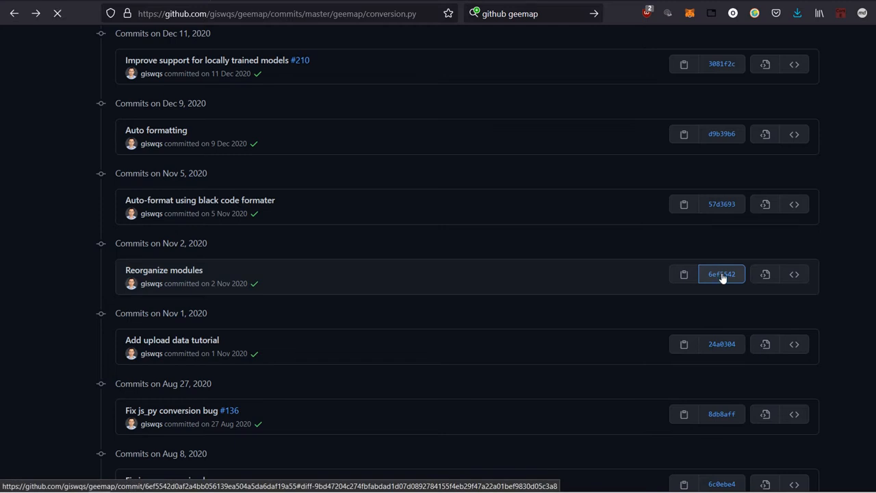
click(720, 274)
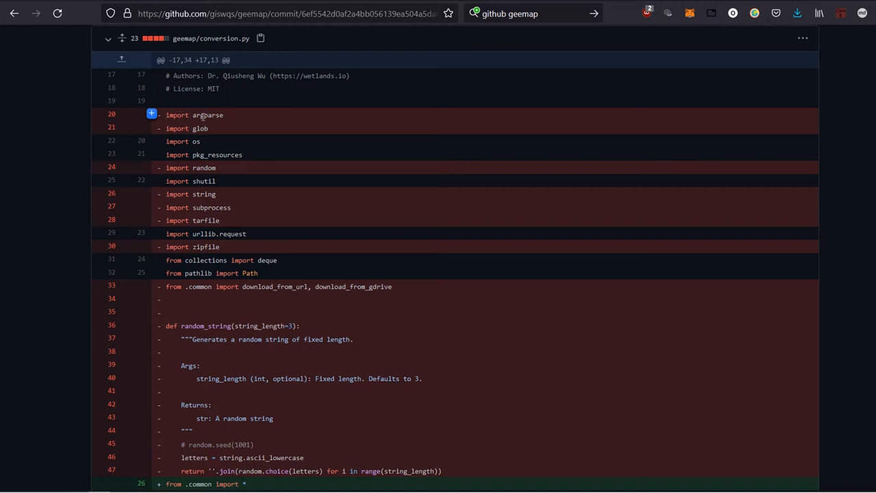
mouse_move(232, 220)
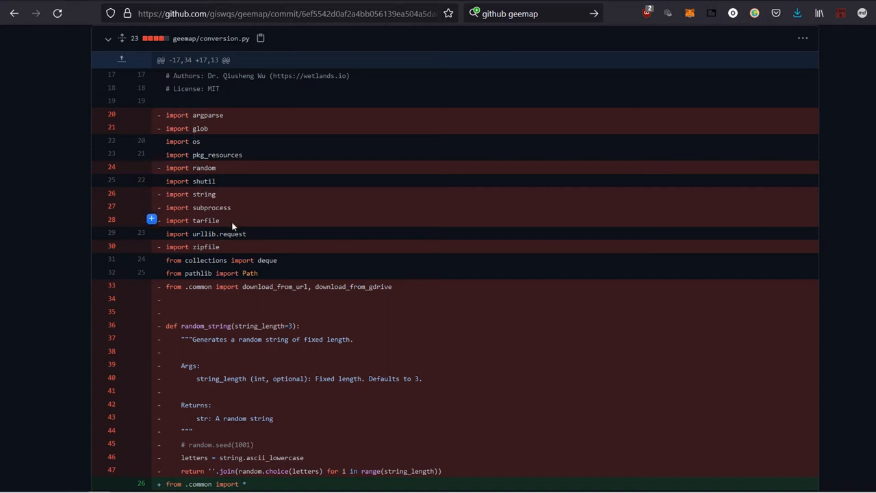
scroll(down, 3)
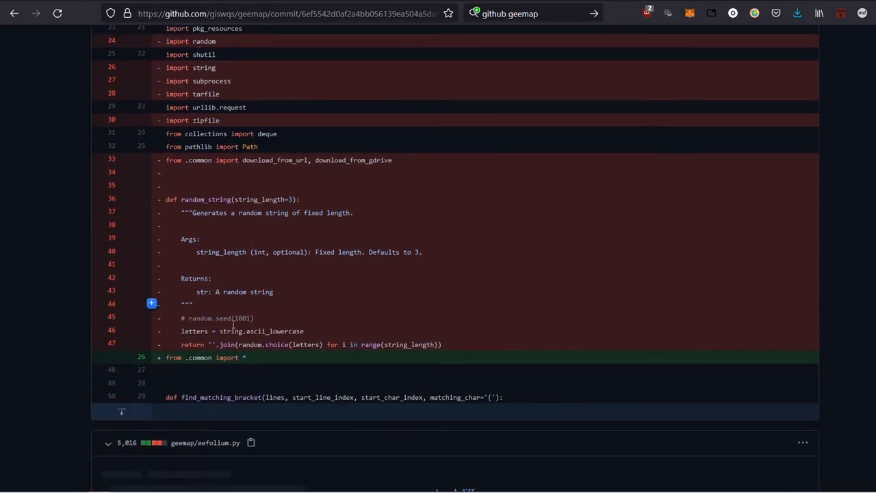
scroll(up, 3)
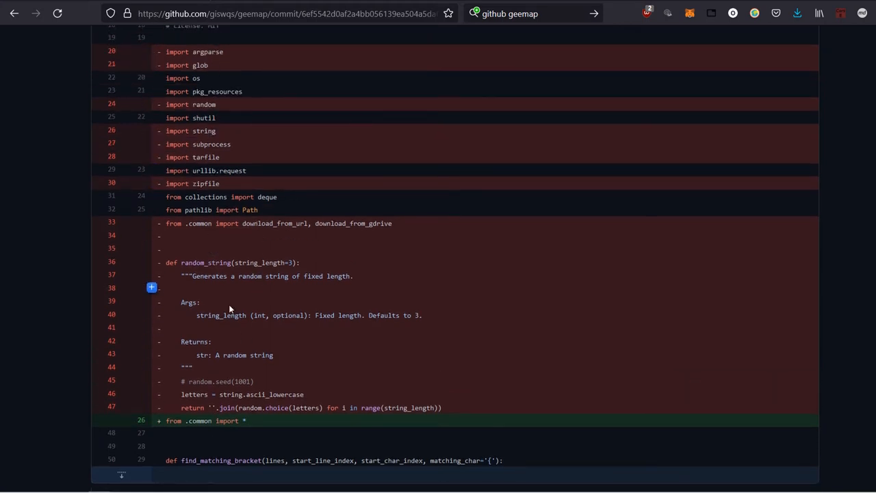
scroll(down, 3)
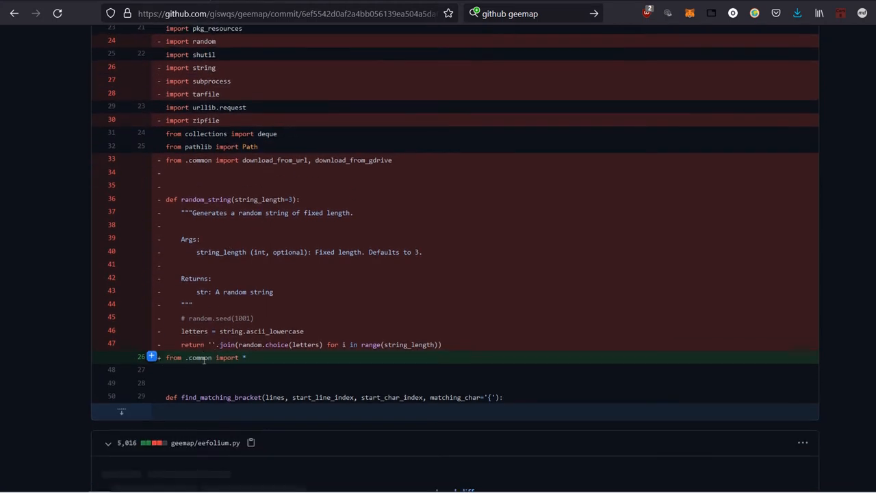
mouse_move(367, 303)
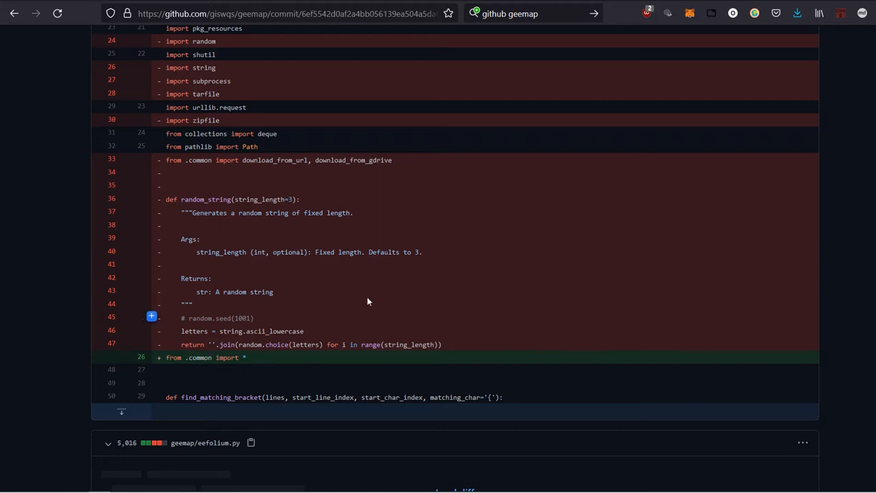
scroll(up, 3)
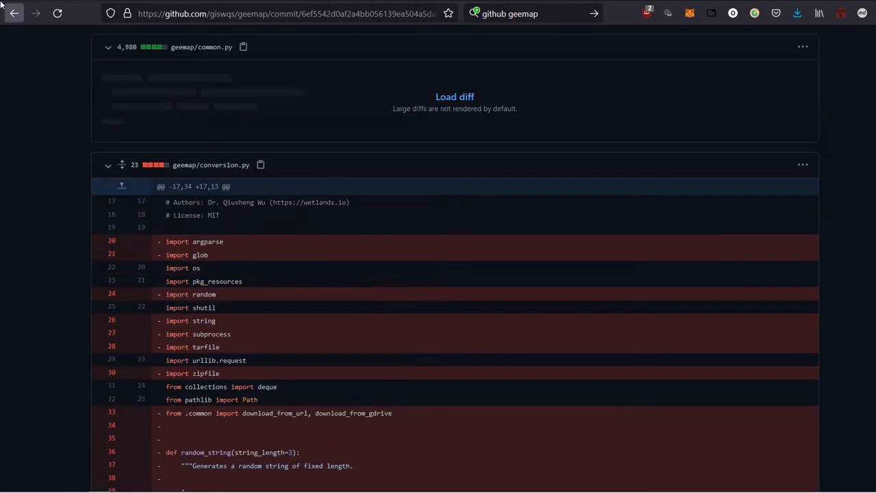
mouse_move(14, 13)
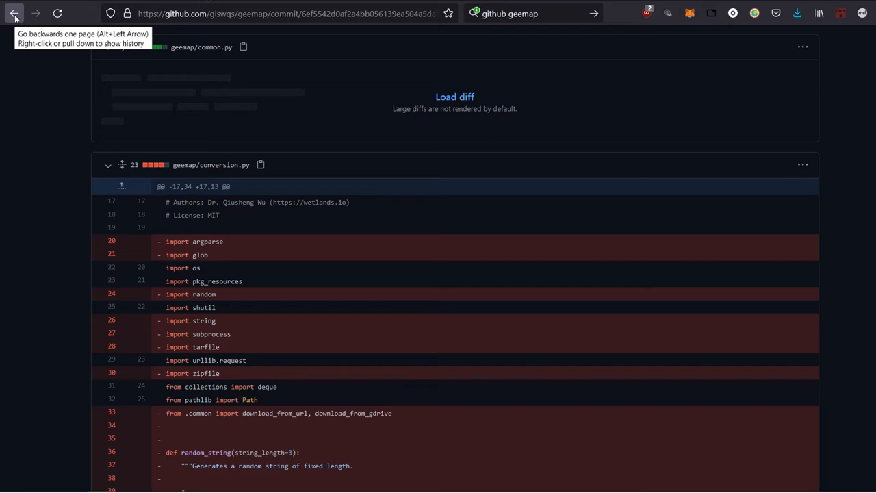
- Return to the geemap repository home and bring up common.py from the geemap folder
click(14, 14)
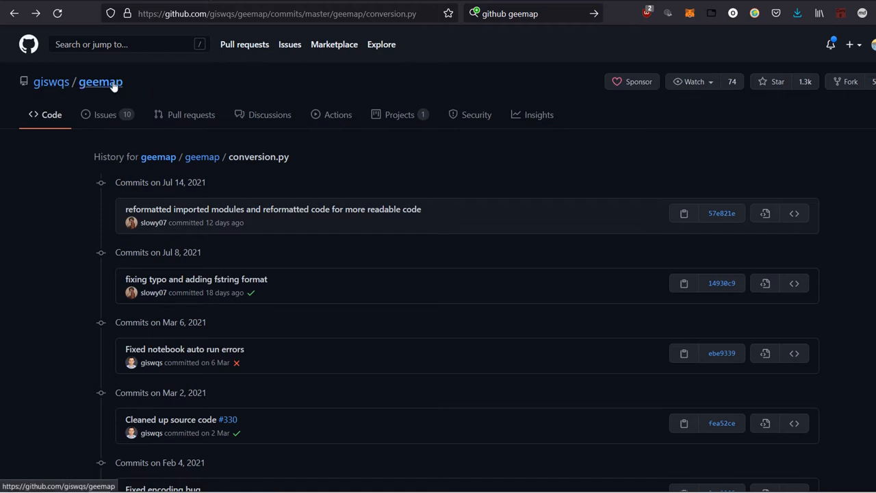
click(100, 82)
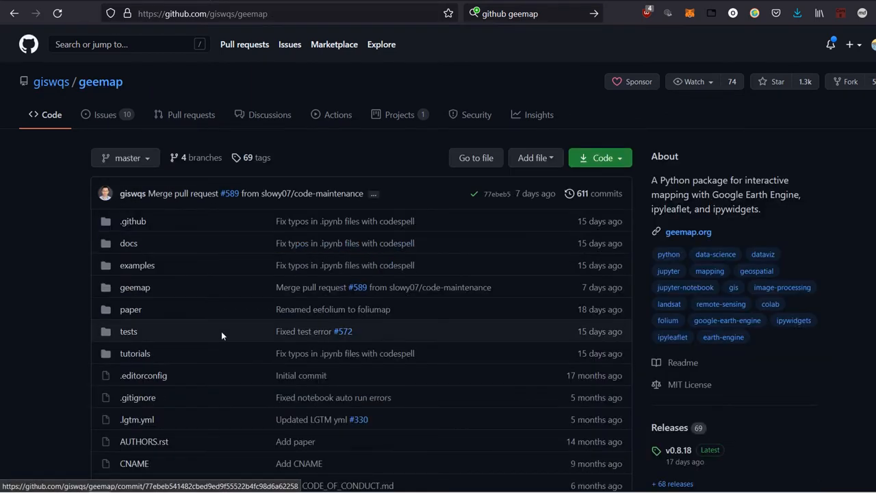
mouse_move(134, 287)
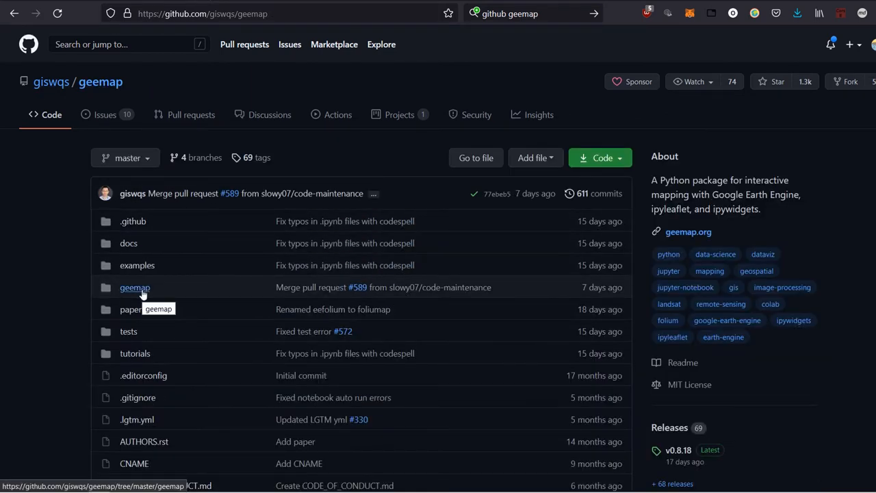
click(134, 287)
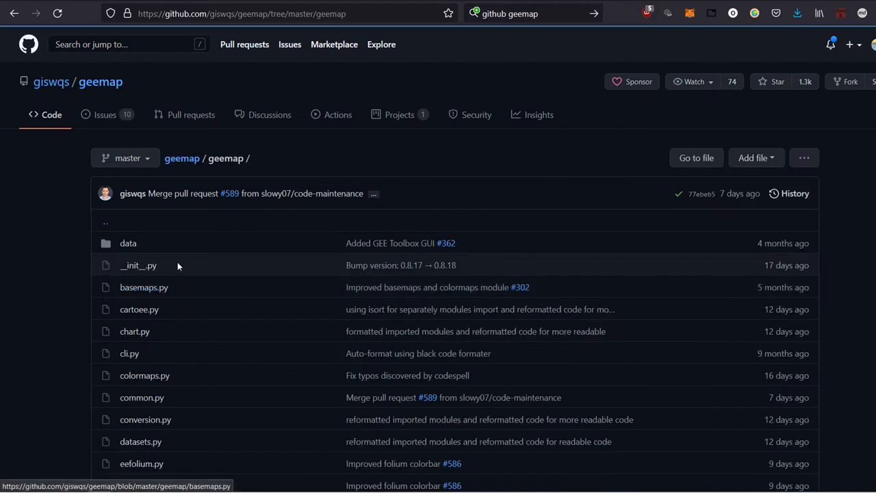
scroll(down, 3)
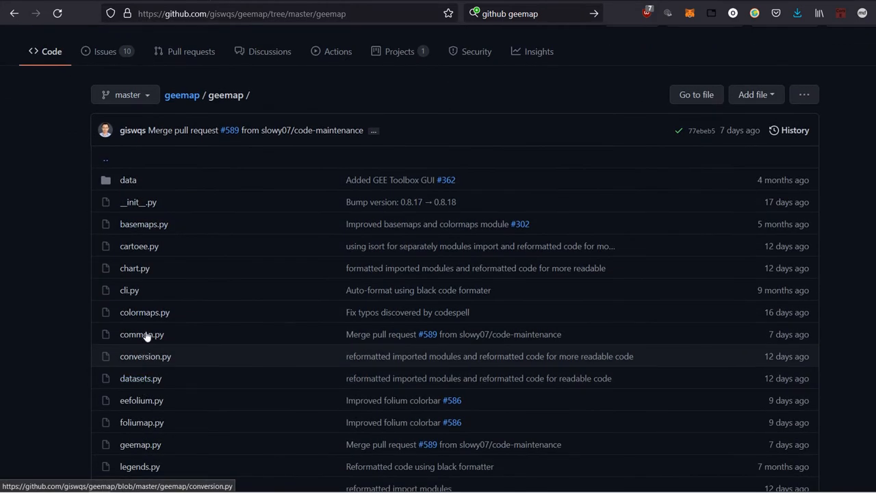
mouse_move(143, 334)
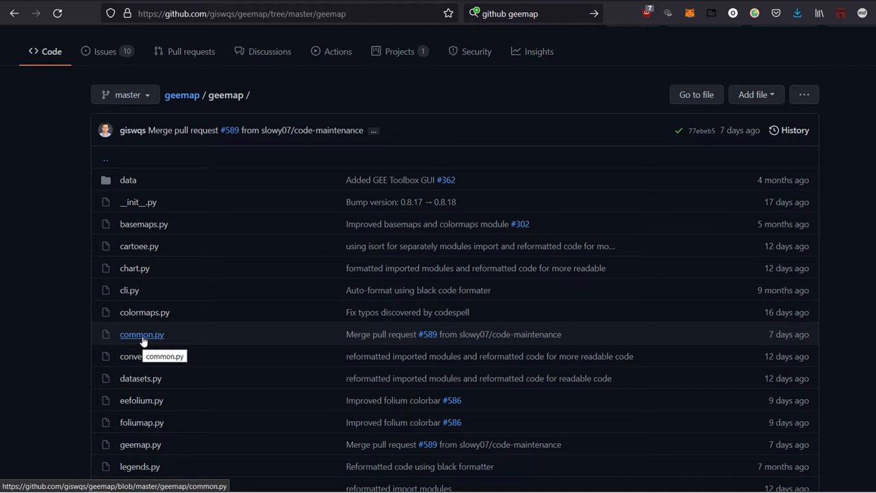
scroll(down, 3)
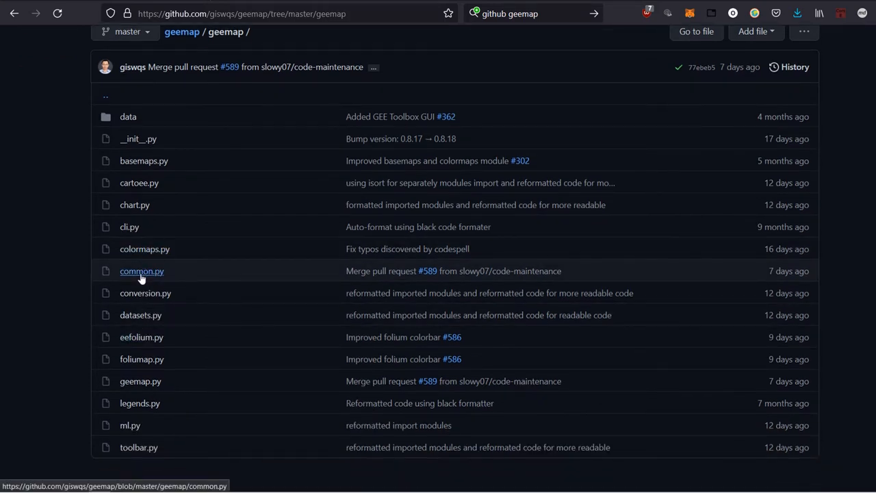
click(142, 271)
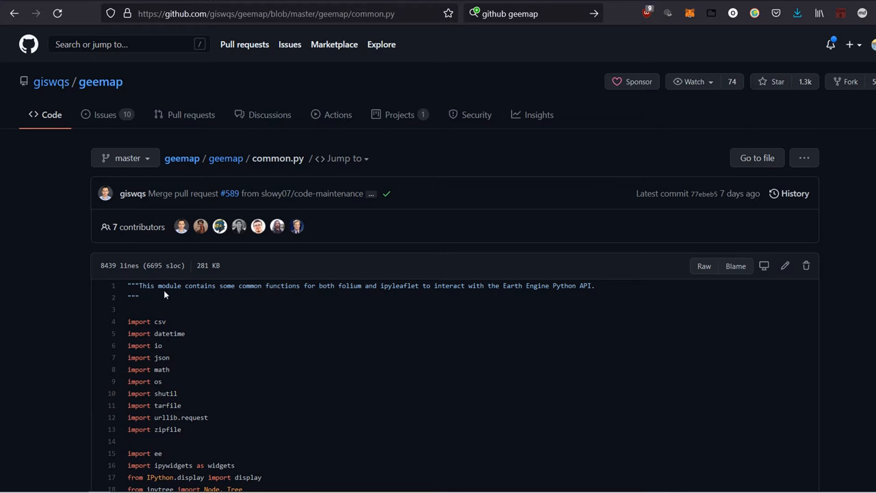
mouse_move(347, 301)
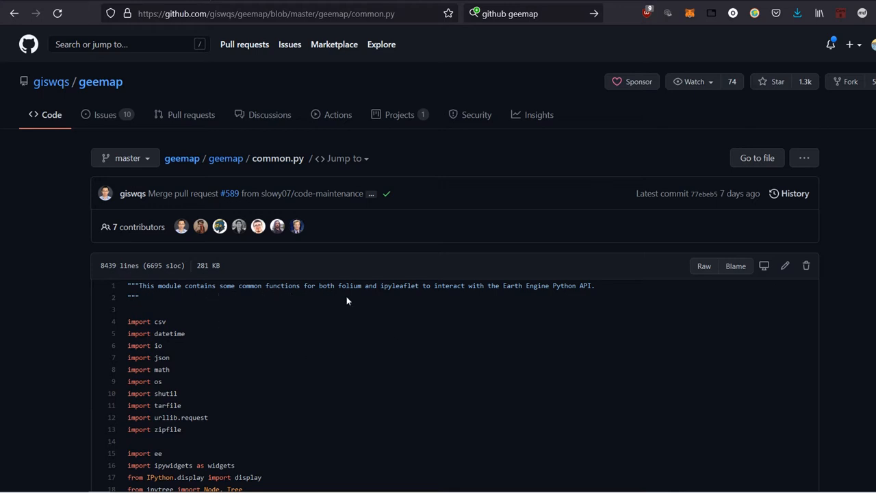
mouse_move(357, 299)
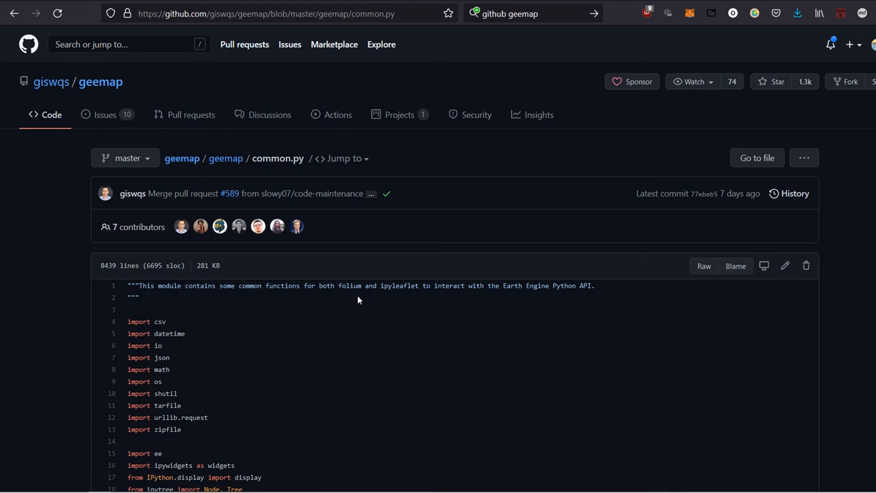
mouse_move(458, 299)
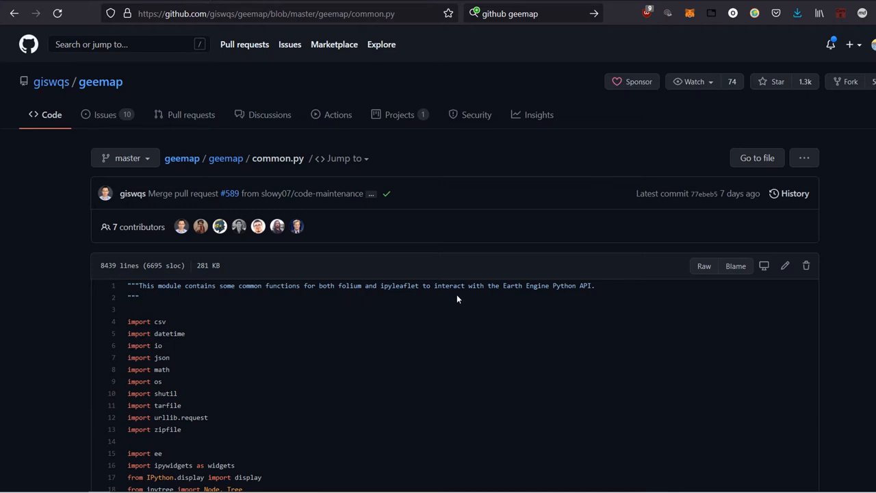
mouse_move(529, 309)
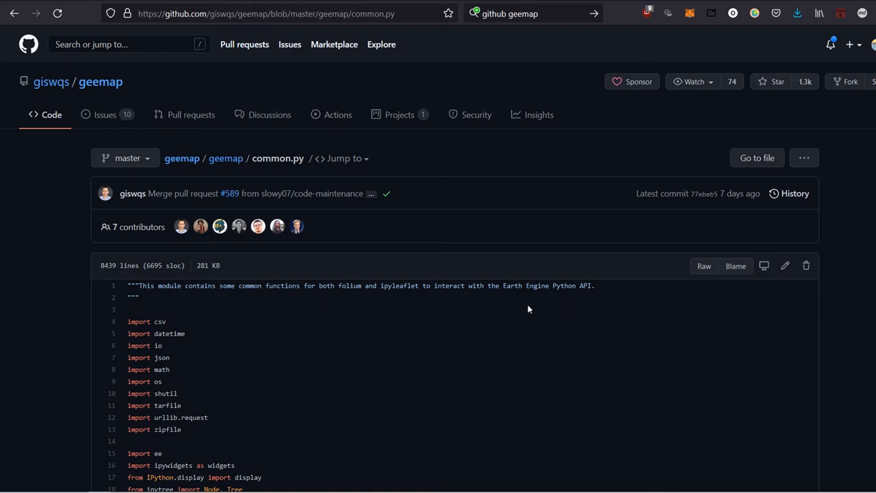
mouse_move(163, 336)
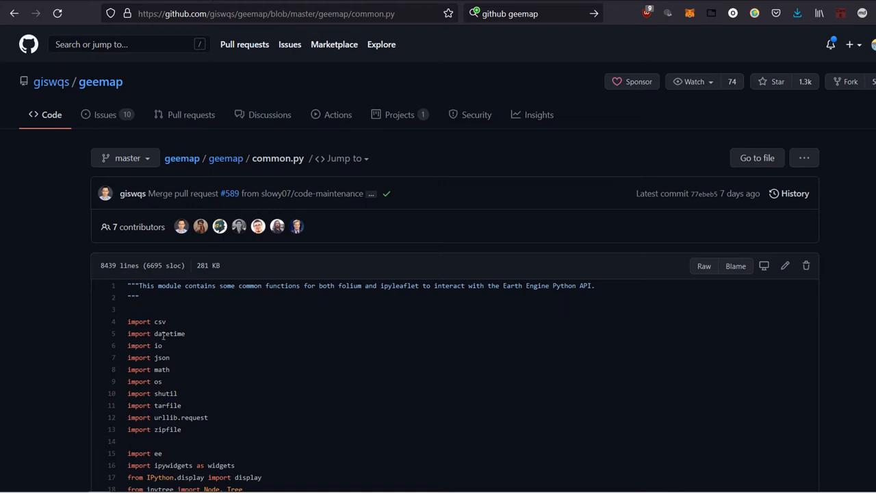
- Read down common.py from ee_initialize past the Earth Engine setup to set_proxy
scroll(down, 3)
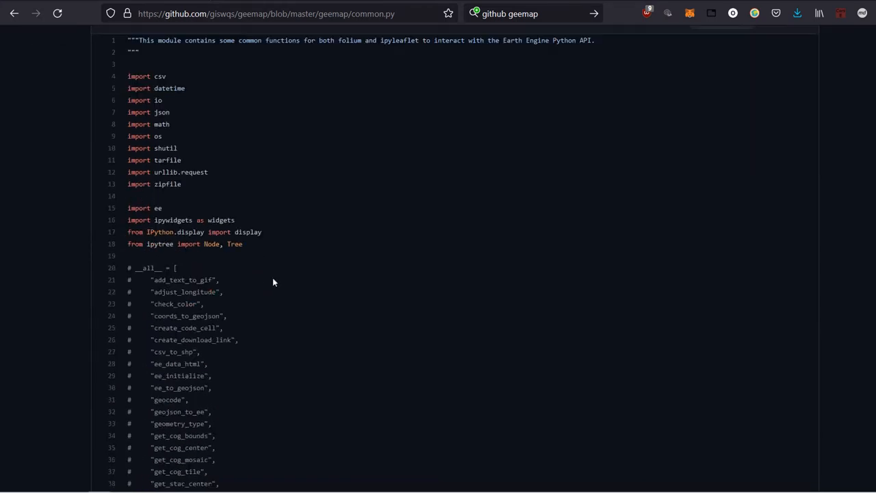
scroll(down, 3)
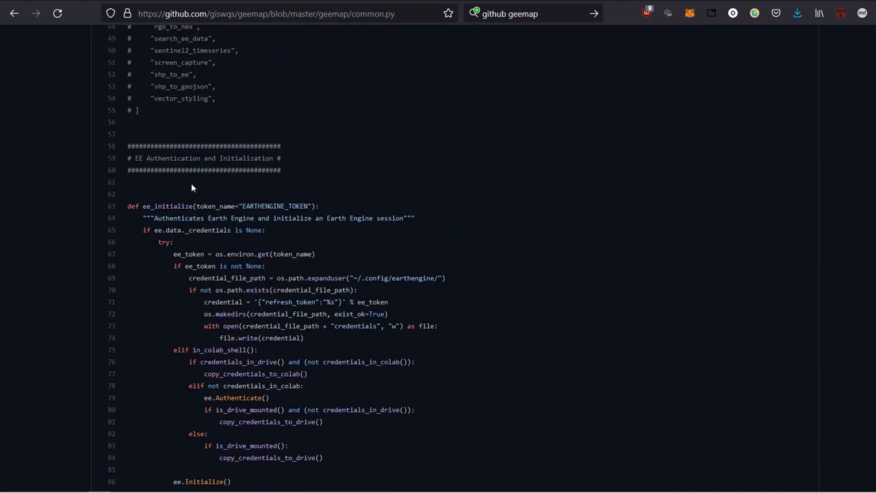
mouse_move(273, 164)
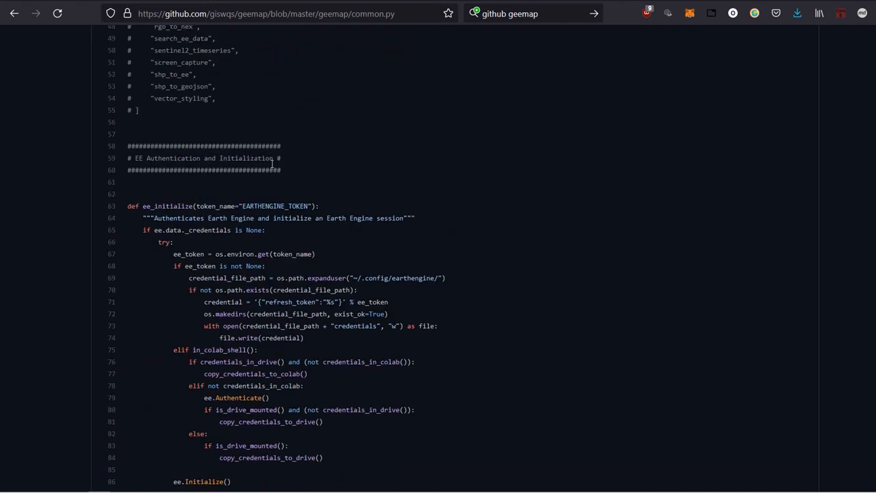
mouse_move(258, 192)
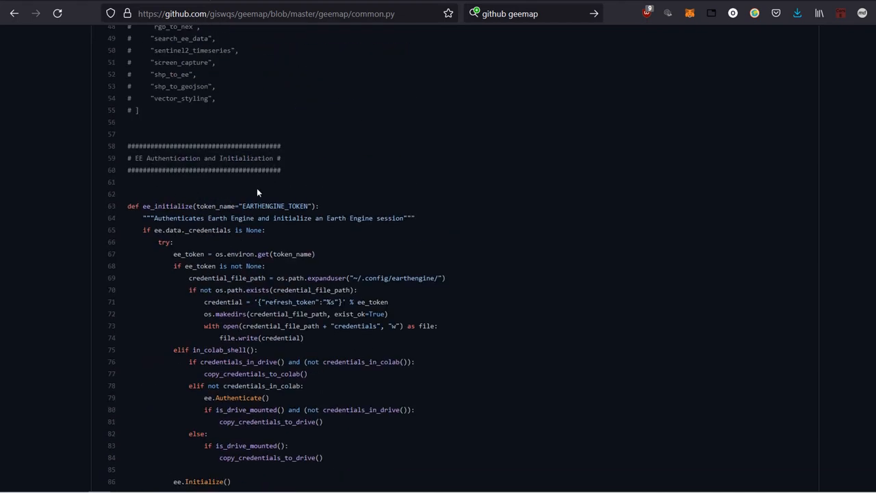
scroll(down, 3)
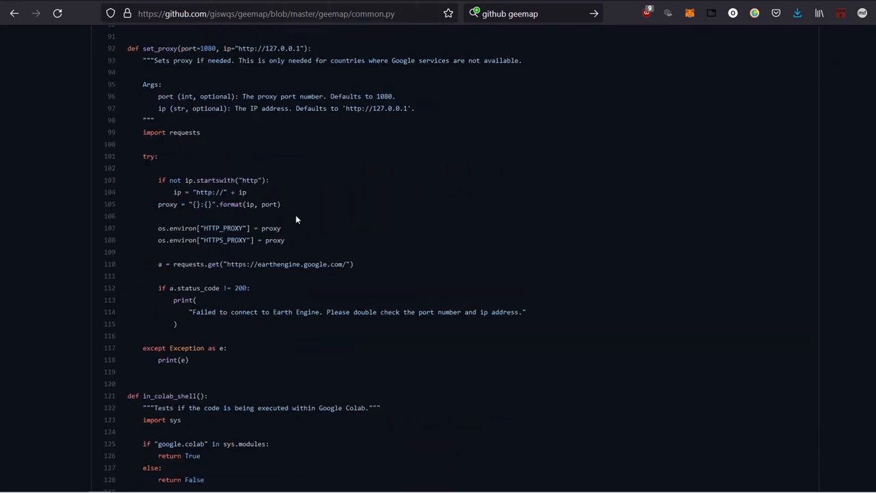
scroll(down, 3)
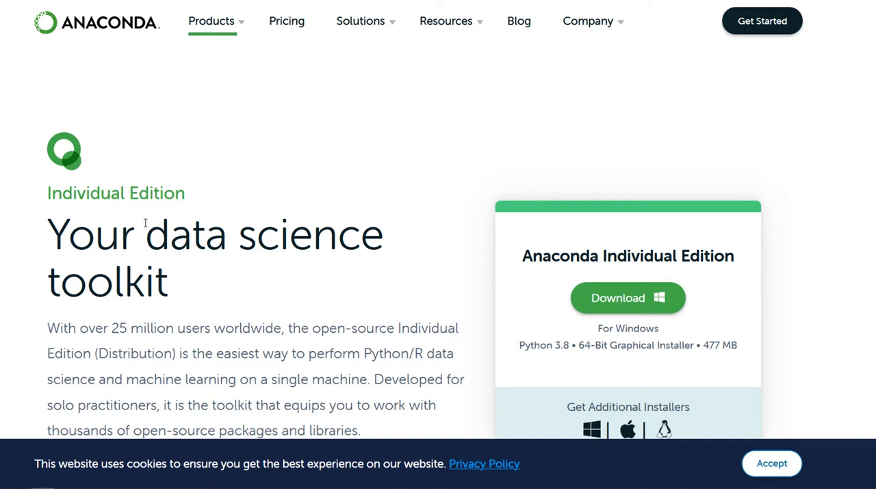
mouse_move(591, 317)
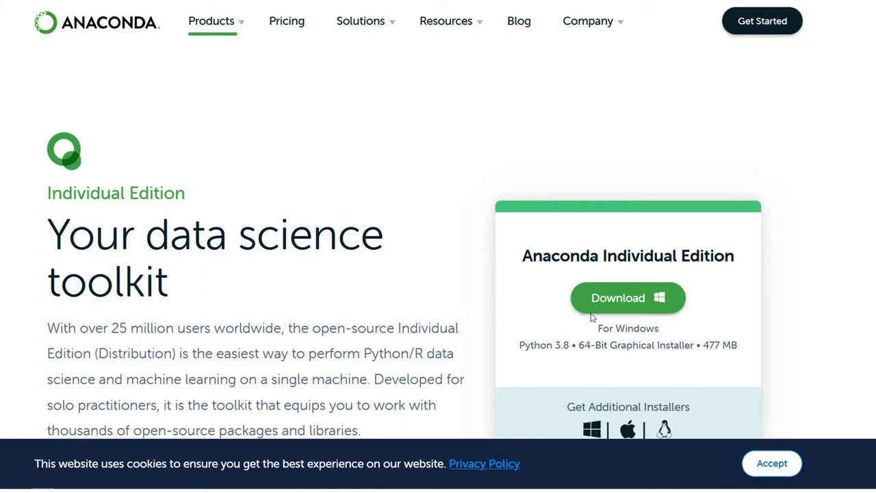
mouse_move(536, 323)
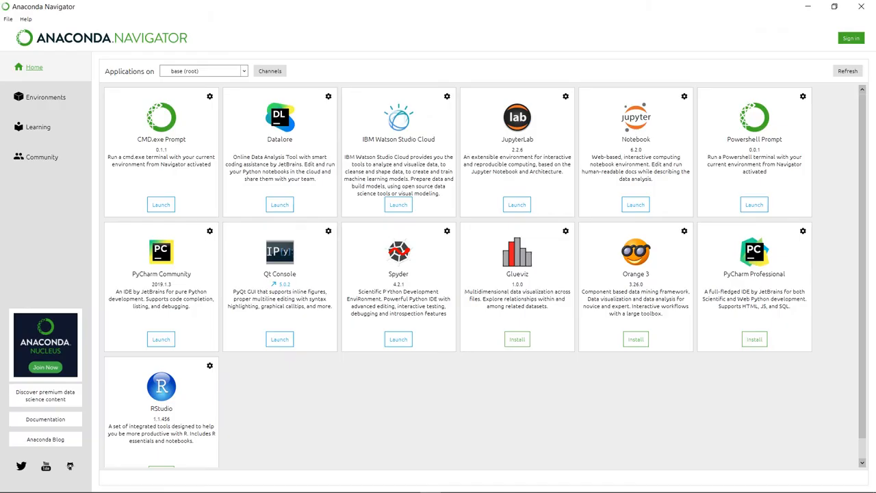
mouse_move(501, 366)
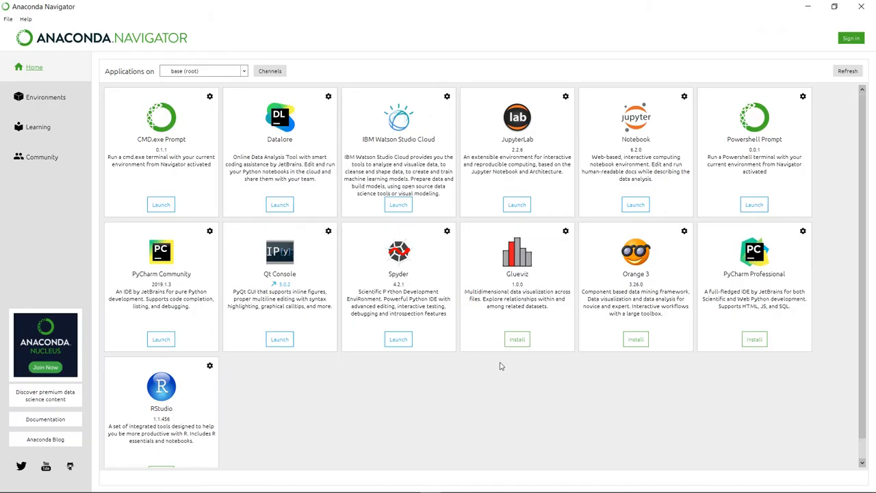
mouse_move(449, 331)
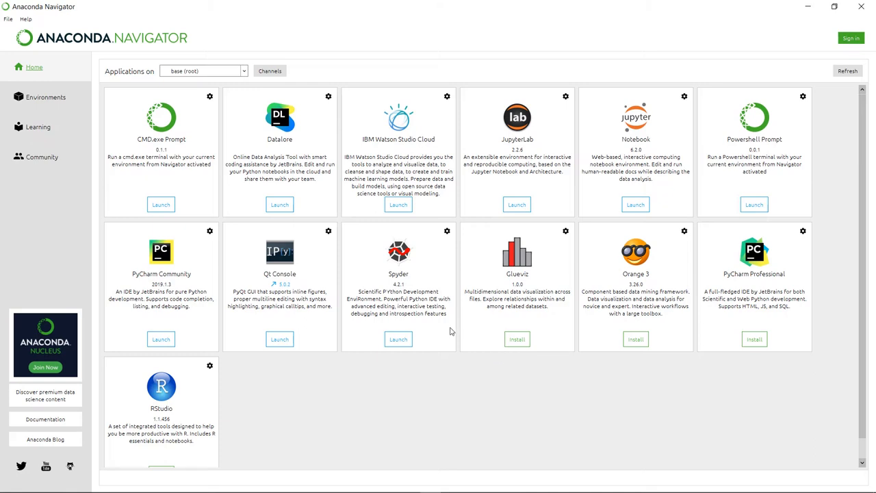
mouse_move(44, 77)
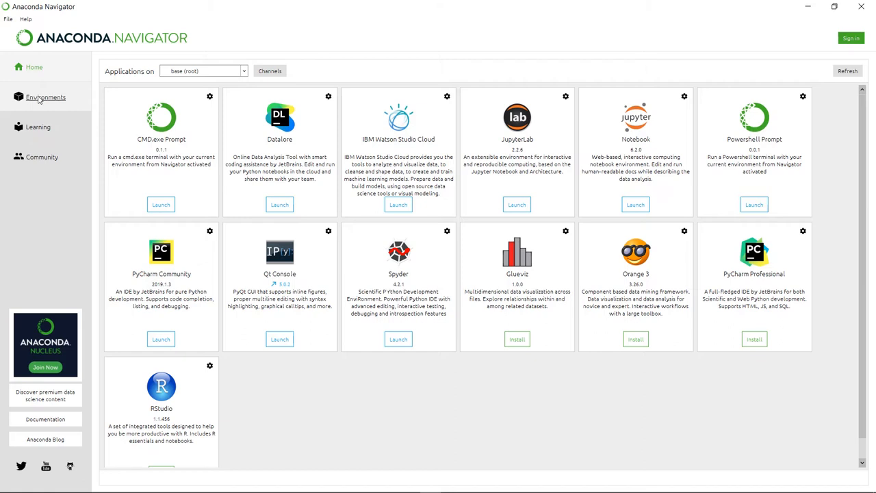
- In Environments, start a new environment named geemap_demo with Python 3.7
click(46, 96)
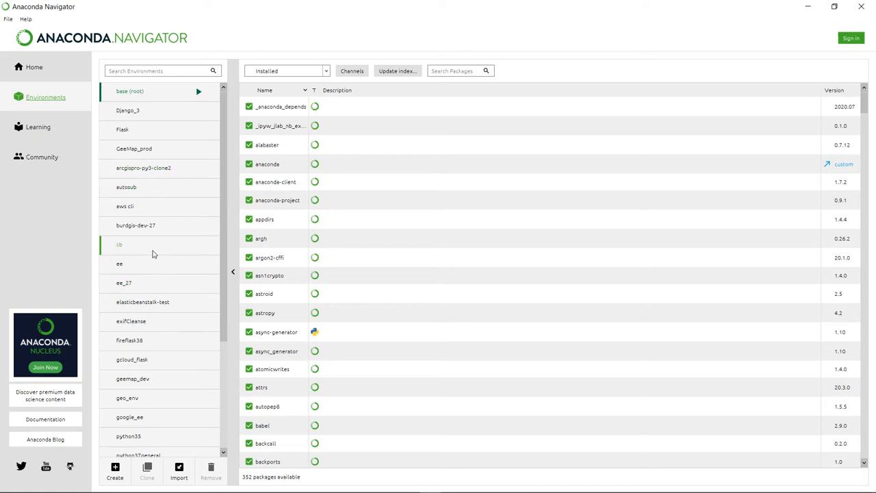
scroll(down, 3)
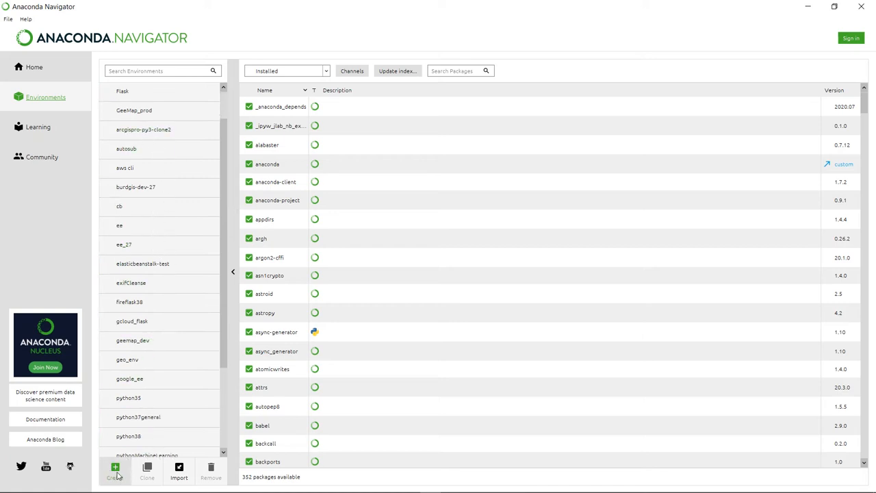
click(115, 471)
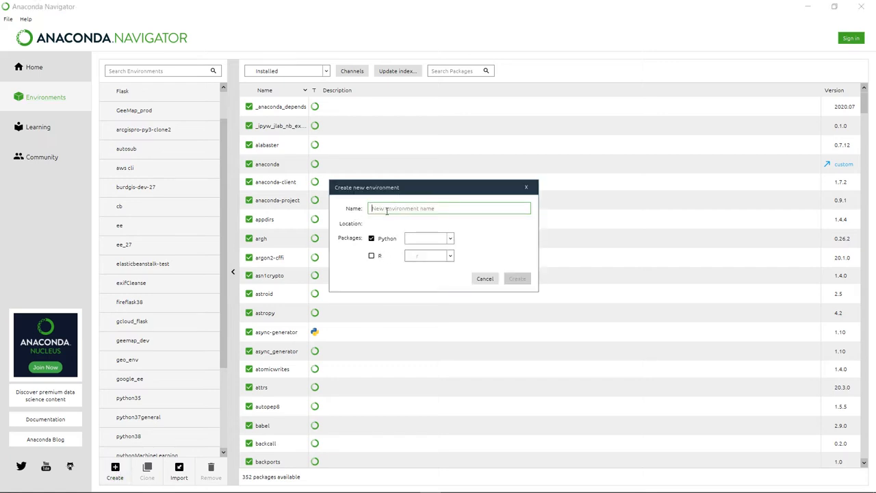
text(geemap_)
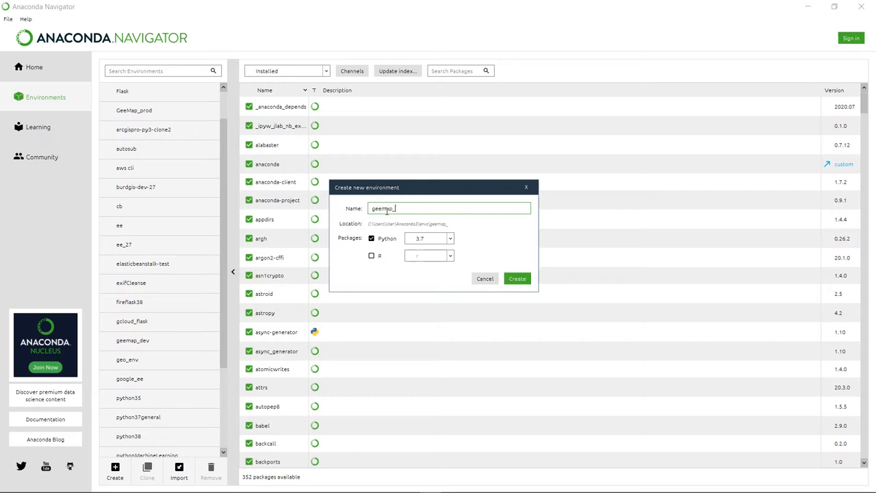
text(demo)
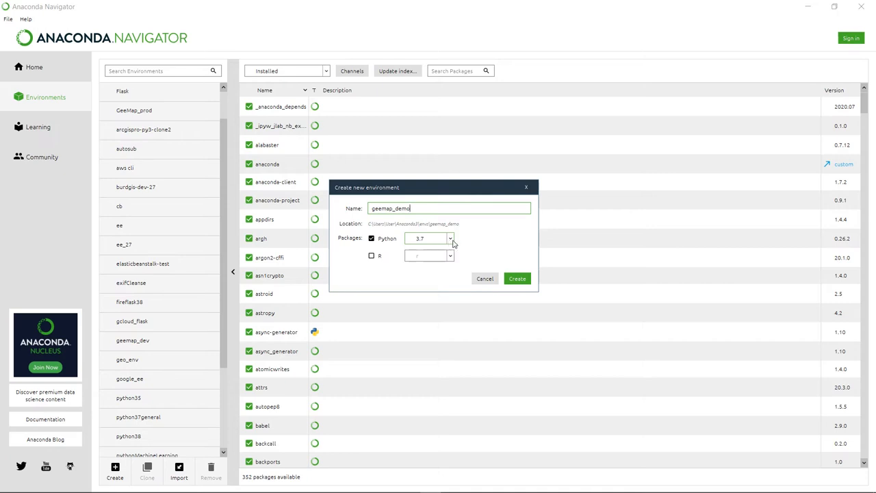
mouse_move(498, 249)
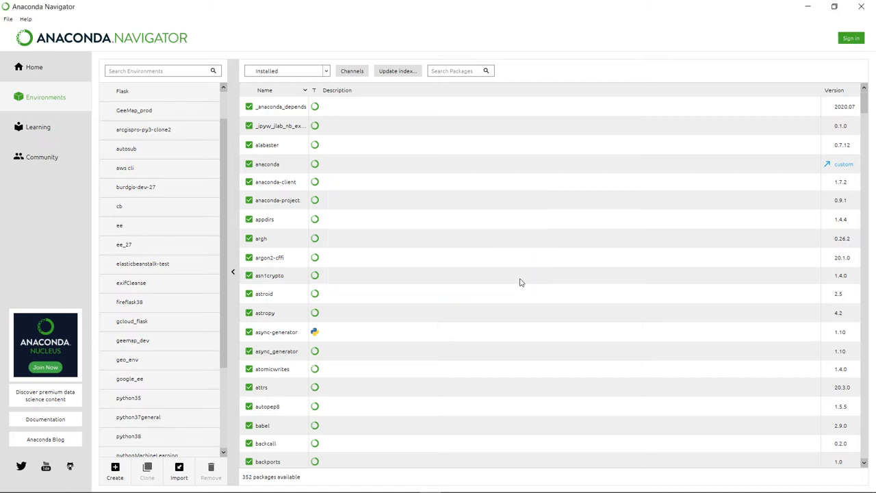
- Select geemap_demo to list its 11 installed packages, including Python 3.7.10, pip and setuptools
click(115, 471)
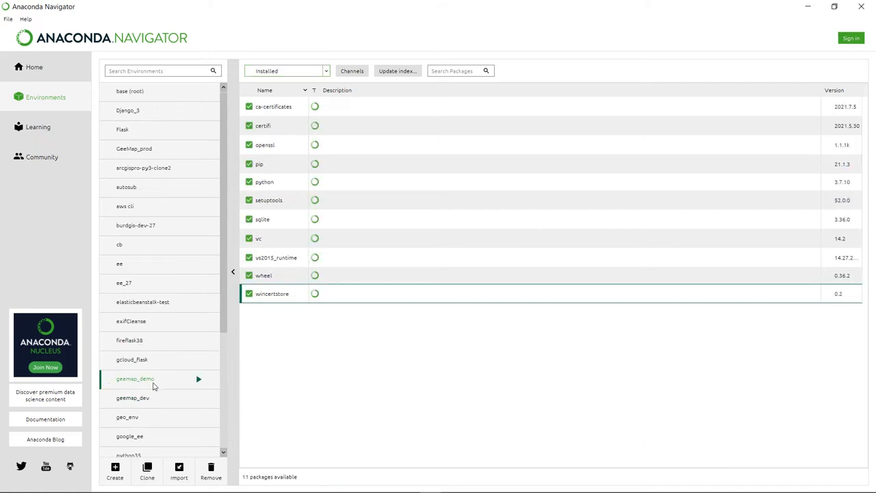
mouse_move(200, 392)
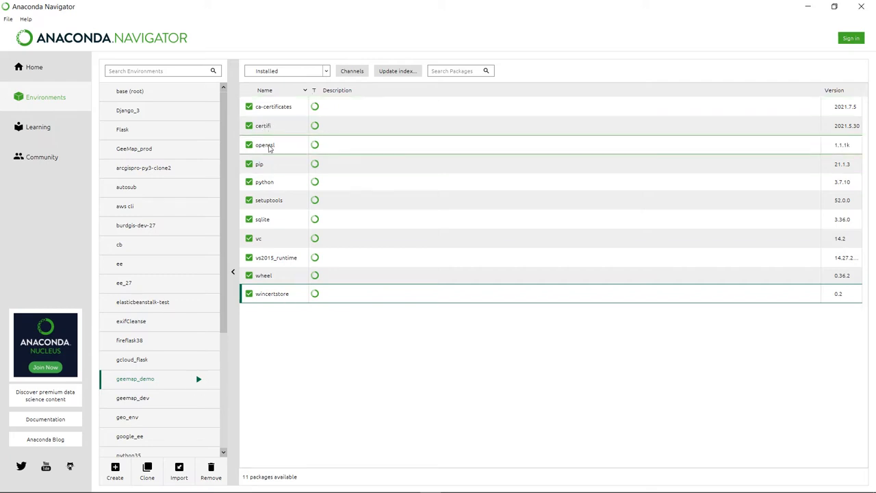
mouse_move(274, 293)
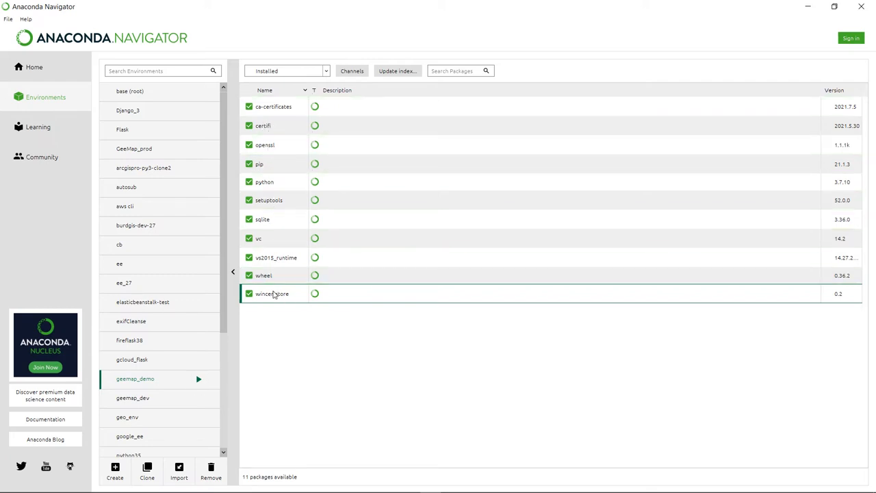
mouse_move(366, 349)
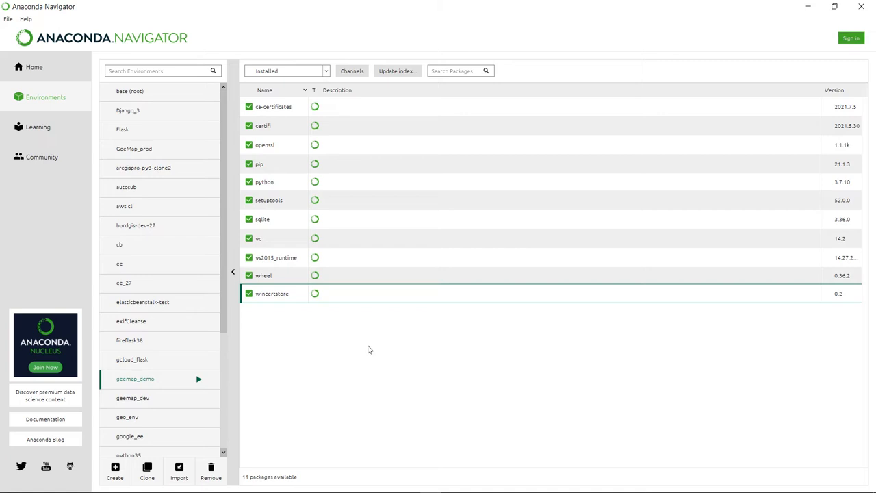
mouse_move(386, 351)
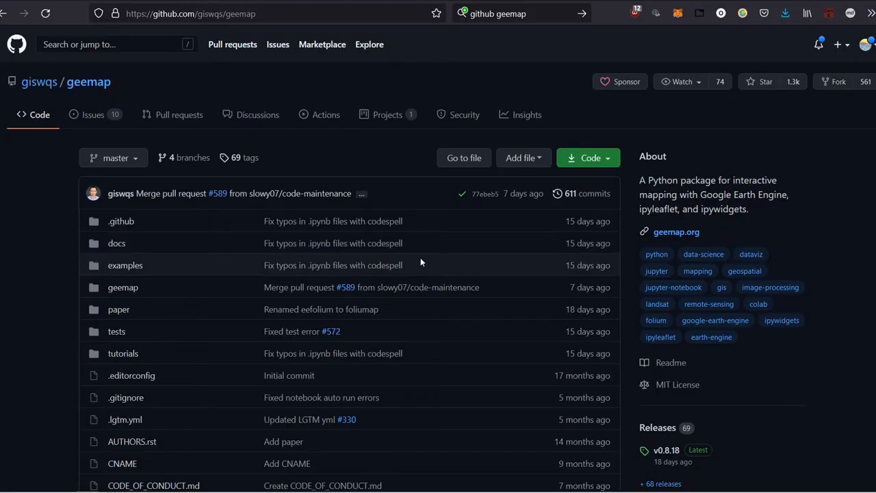
- Scroll the geemap README to its Installation section with the pip and conda-forge commands
scroll(down, 3)
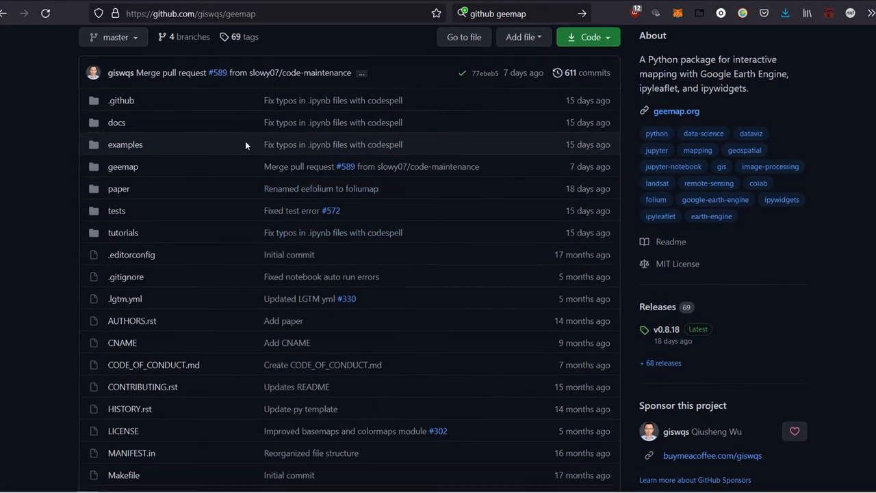
scroll(down, 3)
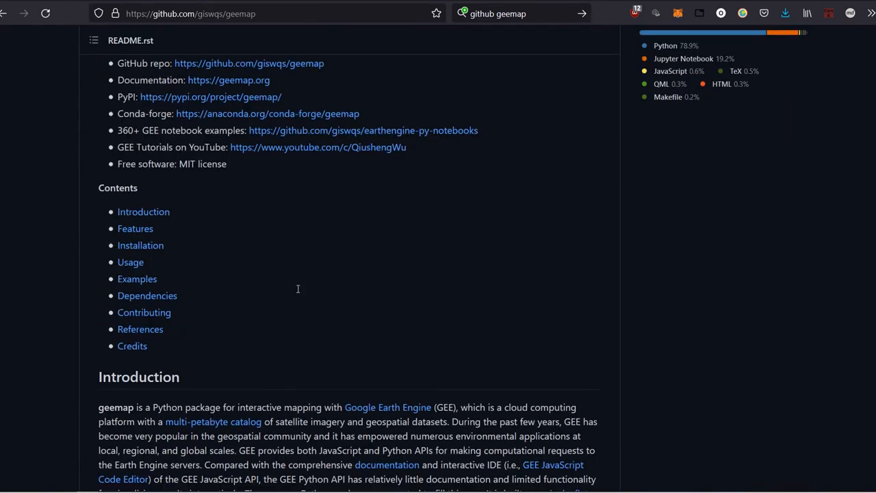
scroll(up, 3)
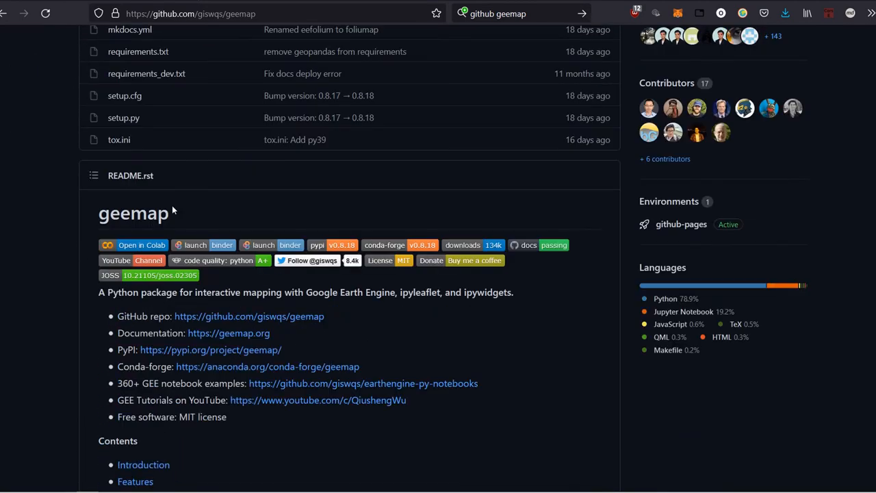
scroll(down, 3)
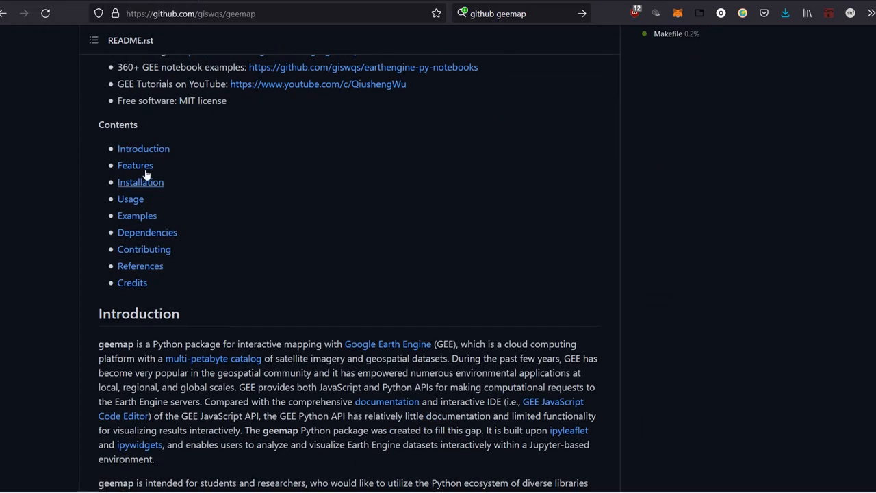
mouse_move(130, 206)
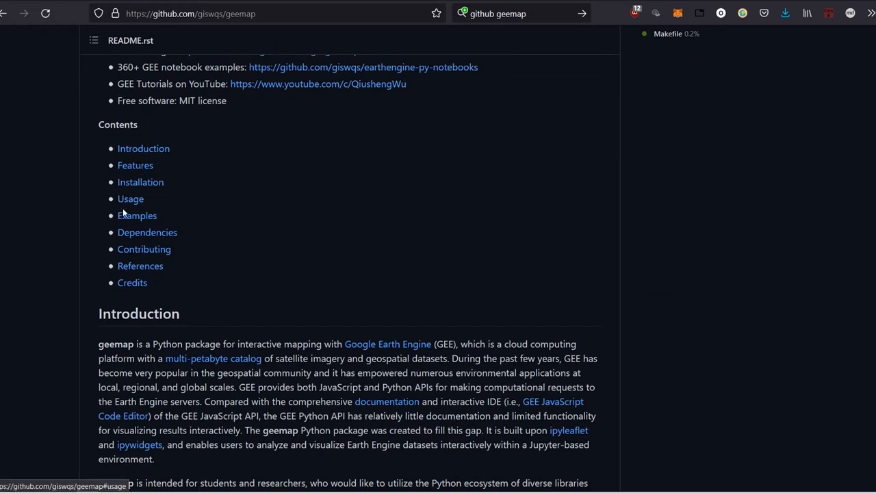
mouse_move(139, 182)
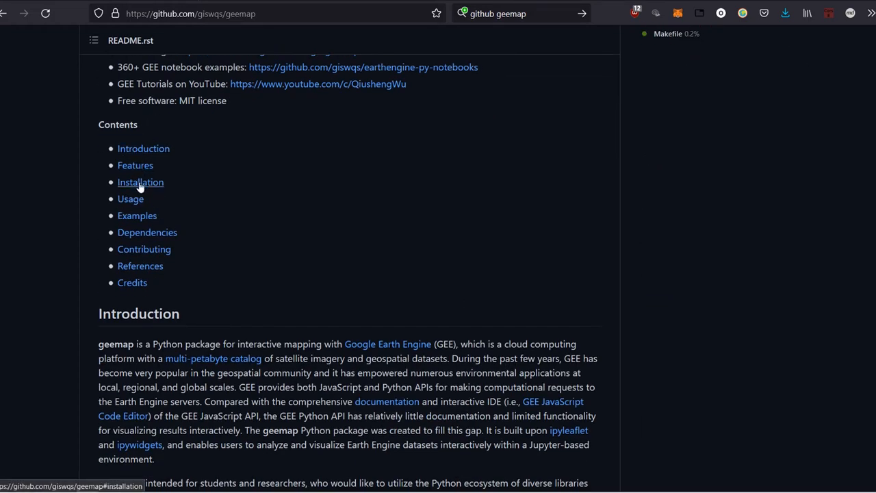
click(139, 182)
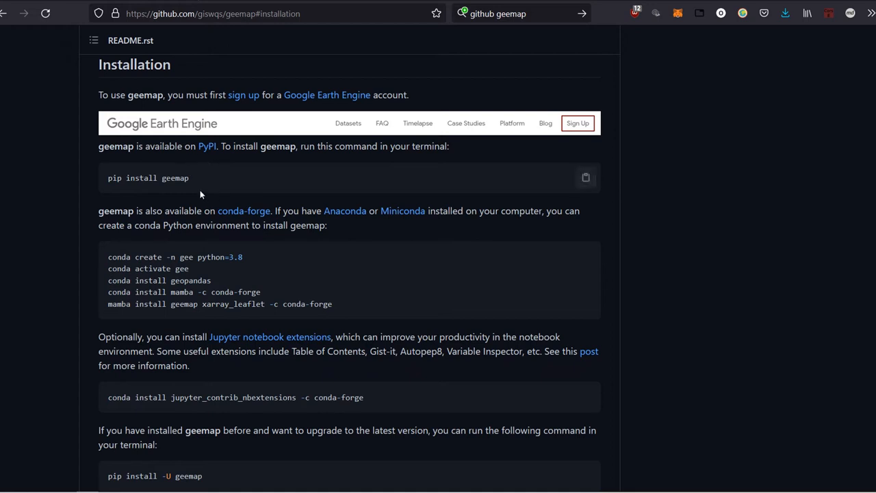
mouse_move(159, 159)
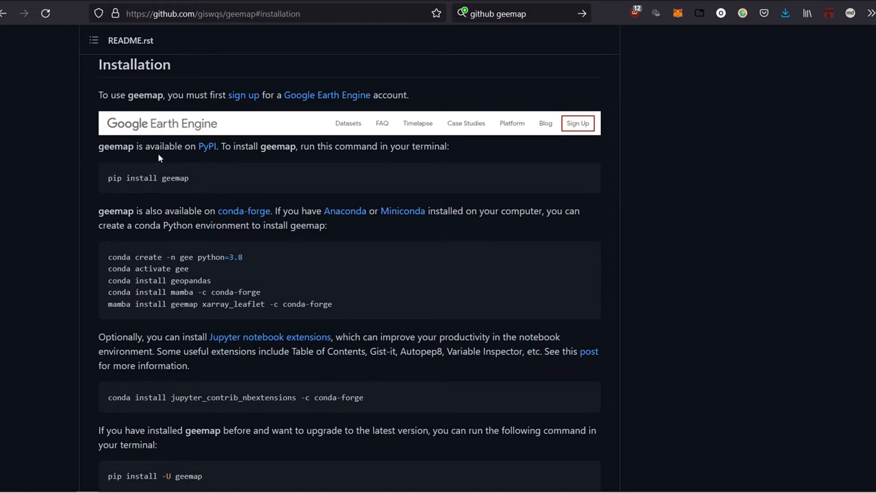
mouse_move(149, 186)
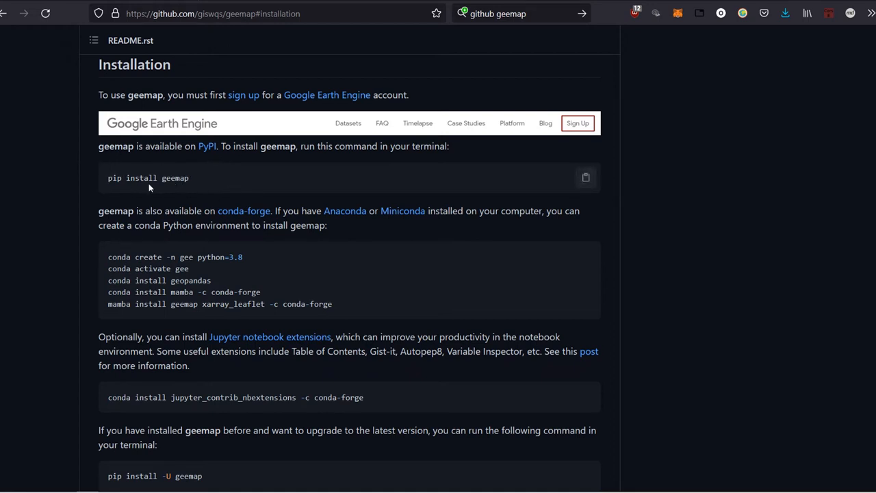
scroll(down, 3)
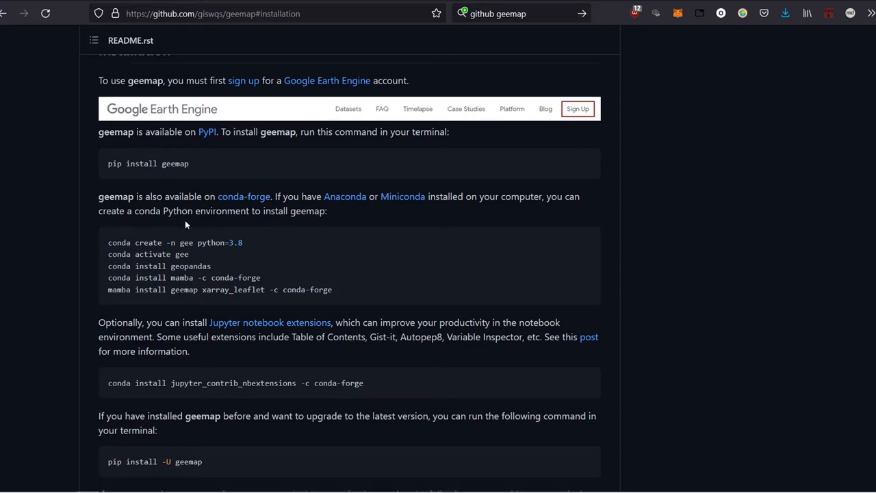
scroll(down, 3)
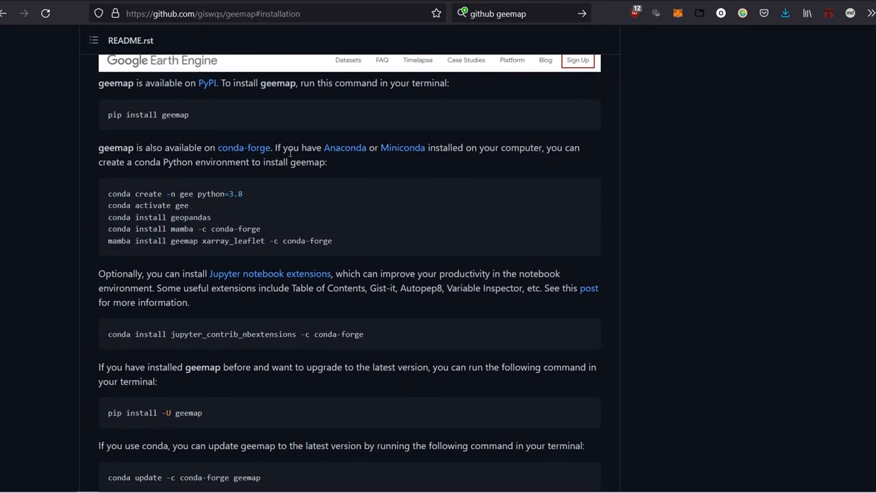
mouse_move(402, 148)
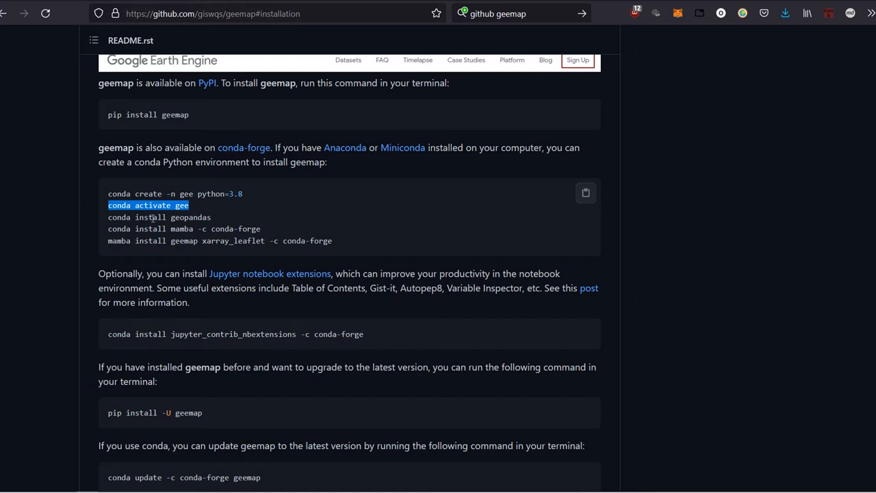
mouse_move(203, 228)
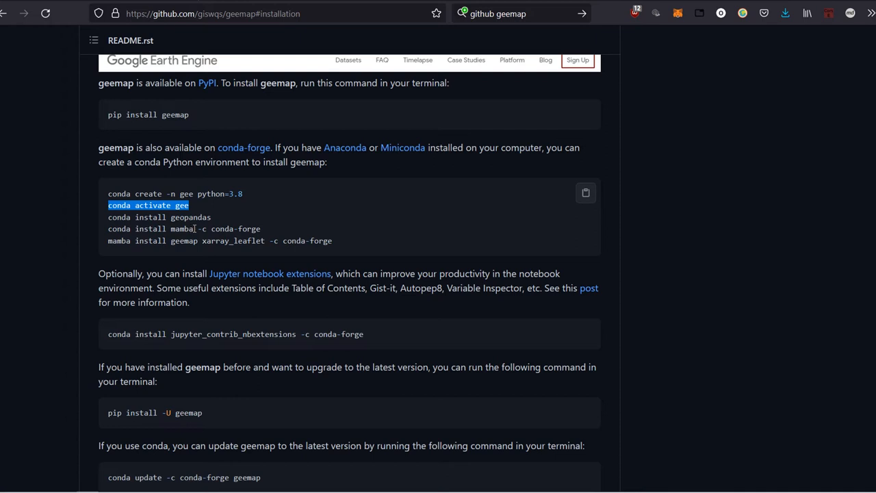
mouse_move(134, 252)
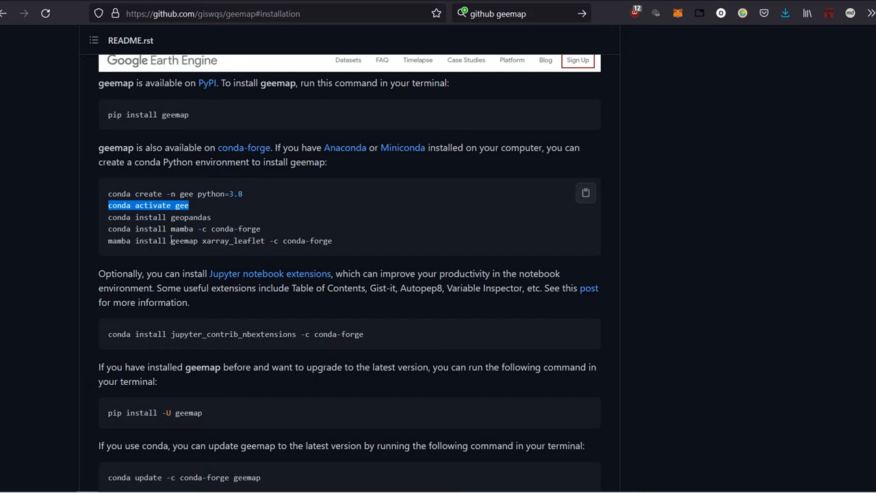
- Bring Anaconda Navigator back to the front on the geemap_demo environment
click(271, 251)
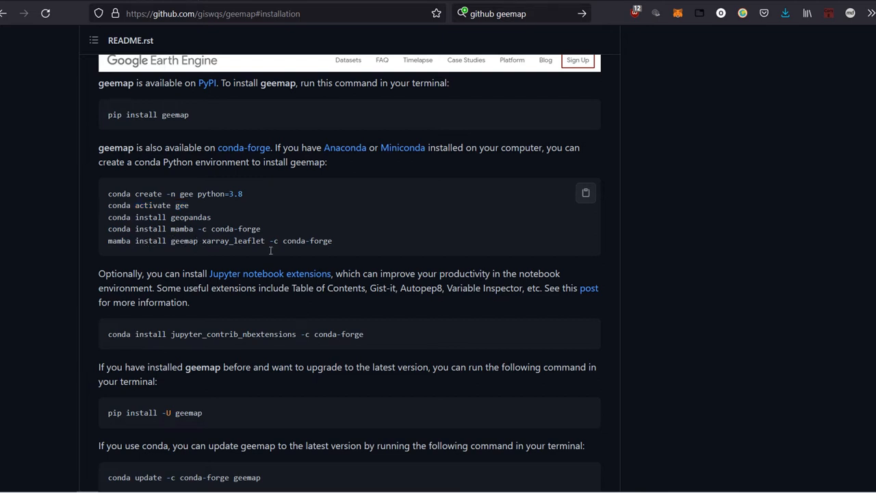
mouse_move(337, 250)
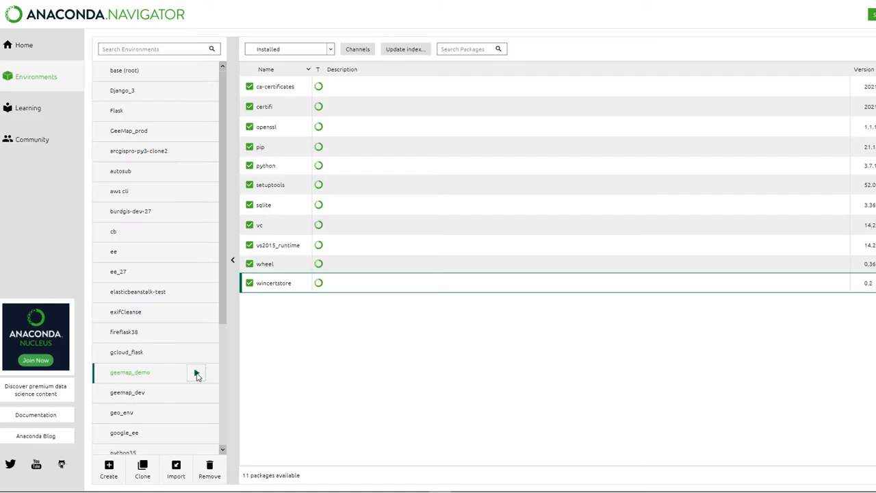
- Launch a terminal inside geemap_demo and run the conda command there
click(197, 373)
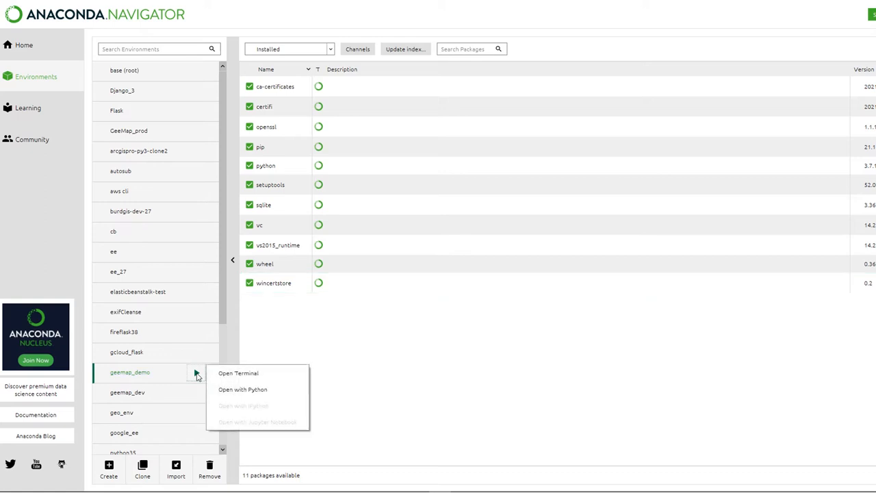
mouse_move(239, 372)
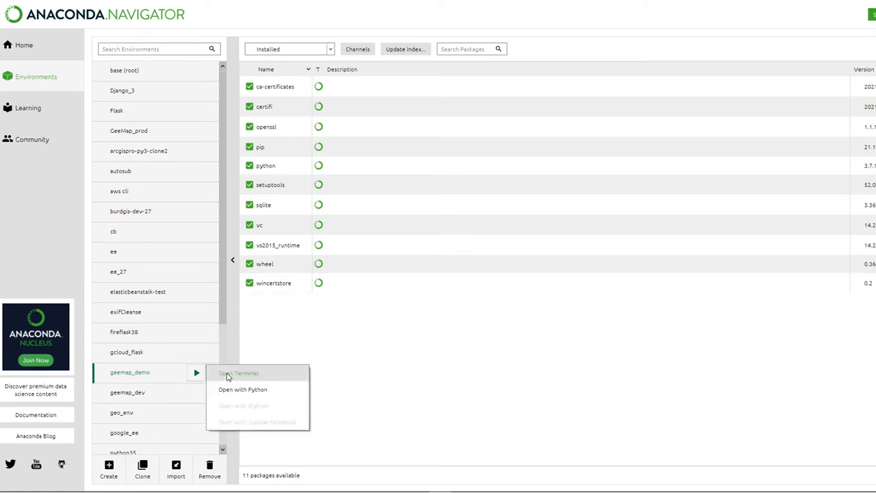
click(238, 372)
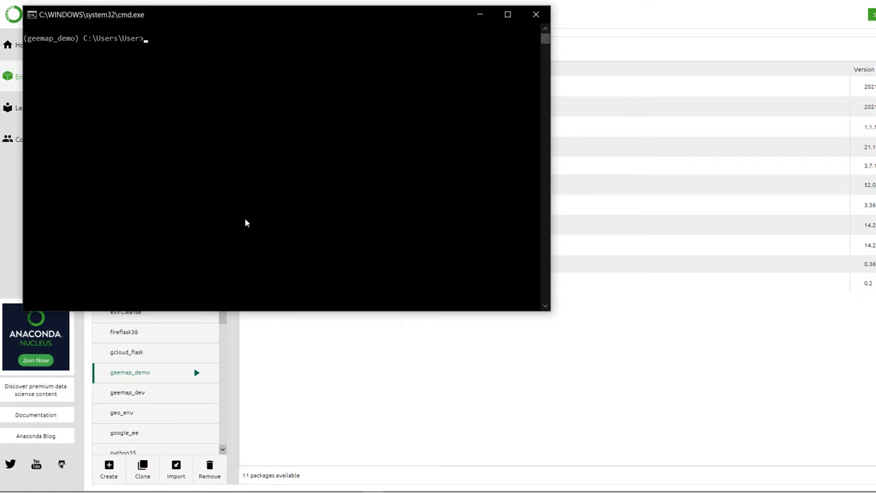
text(conda)
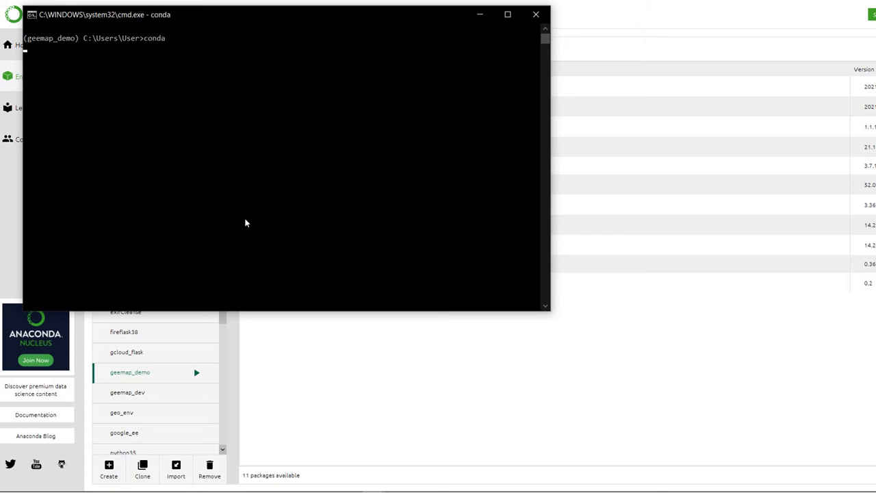
key(Return)
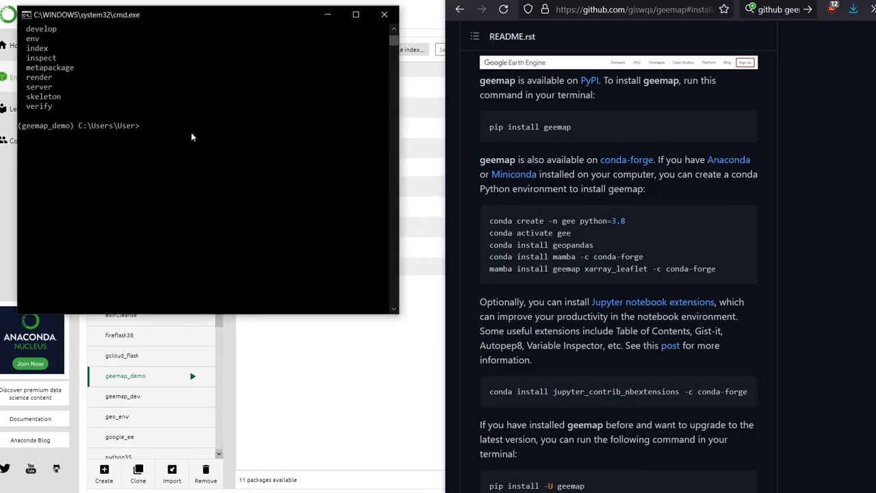
- Run 'conda install geopandas' in the geemap_demo terminal
text(conda install ge)
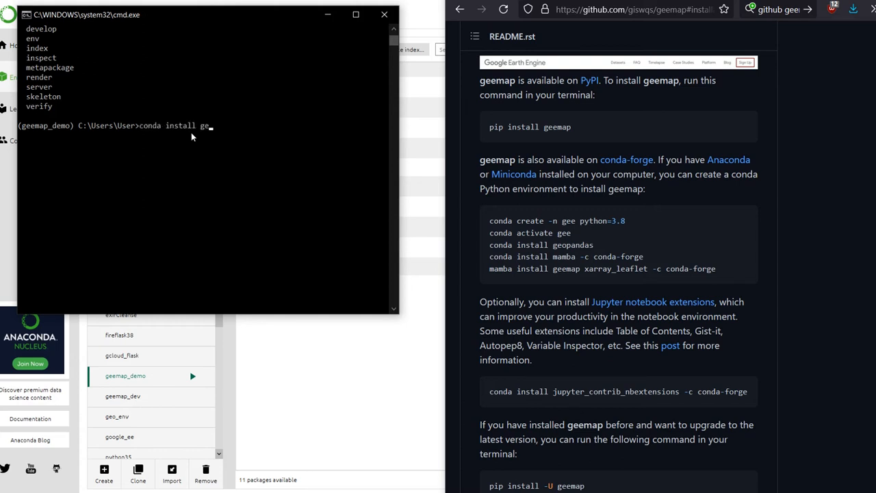
text(opandas)
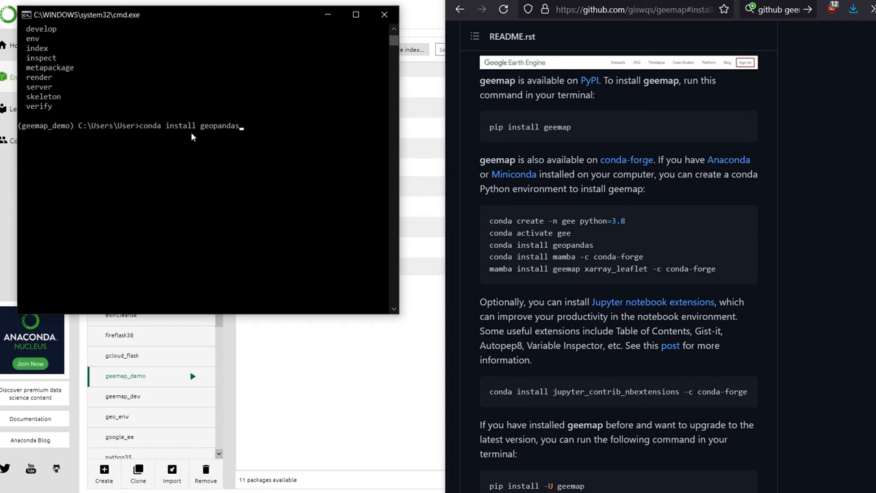
key(Return)
text(conda)
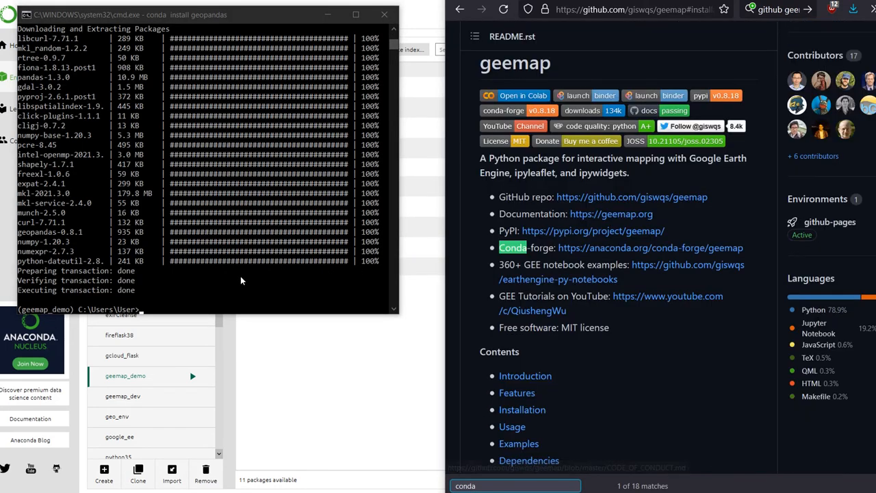
scroll(down, 3)
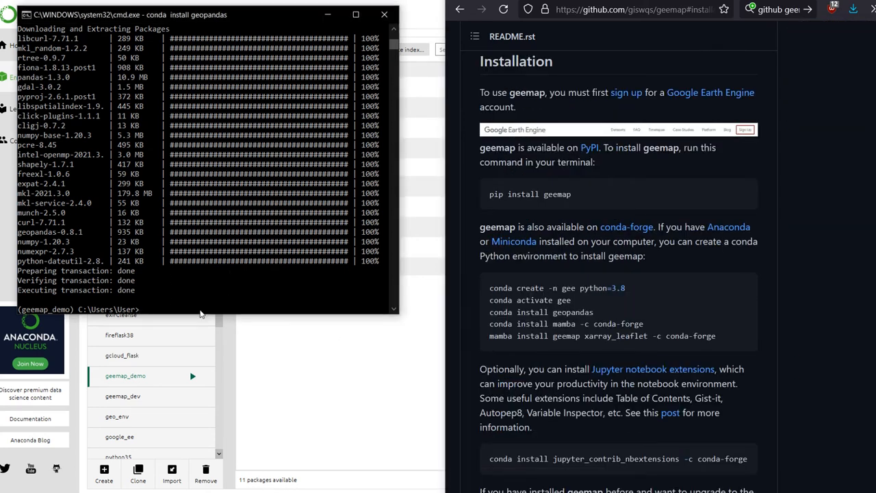
- Run 'conda install mamba -c conda-forge' in the same terminal
text(conda install mam)
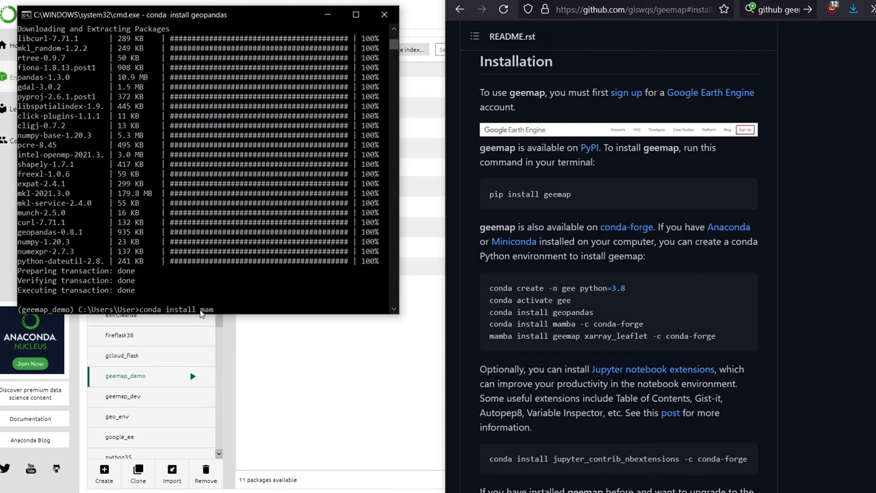
text(ba -)
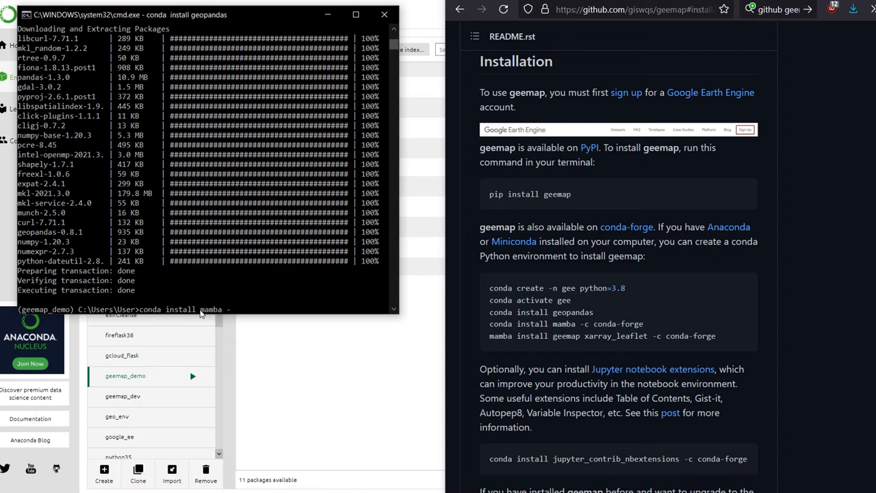
text(-c conda-f)
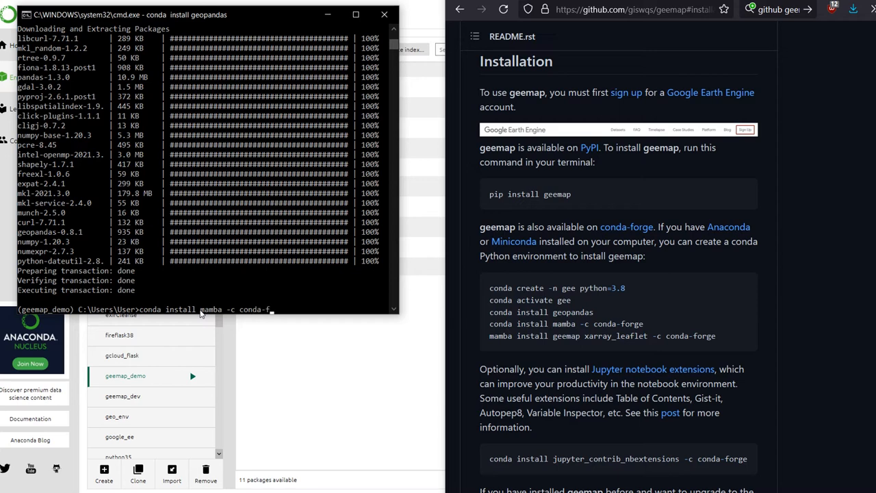
key(Return)
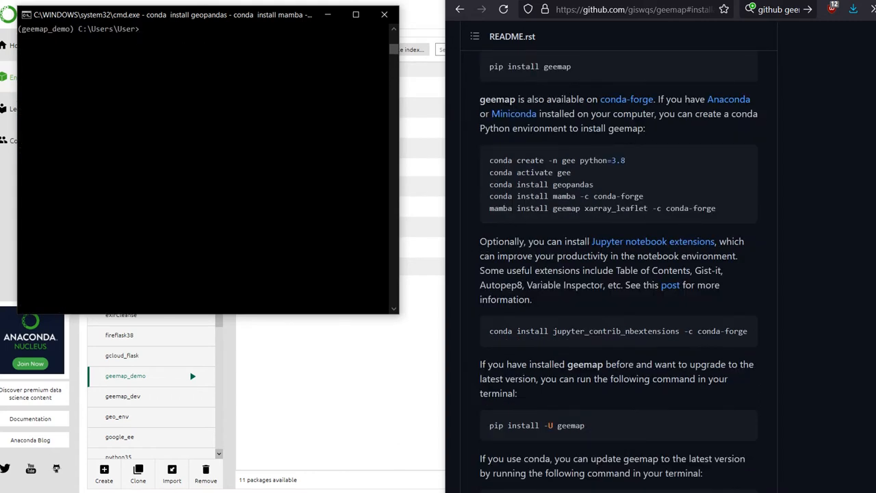
- Enter 'mamba install geemap xarray_leaflet -c conda-forge' in the terminal
text(mamba)
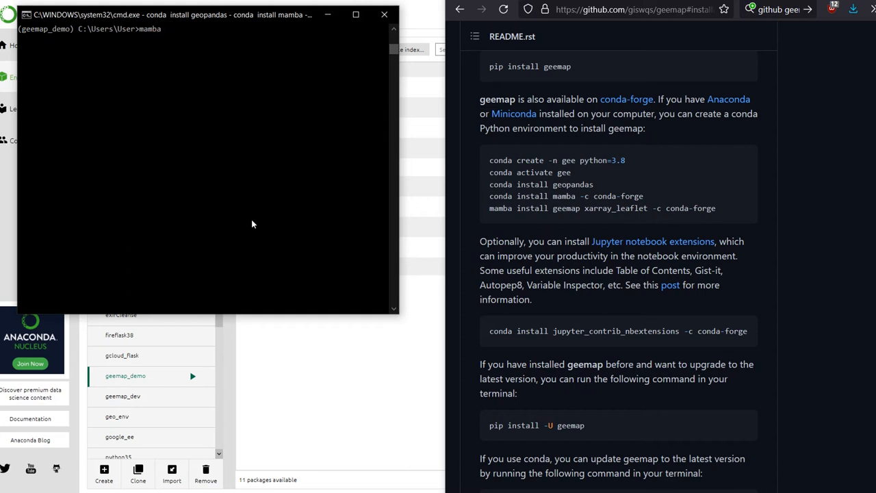
text(install)
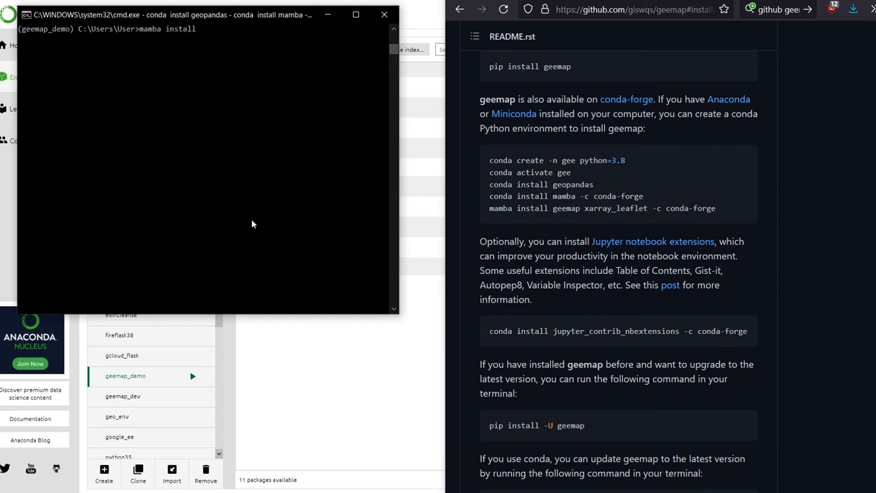
text(geemap)
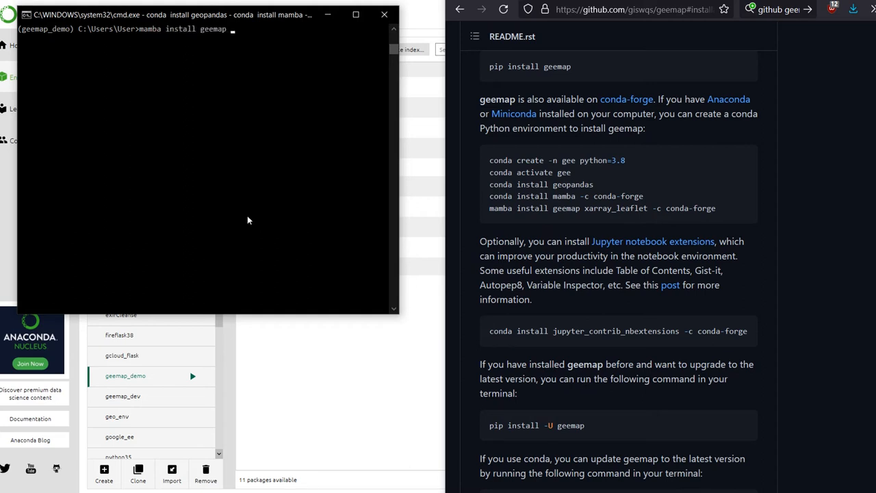
text(xarray_leaflet)
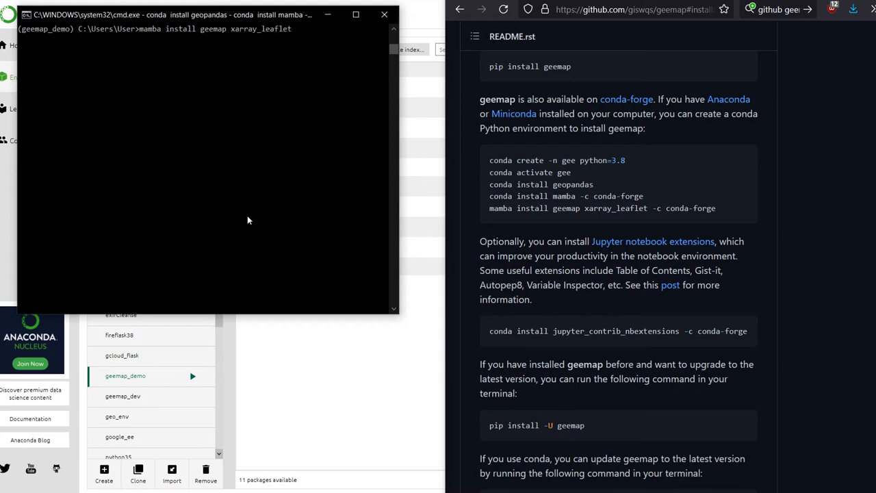
text(-c cond)
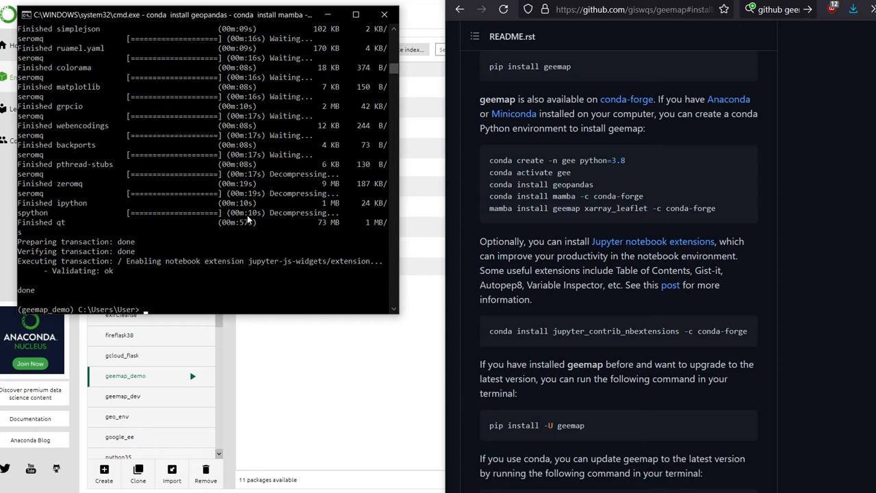
mouse_move(61, 310)
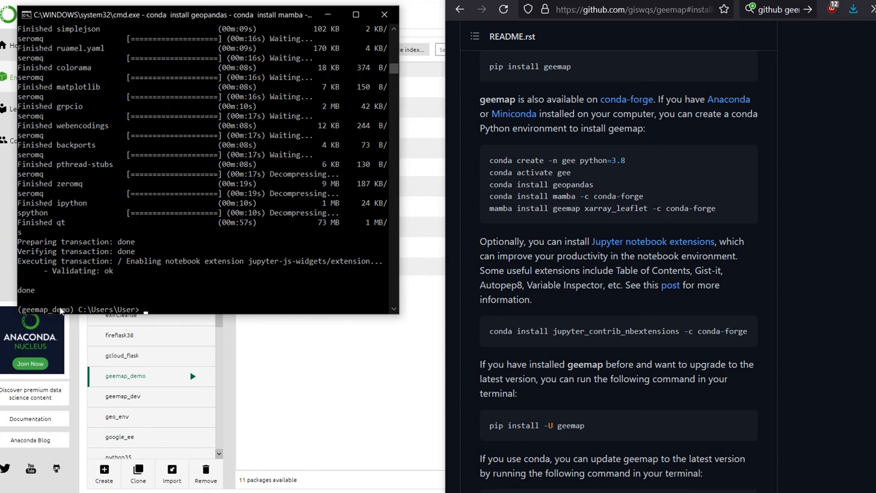
mouse_move(304, 361)
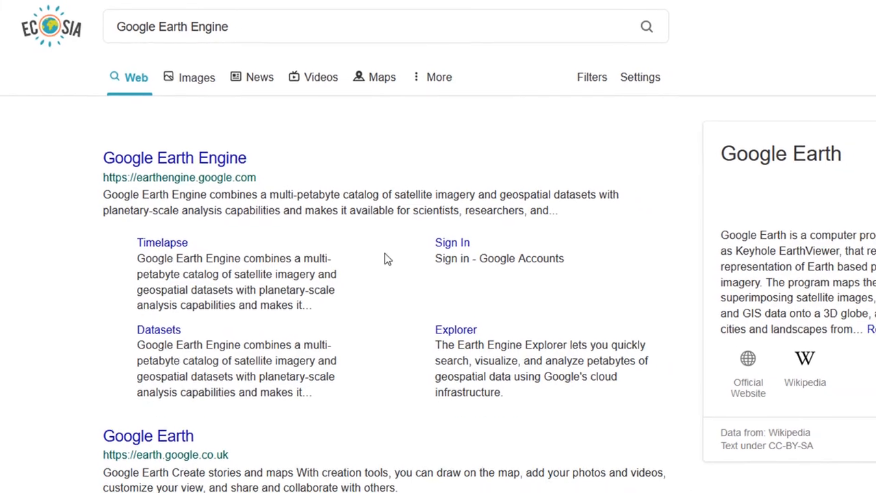
- Follow the earthengine.google.com result from the Ecosia search page
scroll(down, 3)
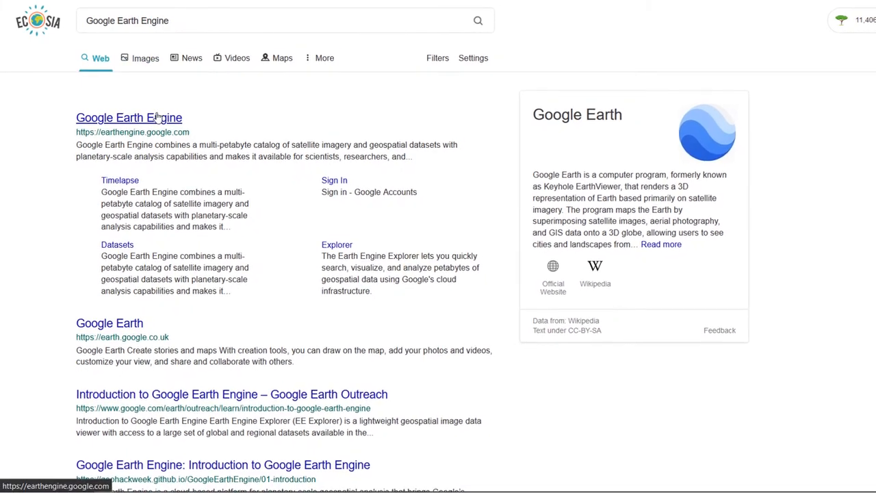
click(129, 118)
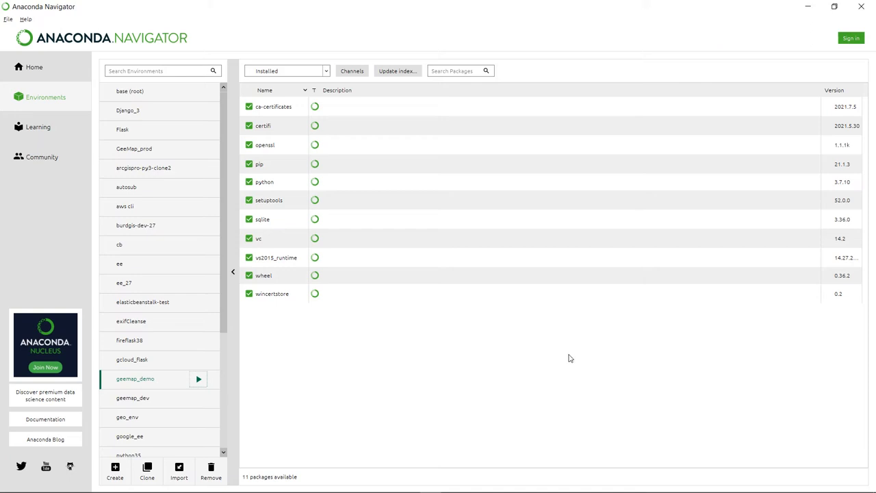
mouse_move(468, 370)
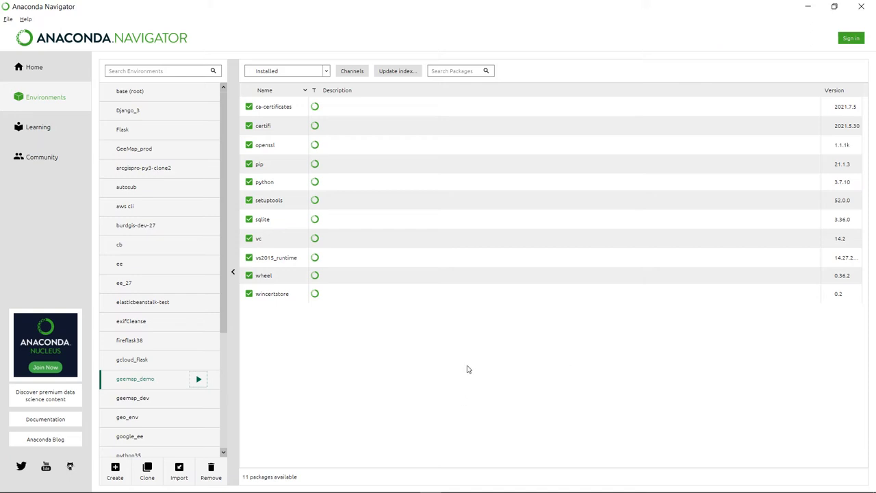
mouse_move(243, 395)
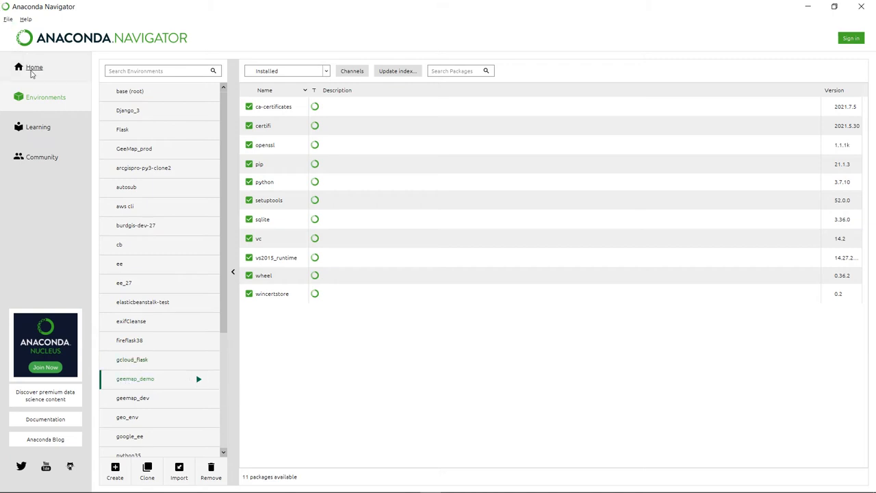
- Set 'Applications on' to geemap_demo and install the Jupyter Notebook tile
click(33, 67)
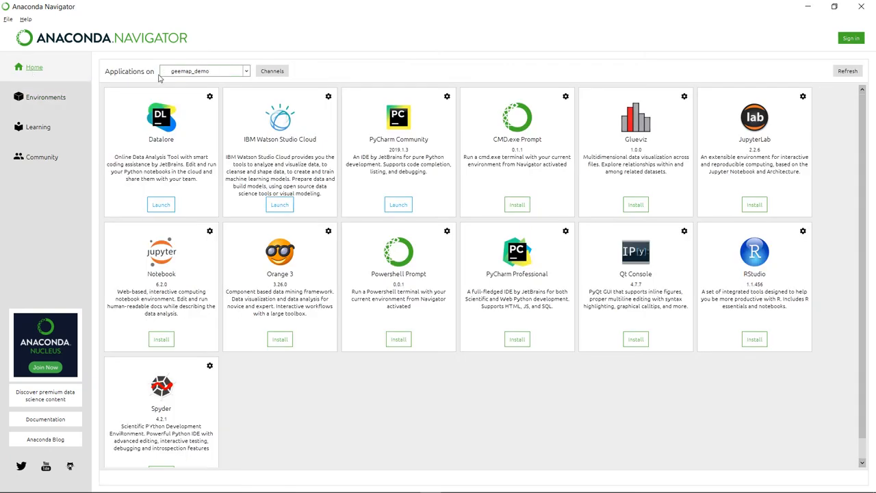
mouse_move(205, 77)
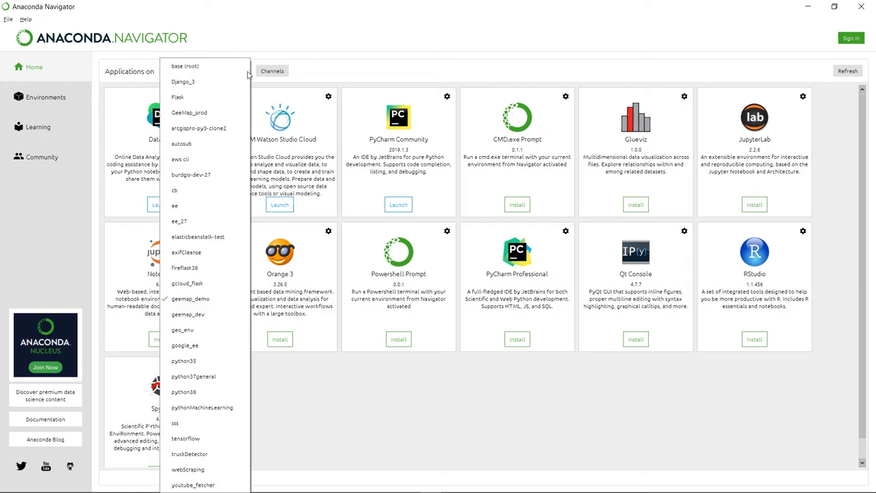
mouse_move(190, 298)
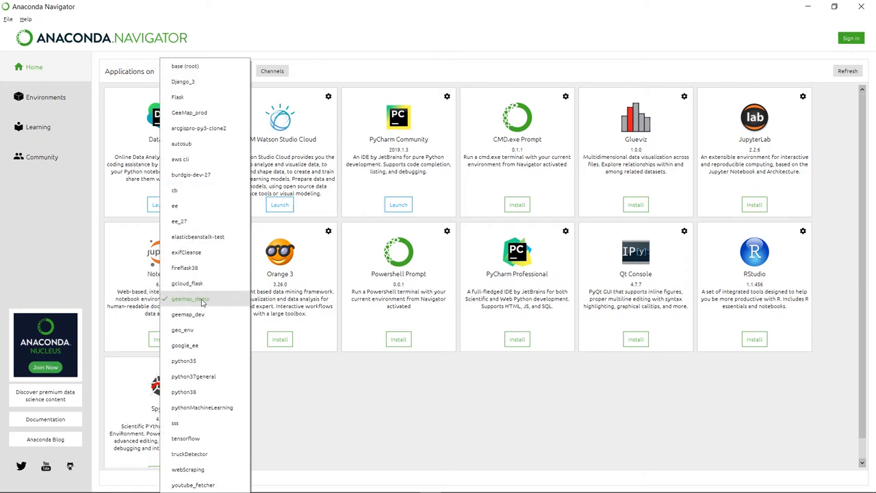
click(191, 299)
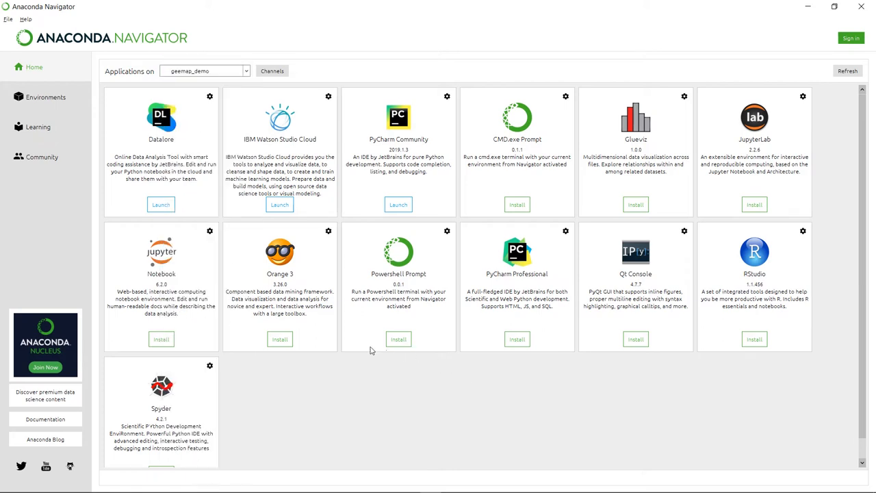
mouse_move(170, 244)
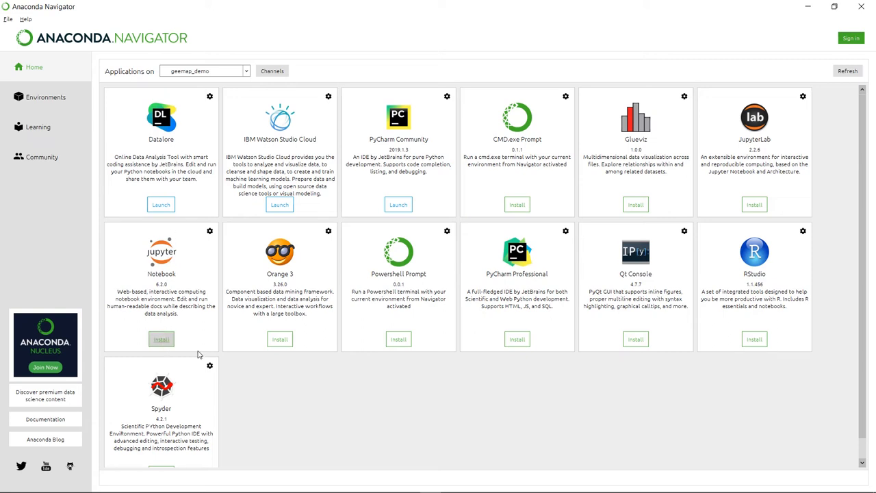
click(161, 339)
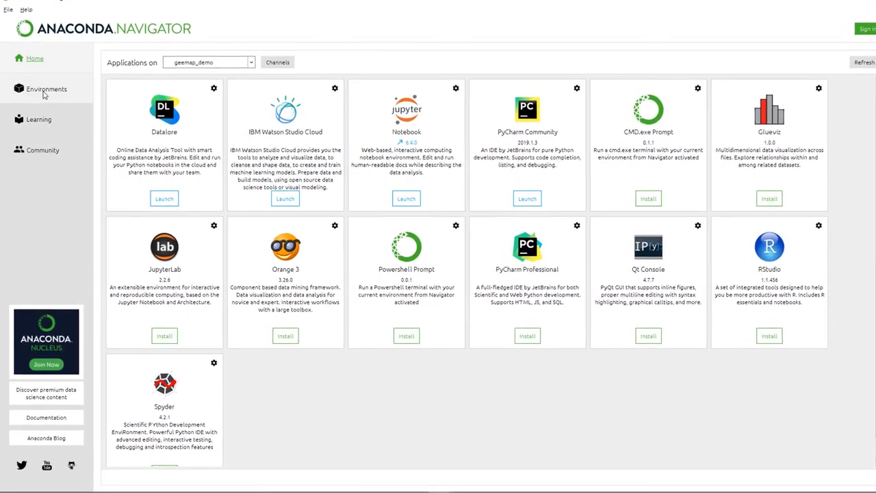
- From the Environments page, launch Jupyter Notebook inside geemap_demo
click(46, 89)
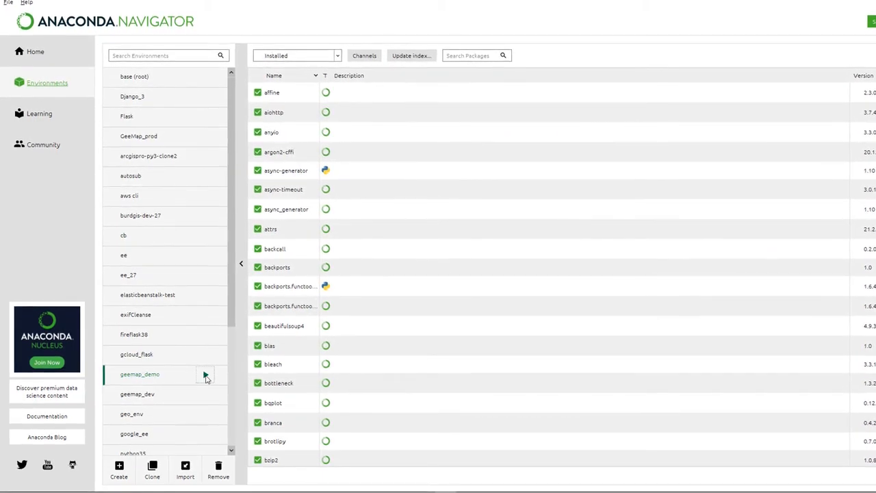
click(205, 374)
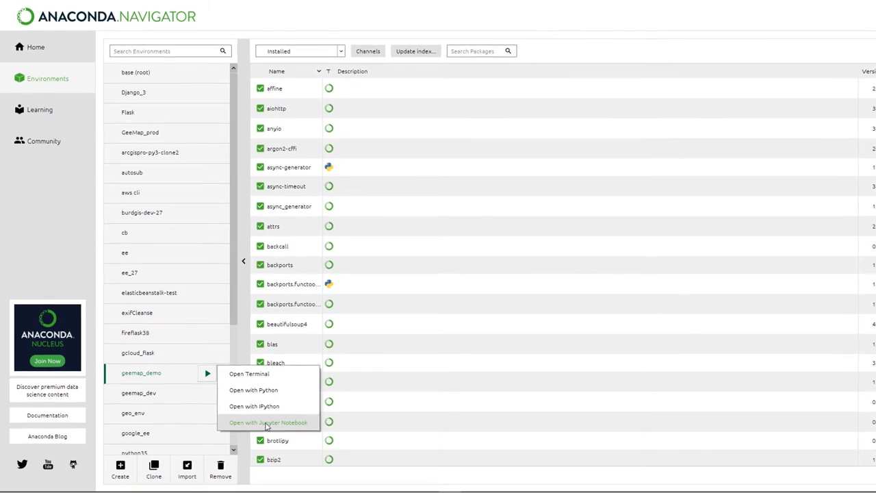
click(517, 288)
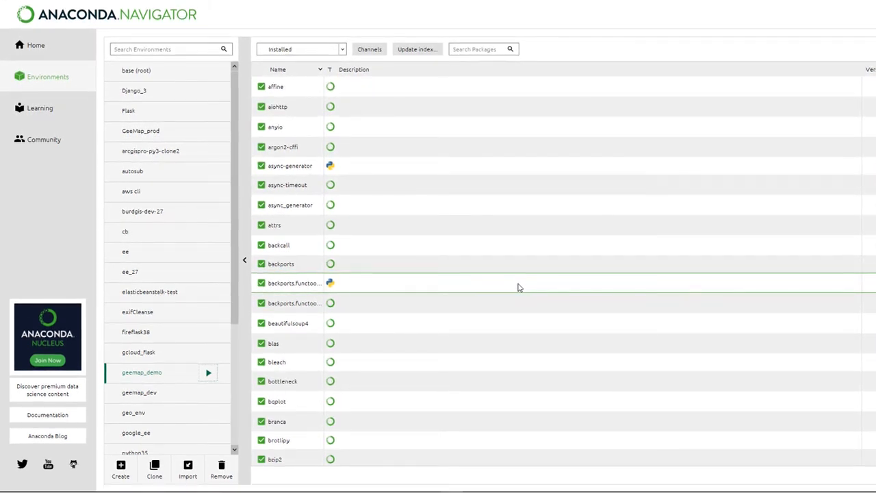
- List the New notebook kernels in Jupyter, showing geemap_dev and GEE but no geemap_demo
click(208, 372)
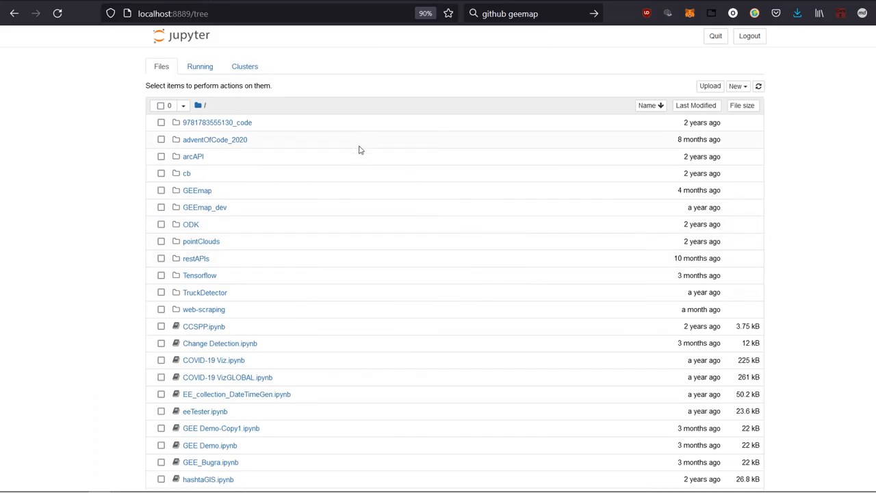
mouse_move(259, 88)
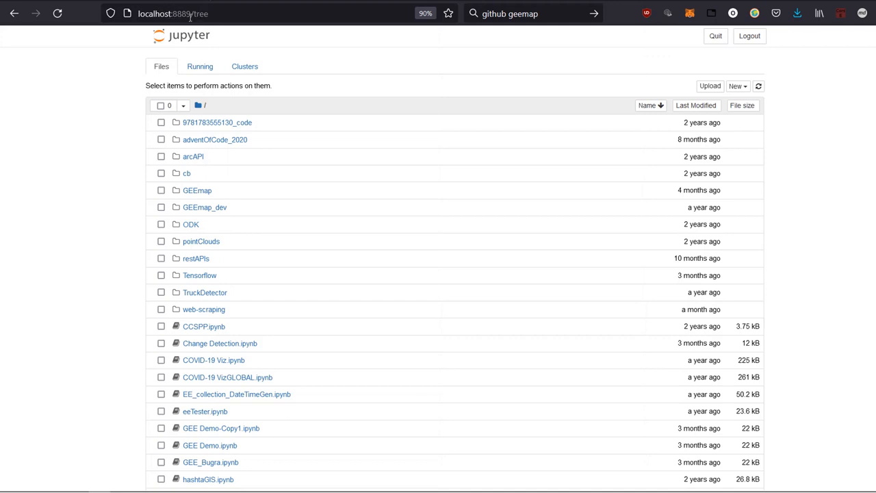
mouse_move(213, 170)
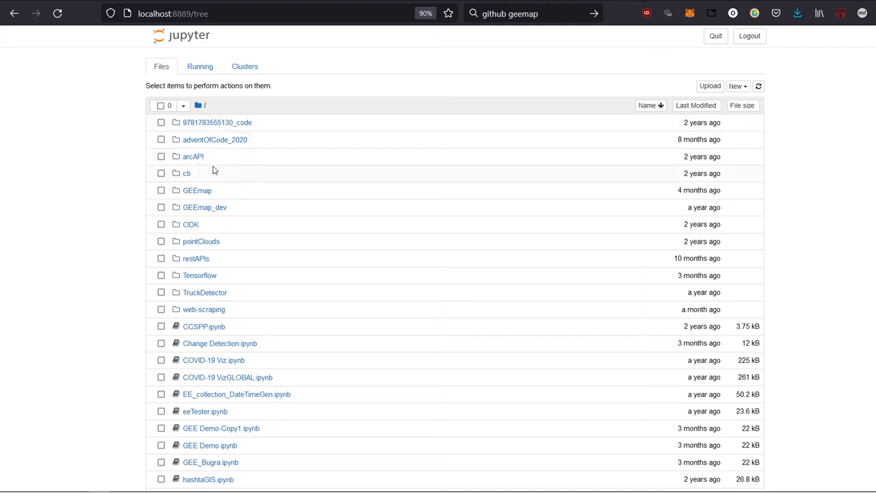
mouse_move(419, 226)
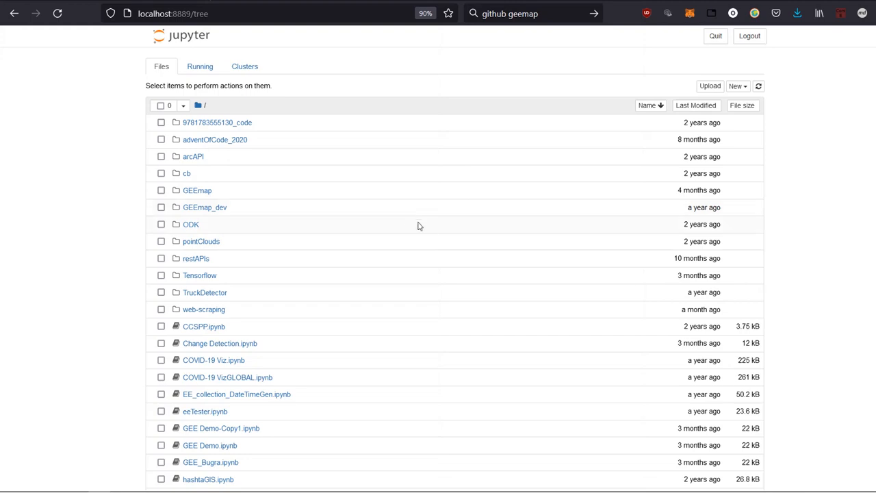
mouse_move(537, 180)
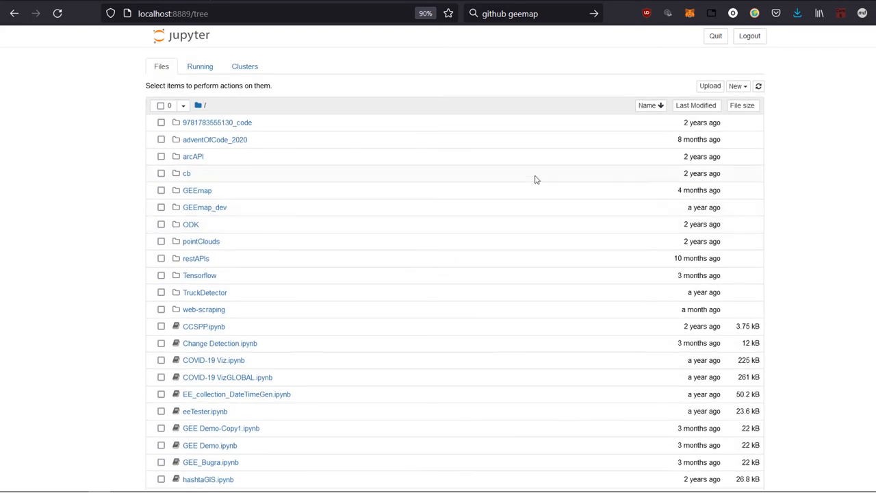
mouse_move(742, 104)
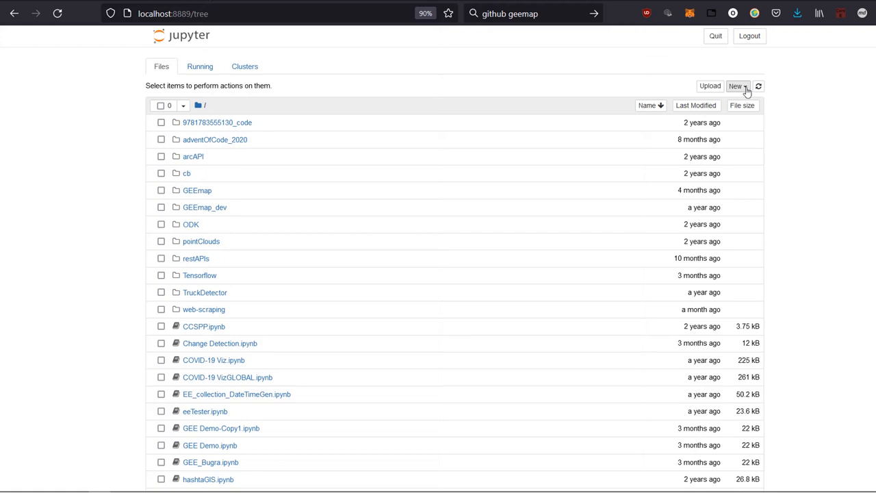
click(736, 85)
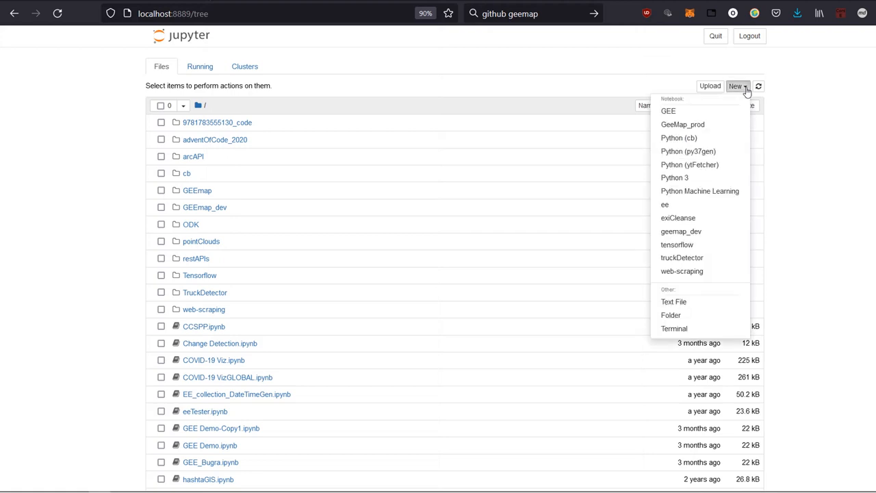
mouse_move(682, 230)
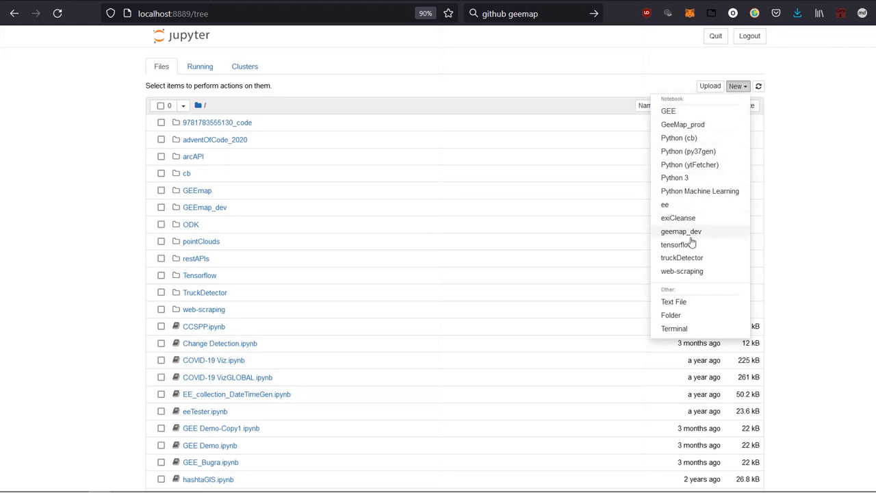
mouse_move(687, 151)
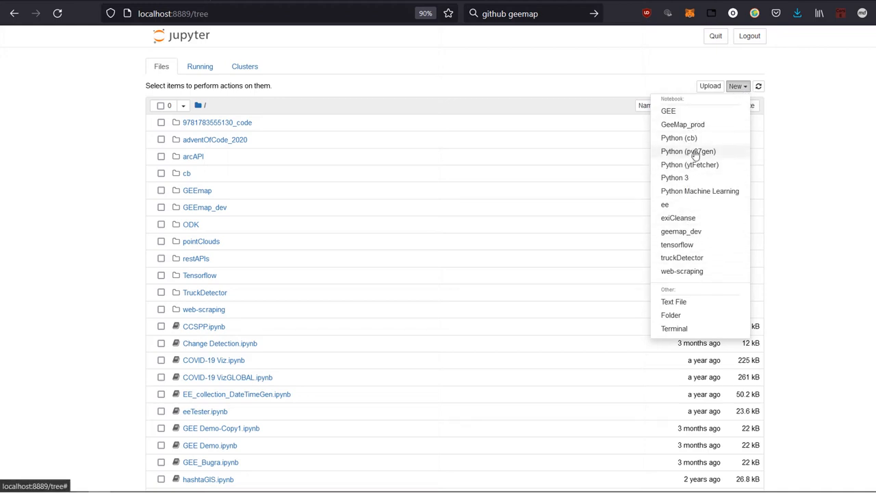
mouse_move(677, 244)
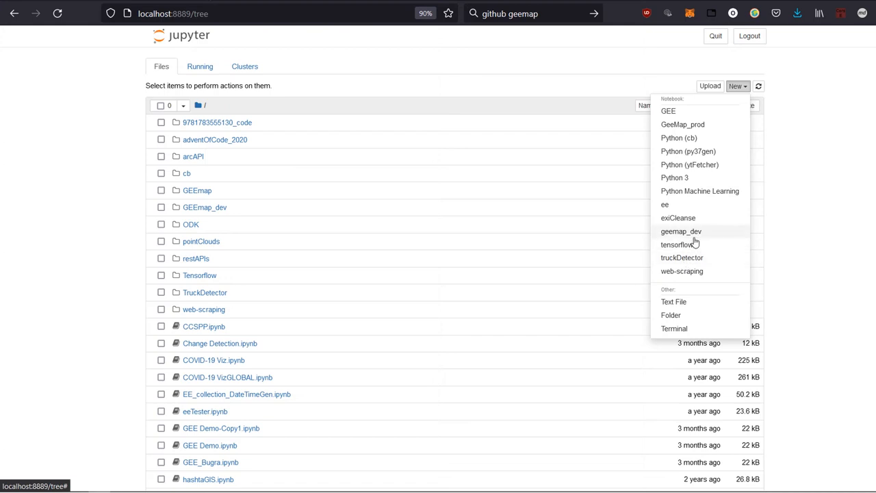
mouse_move(668, 109)
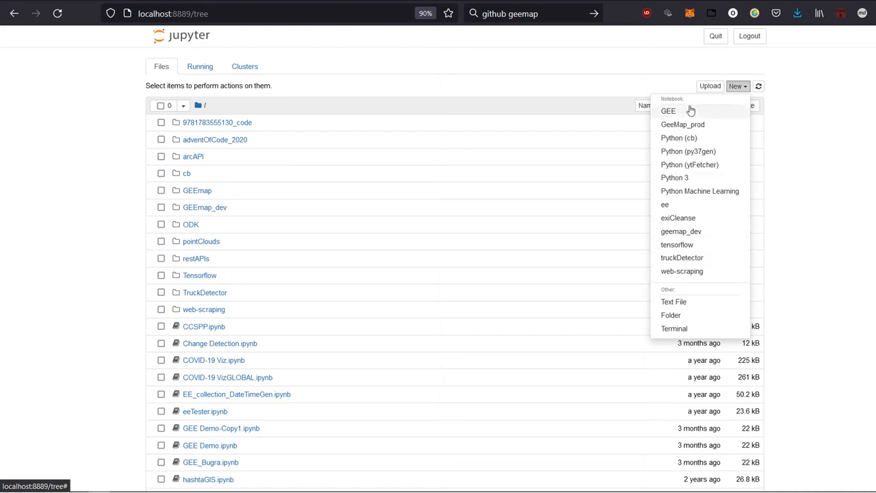
mouse_move(682, 258)
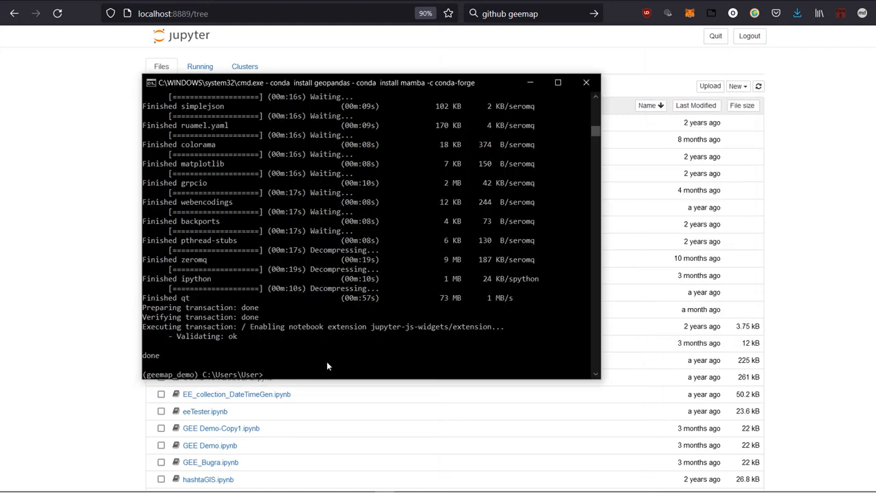
mouse_move(144, 380)
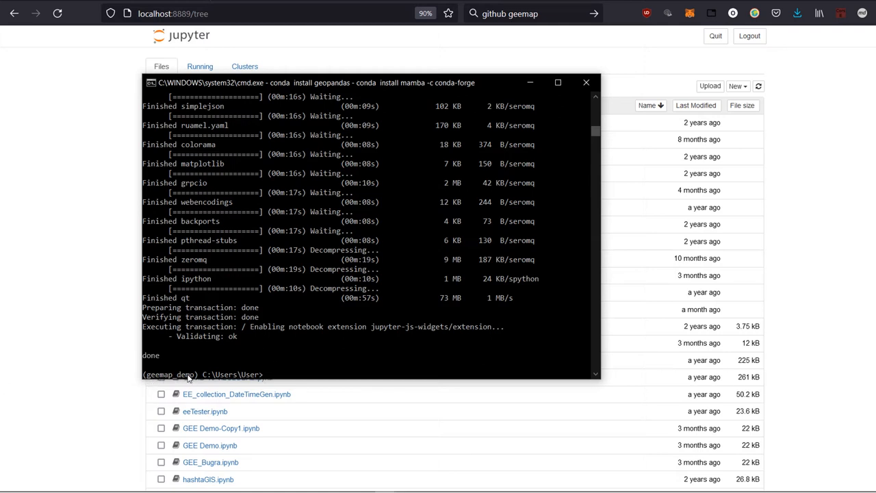
mouse_move(273, 375)
text(ipython kernel install --name "geemap_demo" --user)
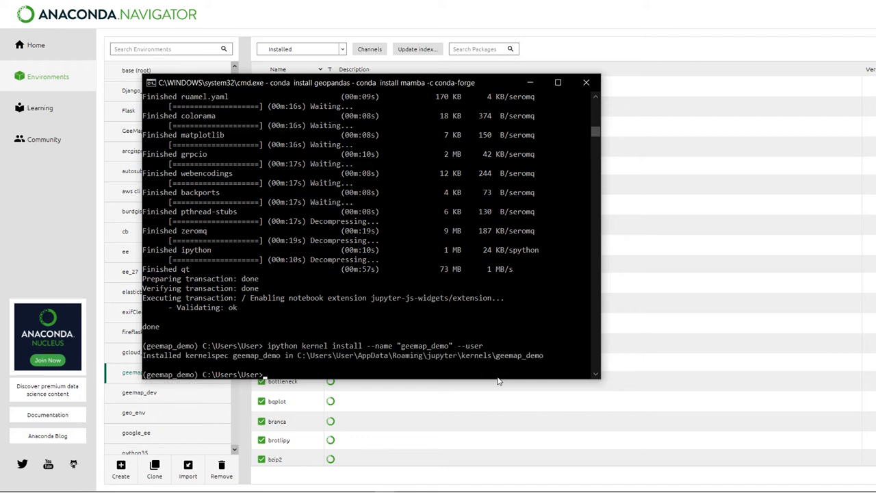
mouse_move(479, 362)
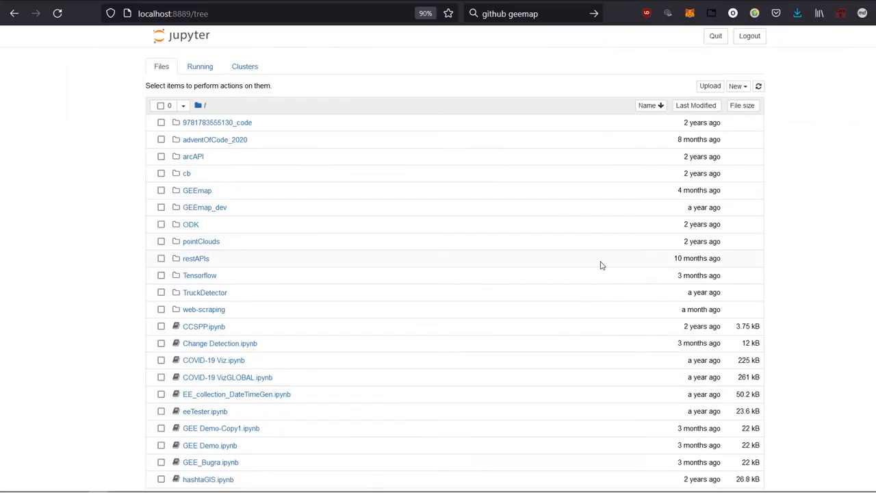
mouse_move(738, 85)
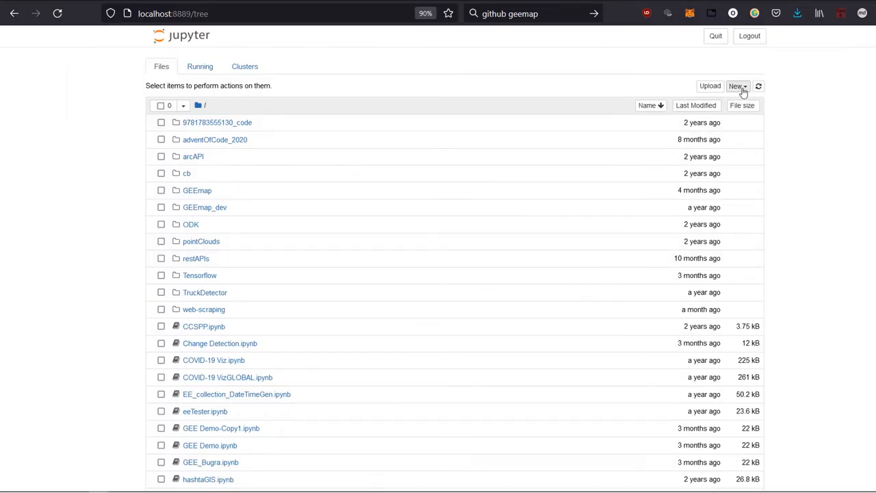
mouse_move(331, 159)
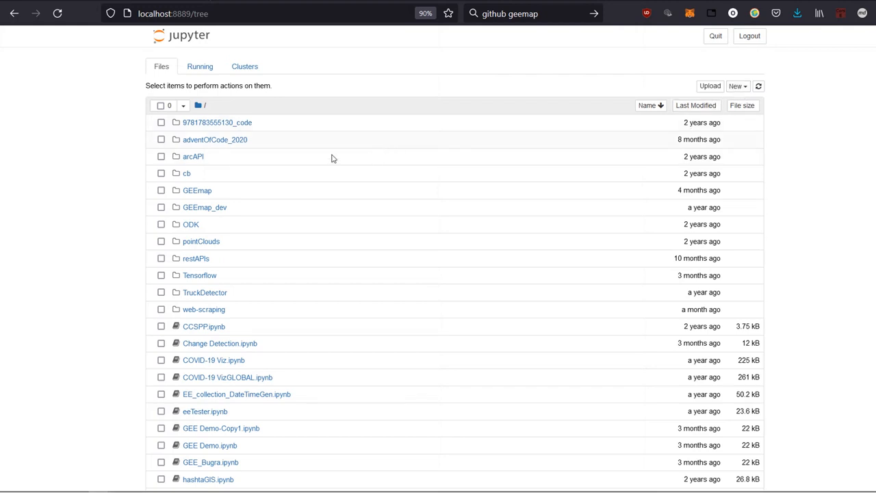
mouse_move(58, 14)
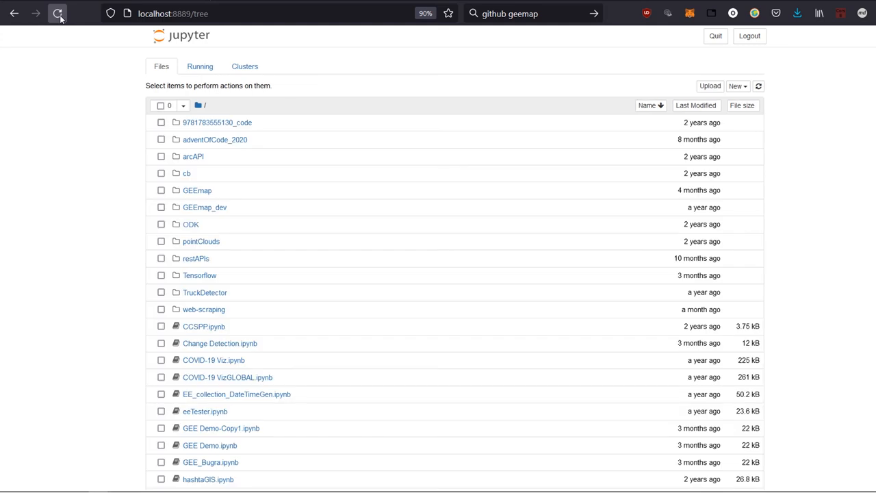
- Reload Jupyter and create a new notebook on the geemap_demo kernel
click(736, 85)
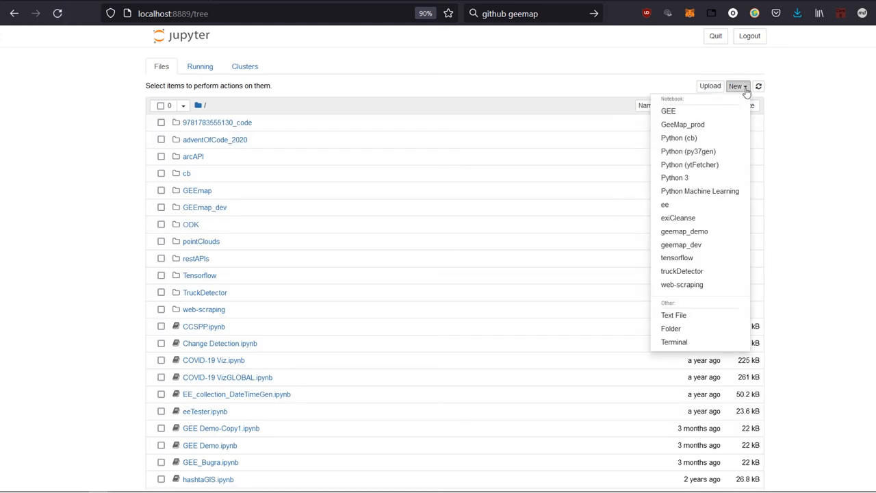
mouse_move(691, 221)
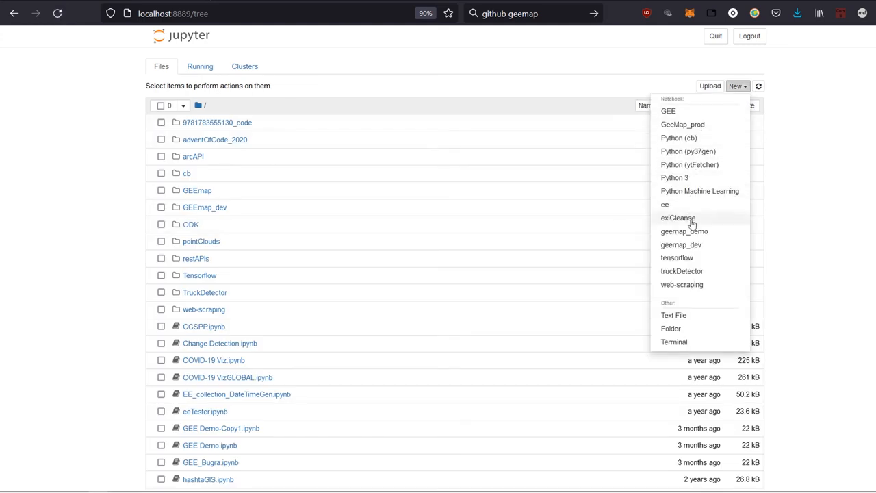
mouse_move(684, 230)
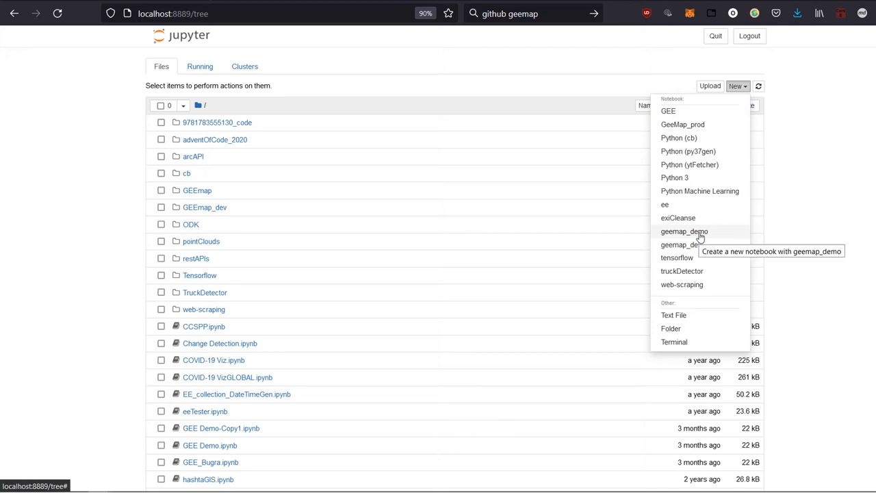
click(683, 230)
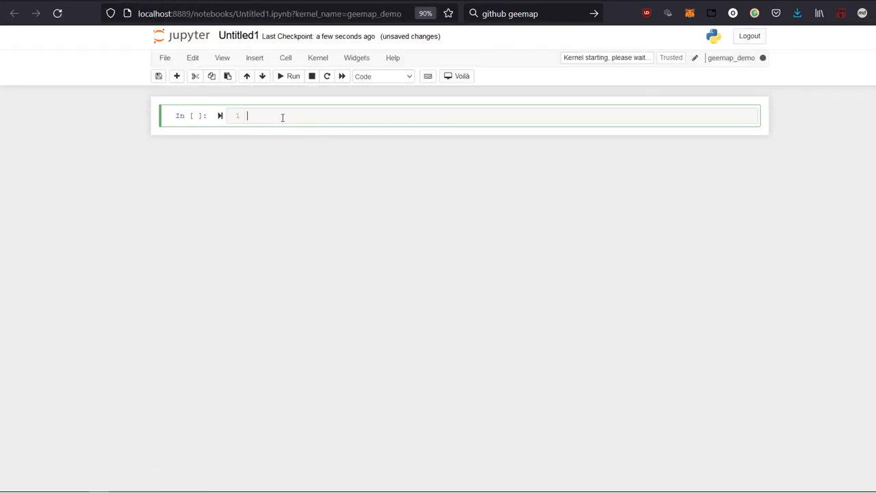
- Write 'import geemap' in the first cell of Untitled1 and run it
text(import)
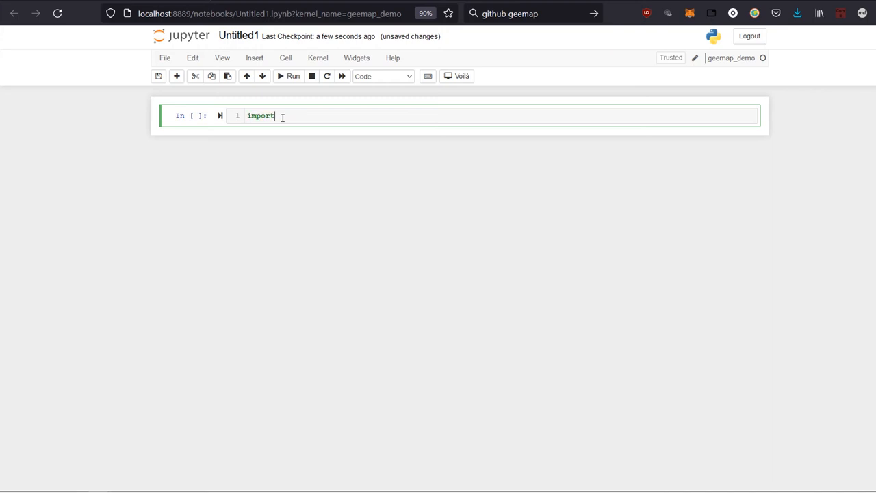
text(geemap)
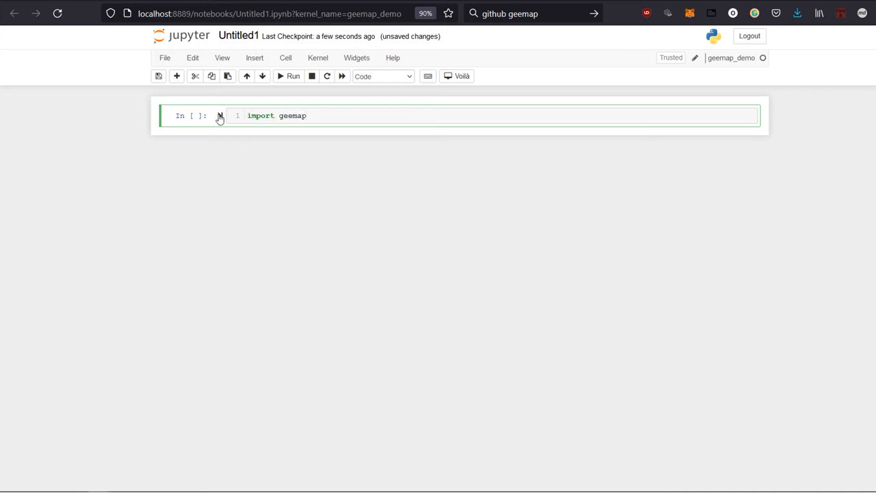
click(293, 77)
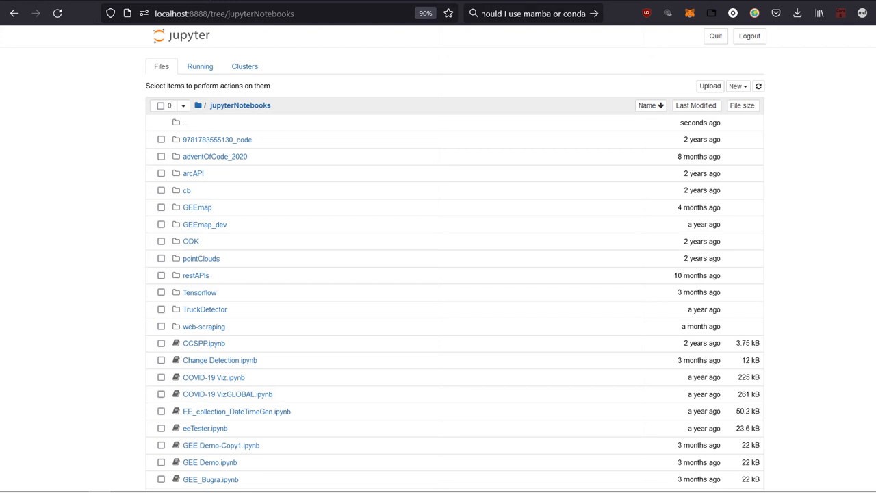
mouse_move(825, 200)
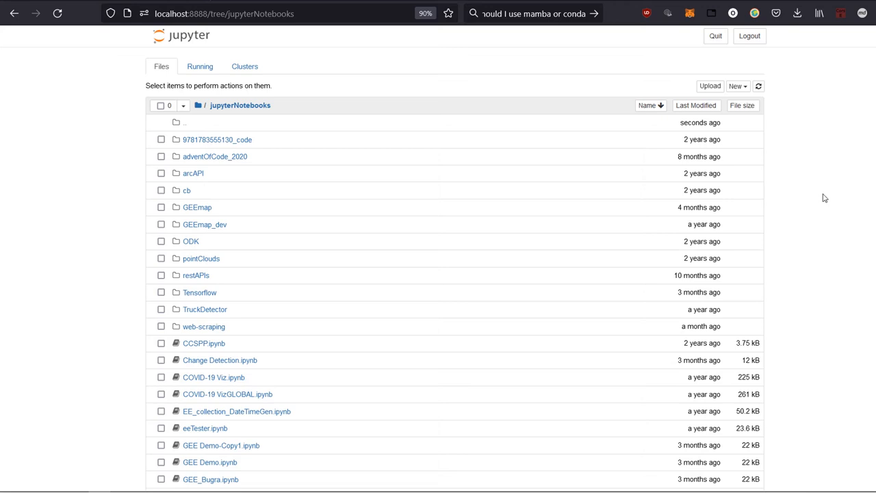
mouse_move(821, 197)
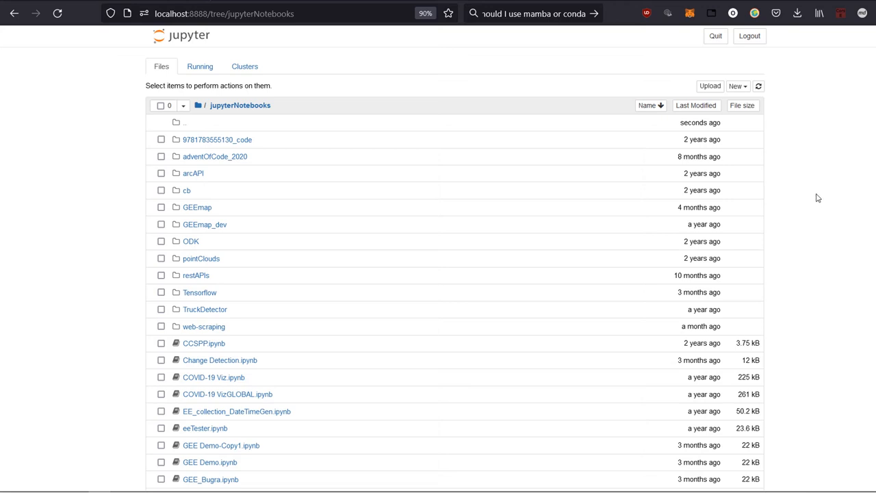
mouse_move(756, 205)
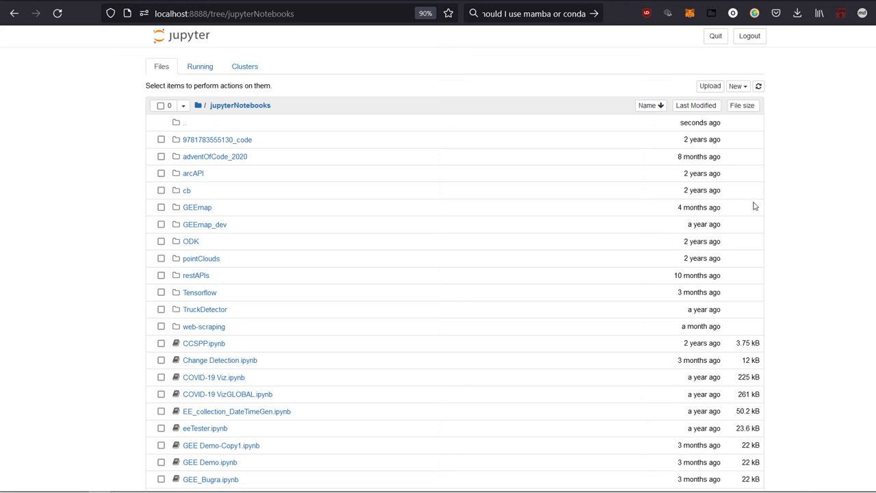
mouse_move(710, 63)
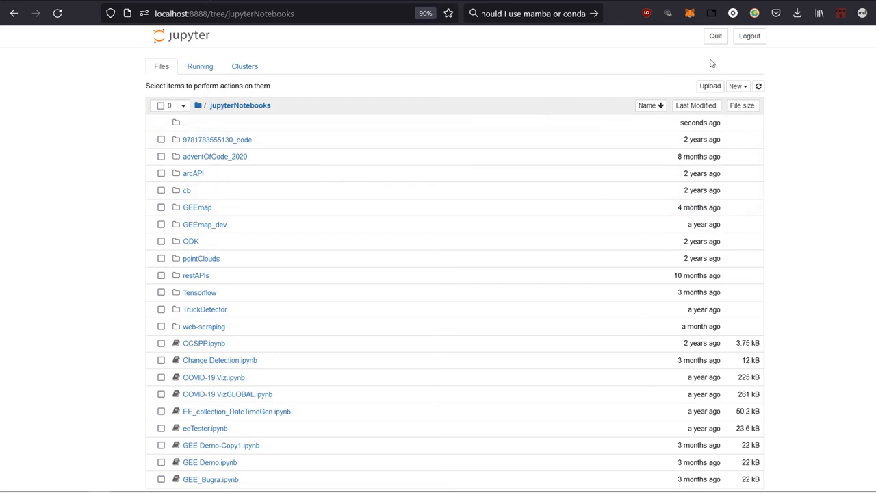
mouse_move(715, 36)
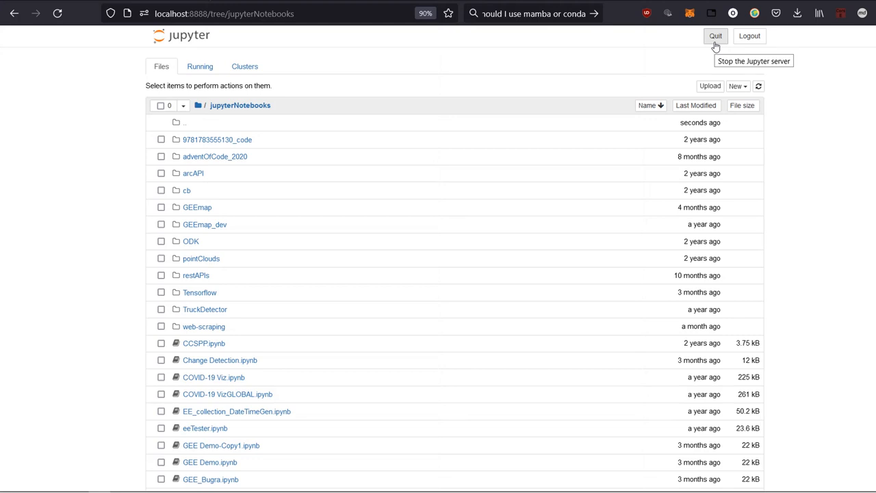
- Quit the Jupyter server so it reports 'Server stopped'
click(715, 35)
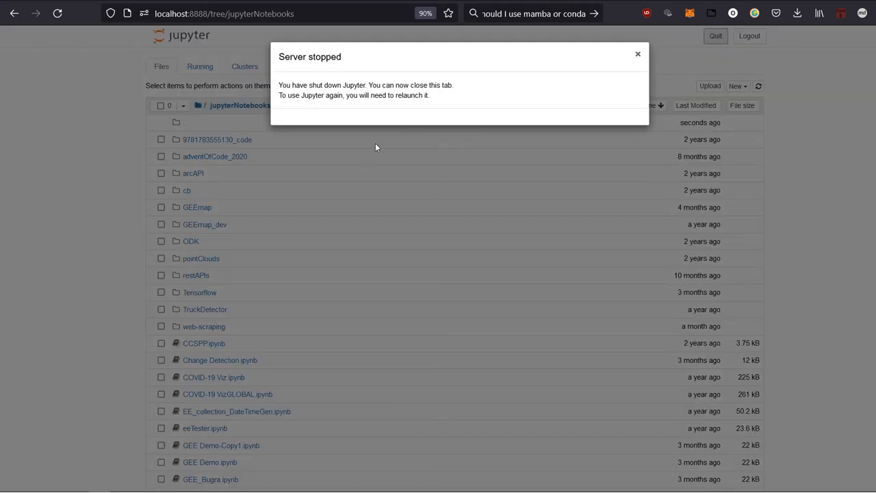
mouse_move(615, 66)
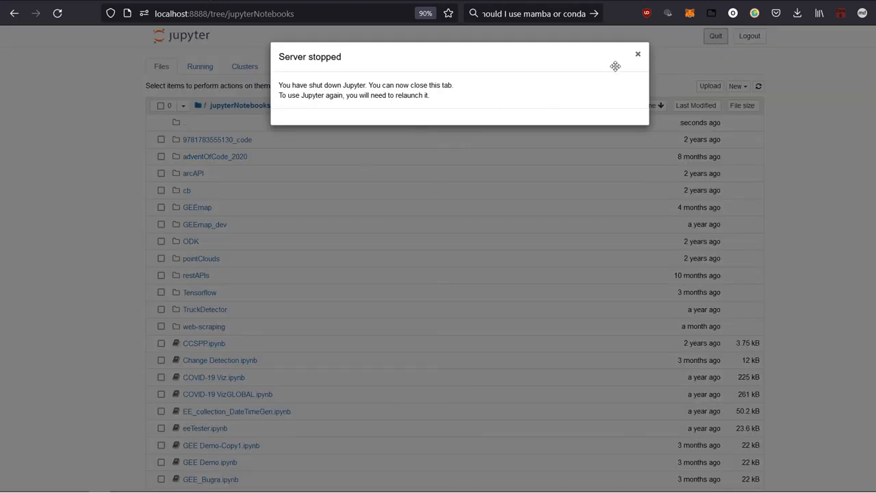
mouse_move(638, 55)
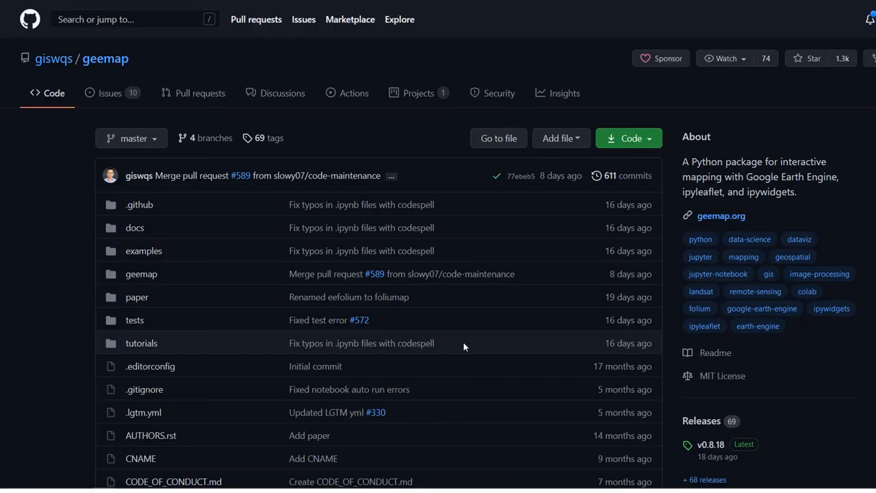
mouse_move(44, 194)
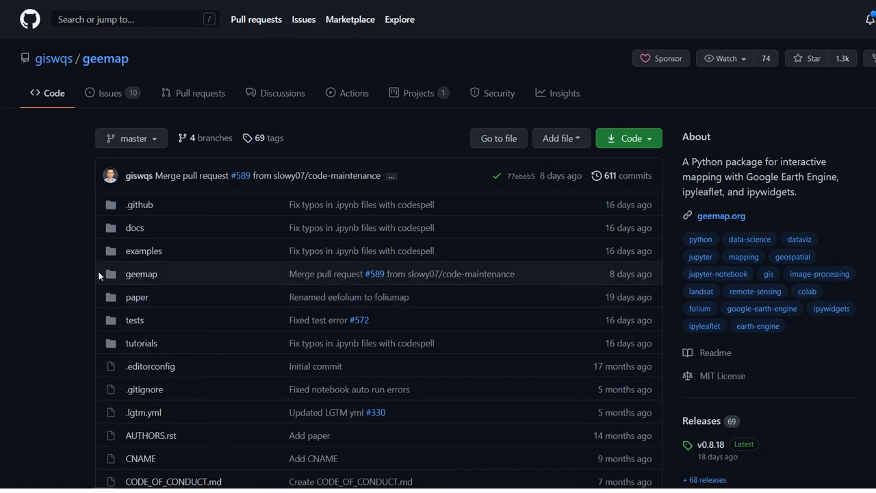
mouse_move(31, 271)
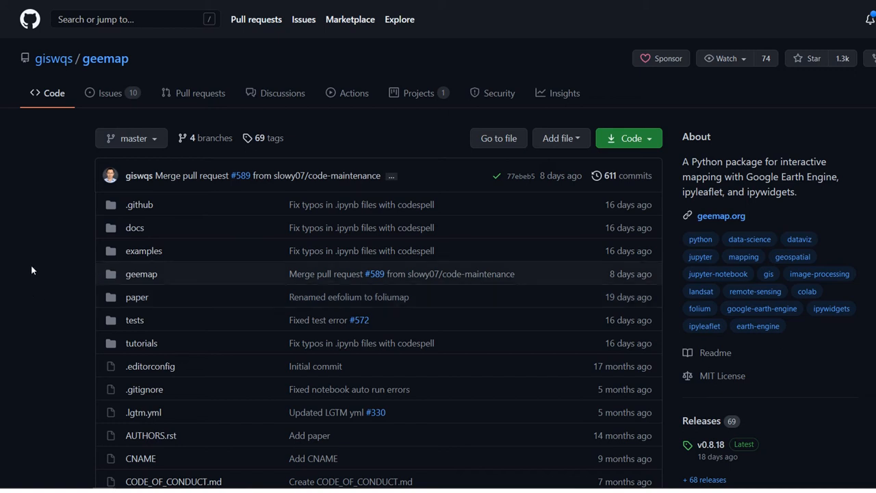
mouse_move(26, 279)
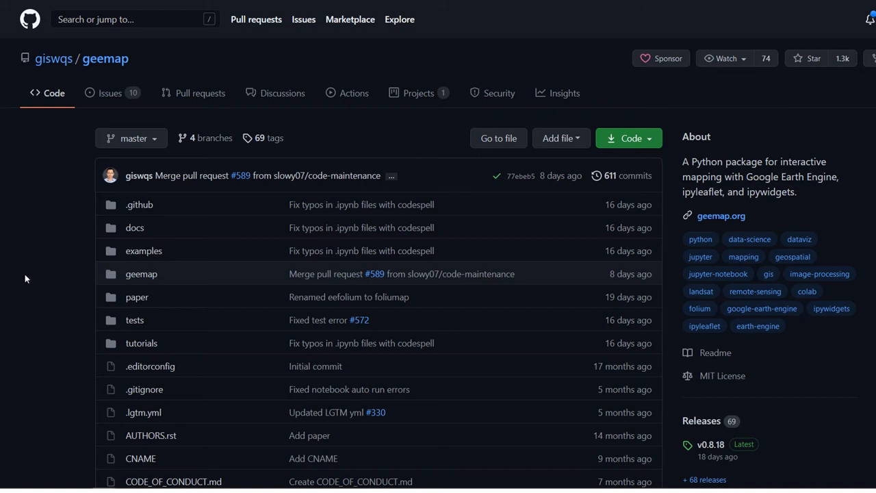
mouse_move(83, 309)
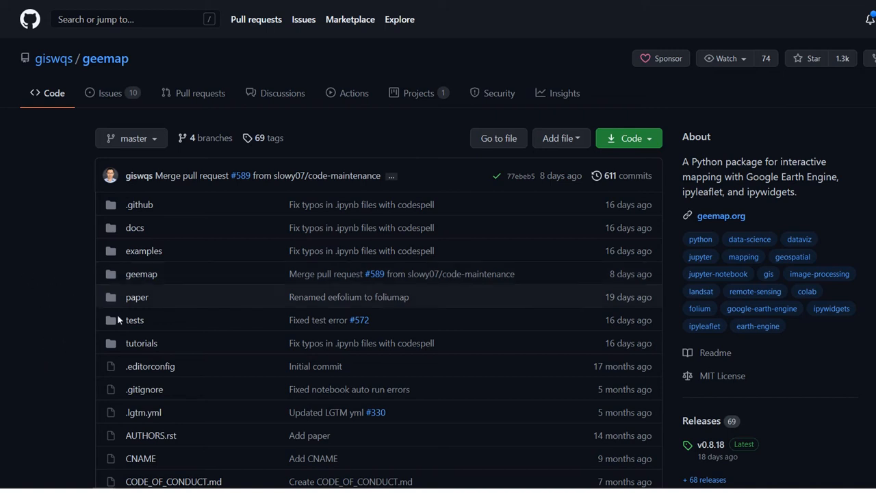
mouse_move(144, 251)
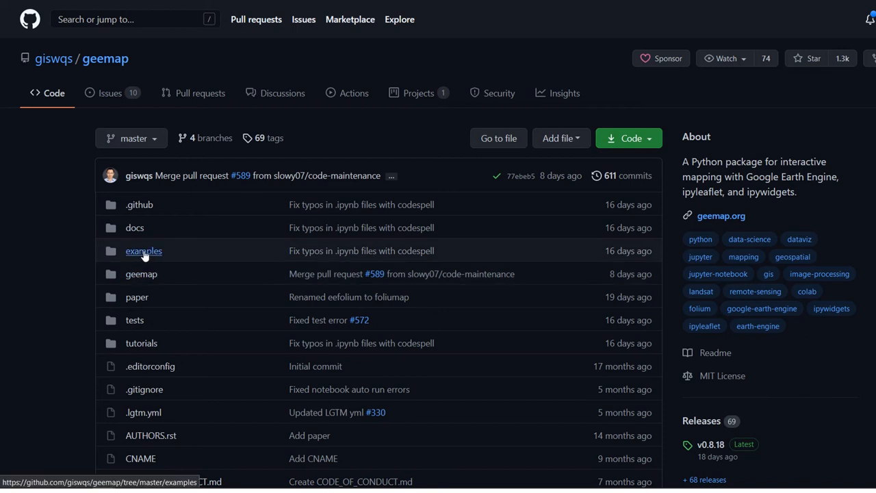
mouse_move(142, 250)
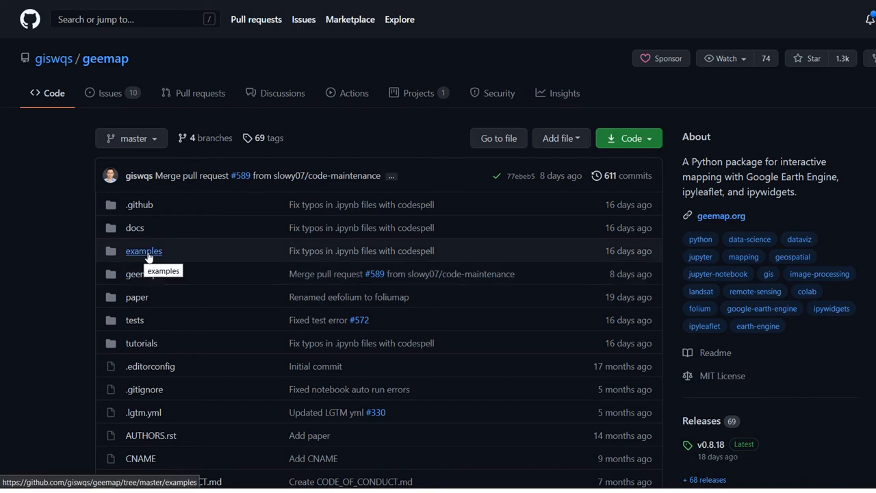
- Go into geemap's examples/notebooks folder and scroll down to 39_timelapse.ipynb
click(142, 251)
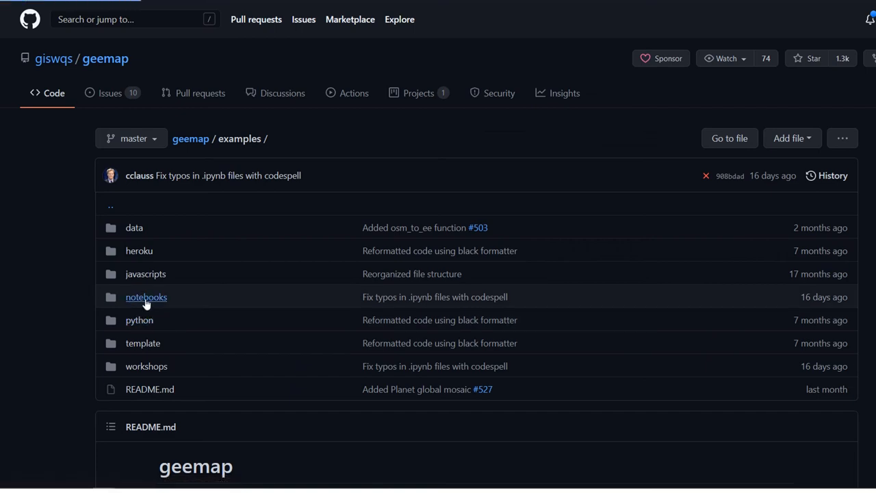
click(145, 296)
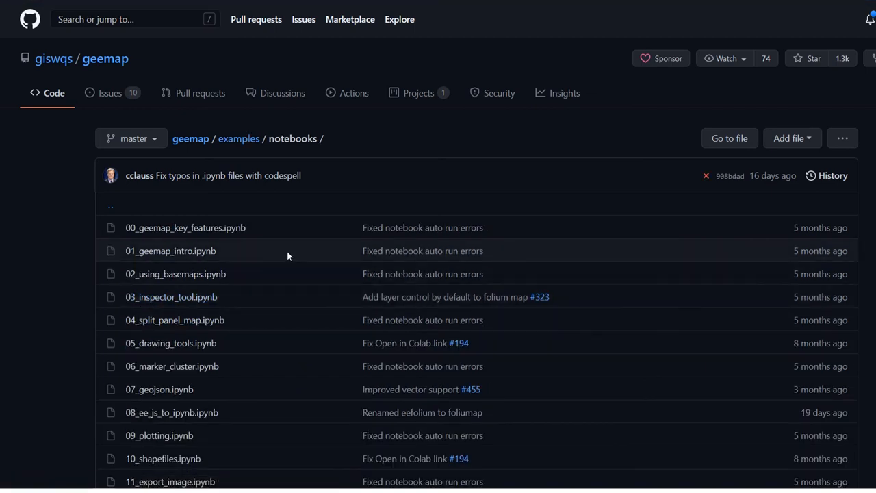
scroll(down, 3)
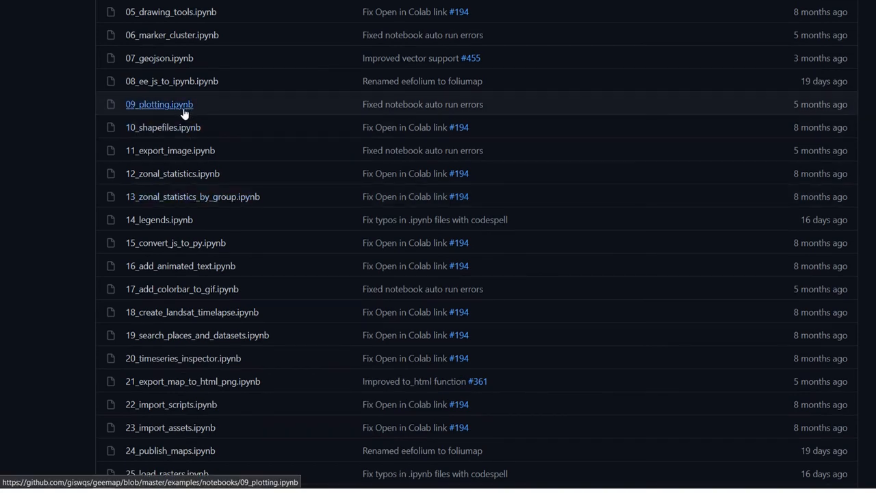
scroll(down, 3)
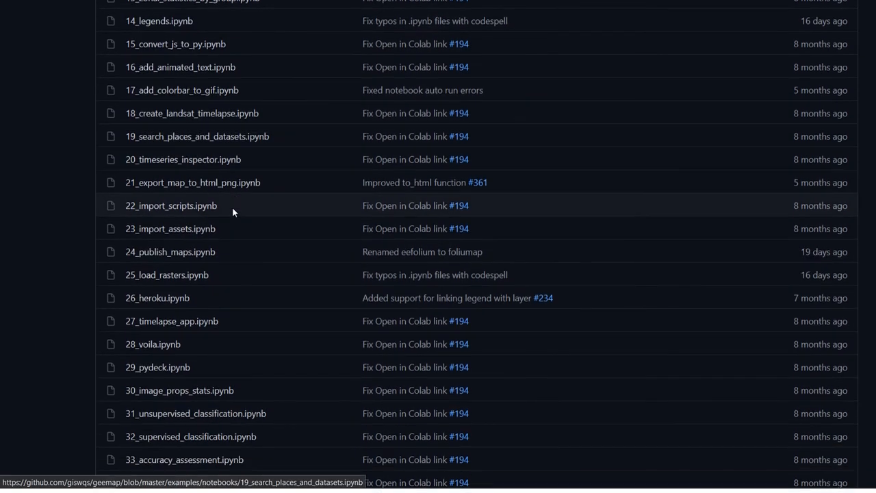
scroll(down, 3)
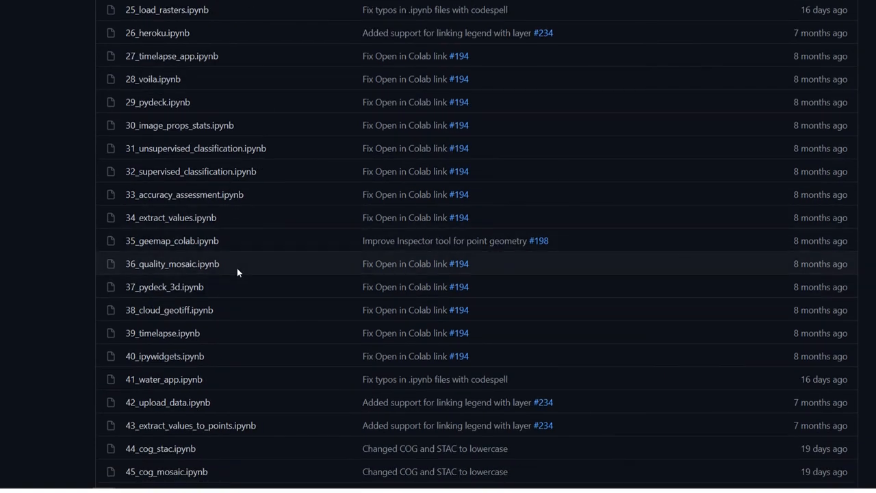
scroll(down, 3)
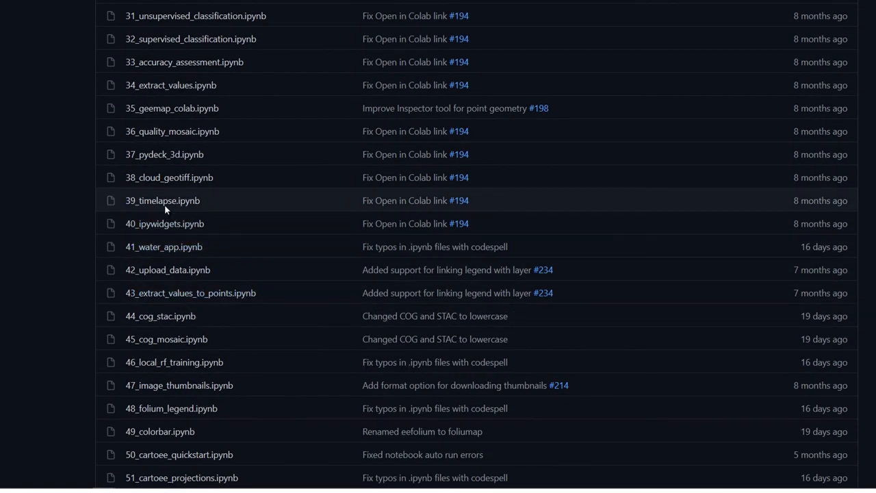
mouse_move(161, 200)
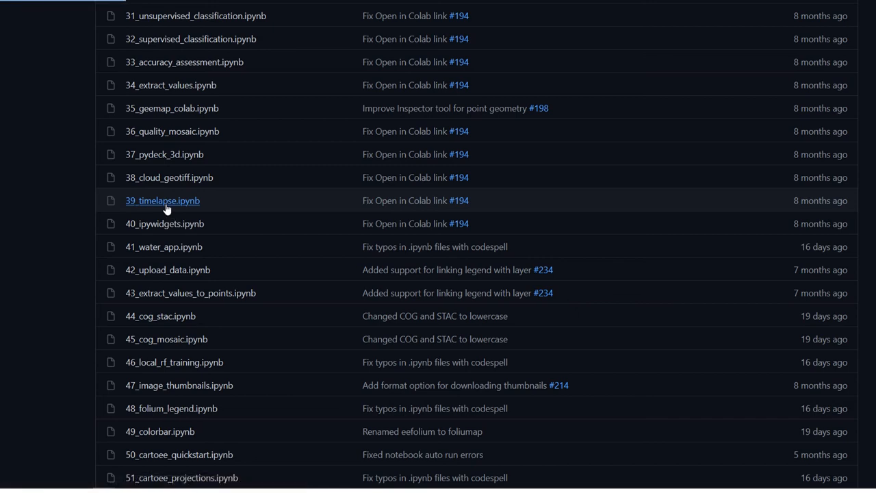
- Open 39_timelapse.ipynb and look through its 'Creating Landsat Timelapse' steps
click(161, 200)
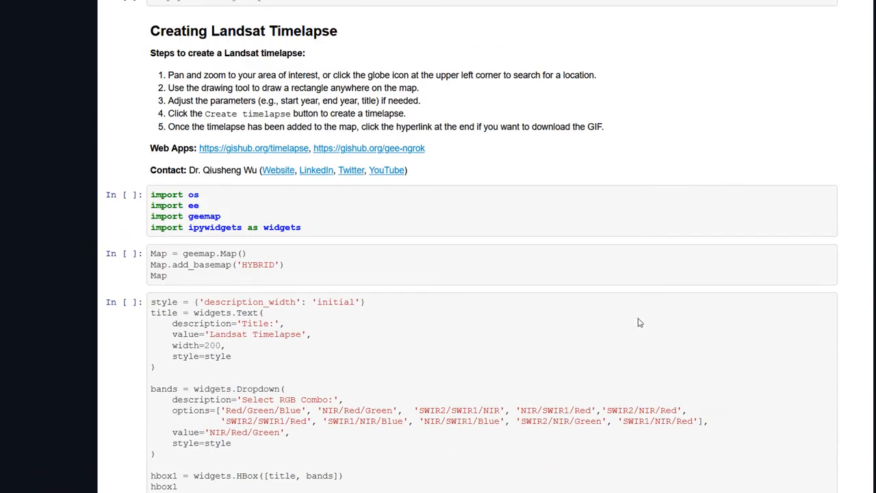
scroll(up, 3)
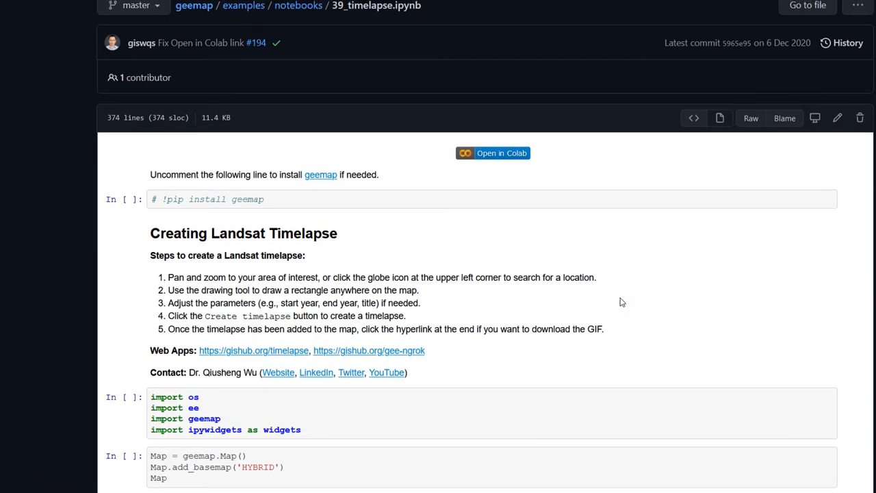
mouse_move(582, 248)
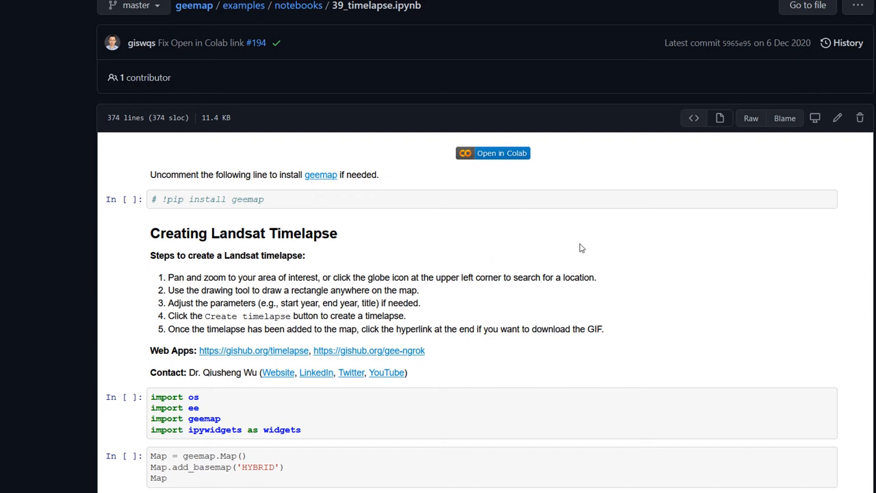
scroll(down, 3)
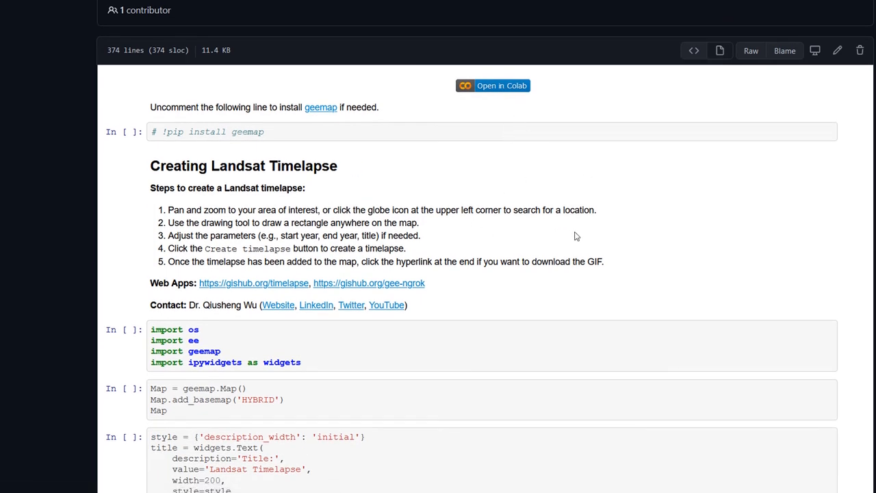
scroll(up, 3)
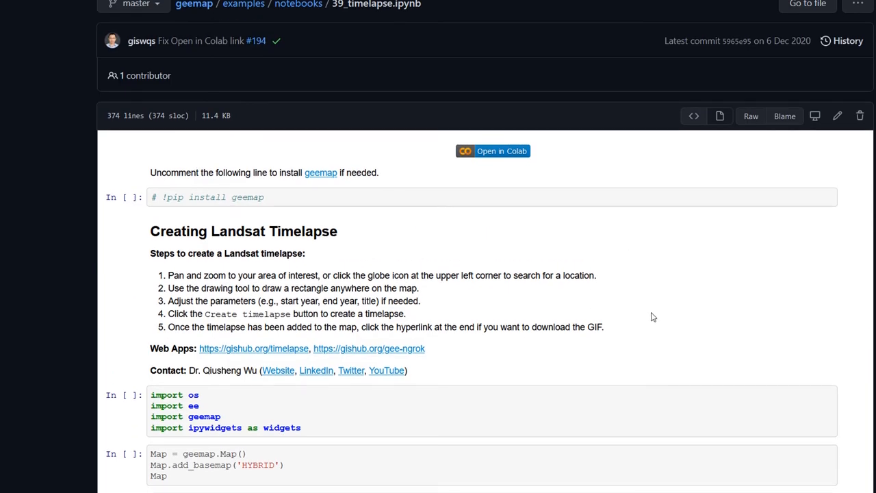
scroll(down, 3)
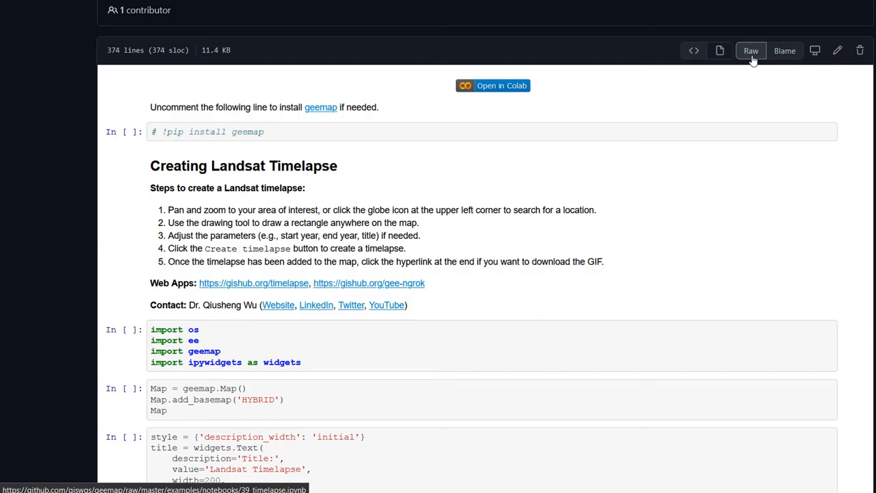
- View 39_timelapse.ipynb as raw JSON source
click(750, 49)
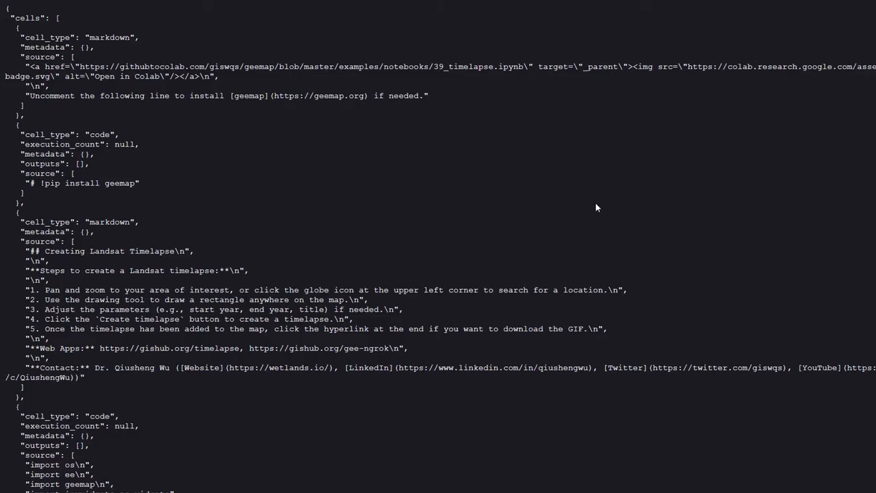
mouse_move(279, 220)
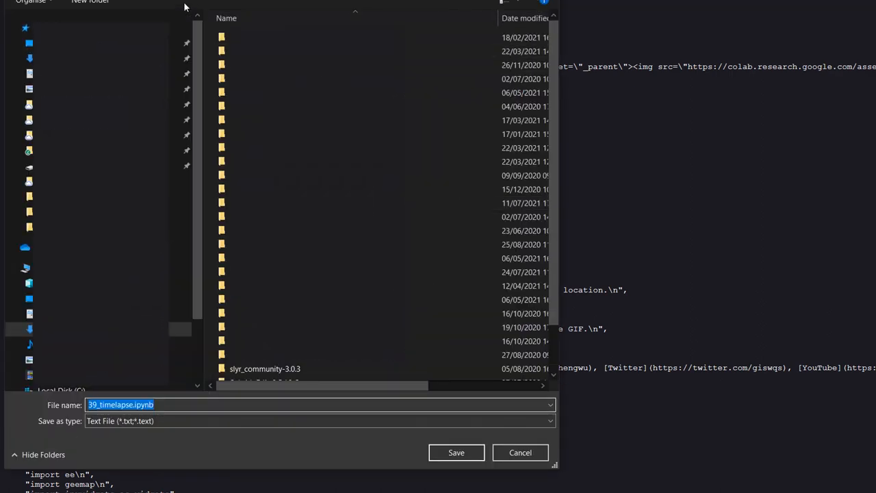
- Create a new folder named geemapNotebooks in the Save As dialog for the notebook
click(342, 327)
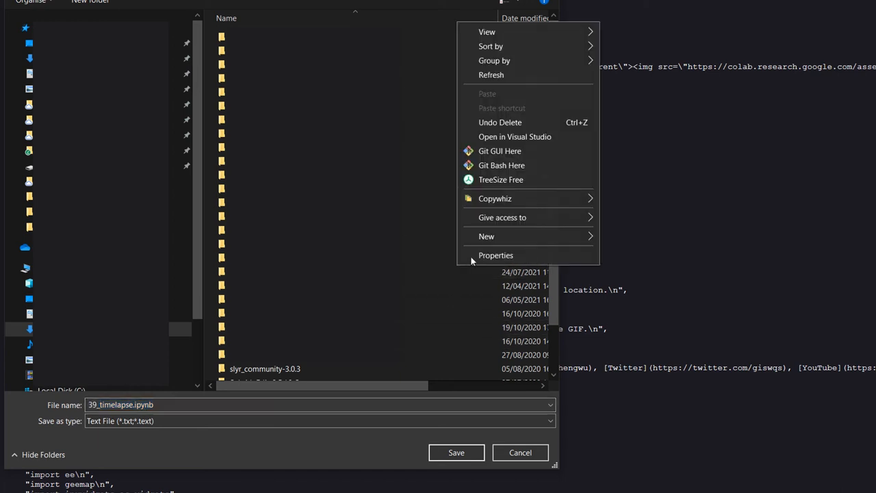
click(486, 236)
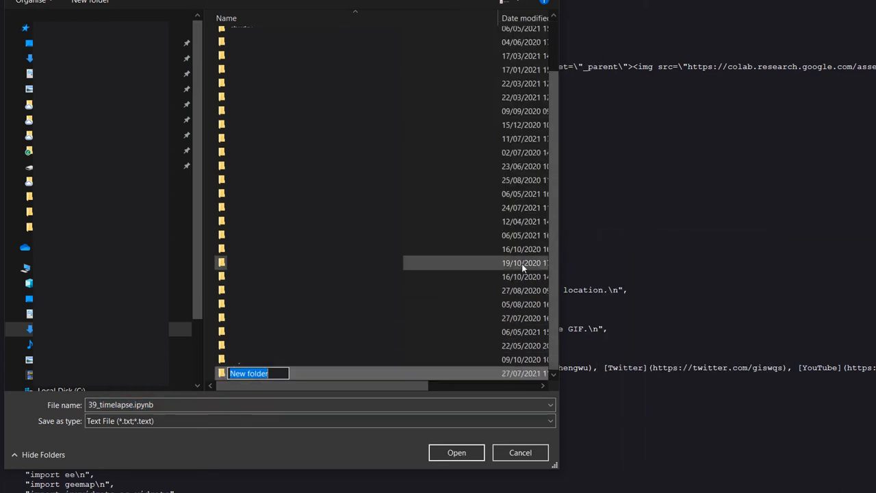
text(geemap)
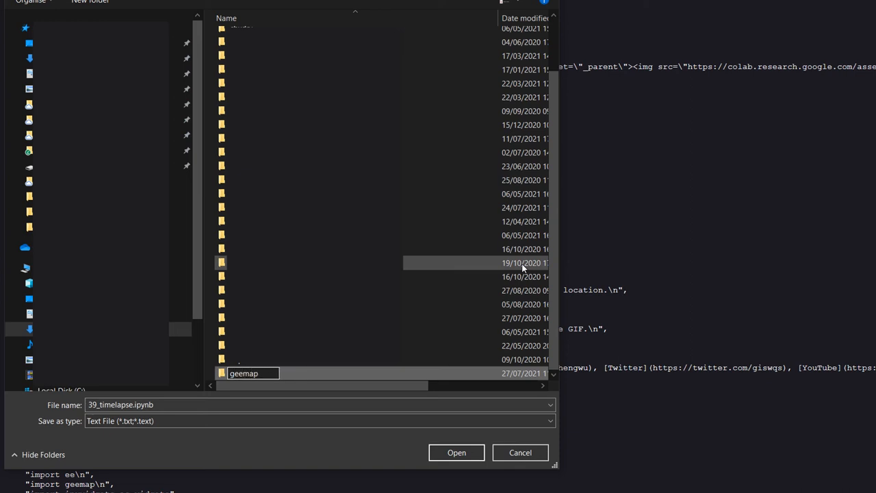
text(Notebo)
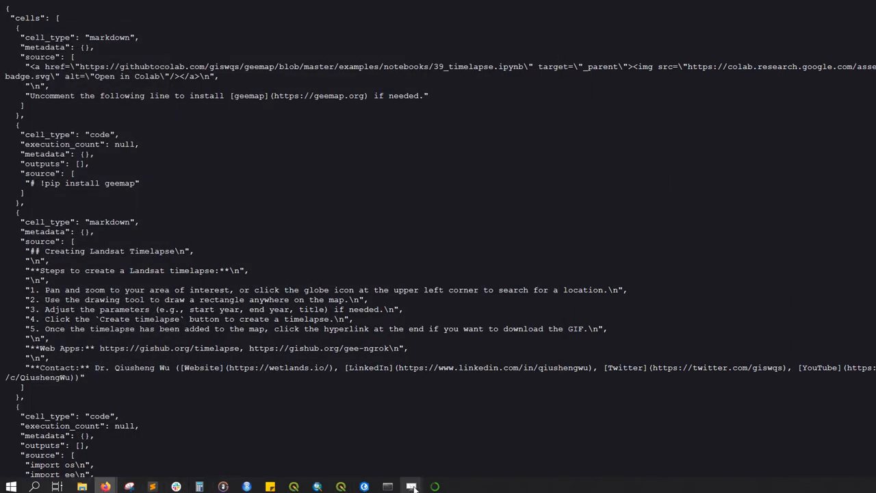
mouse_move(435, 487)
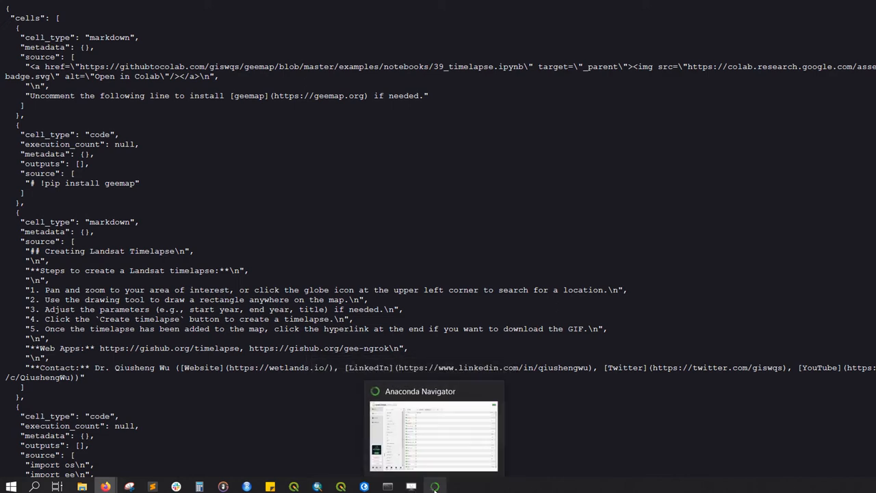
- Switch back to Anaconda Navigator's Environments view for geemap_demo
click(434, 435)
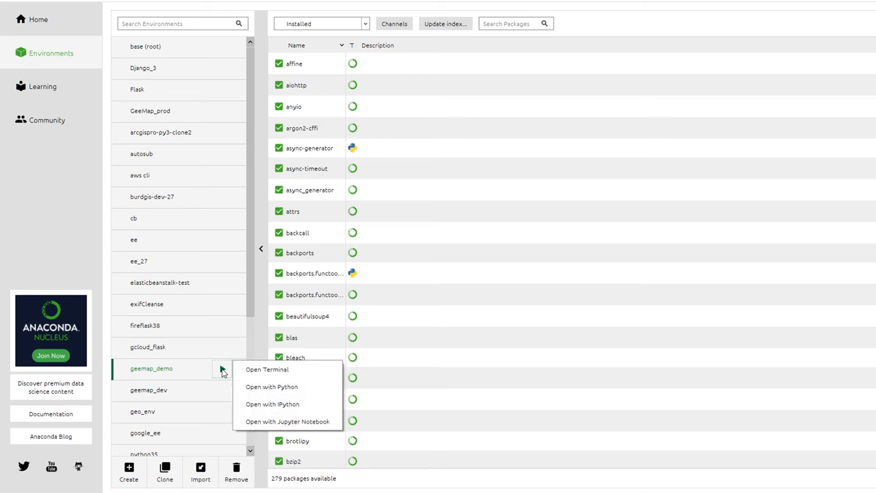
mouse_move(267, 370)
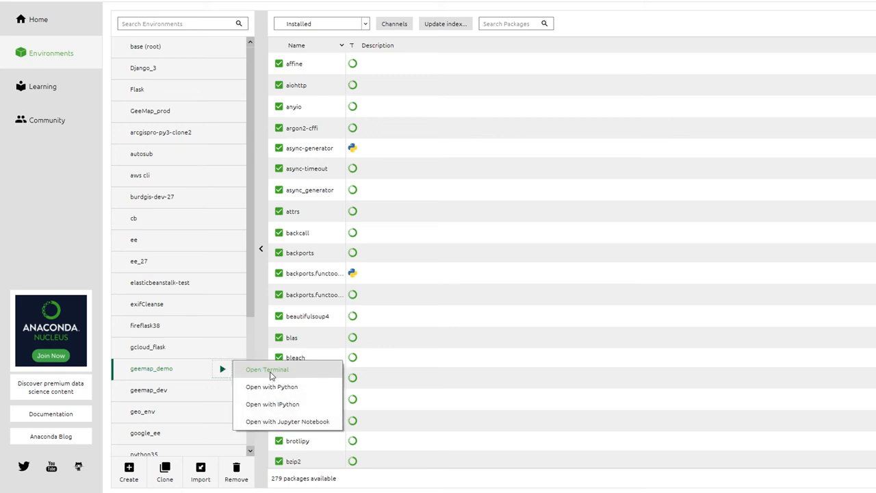
- Open a geemap_demo terminal and cd into Downloads
click(267, 370)
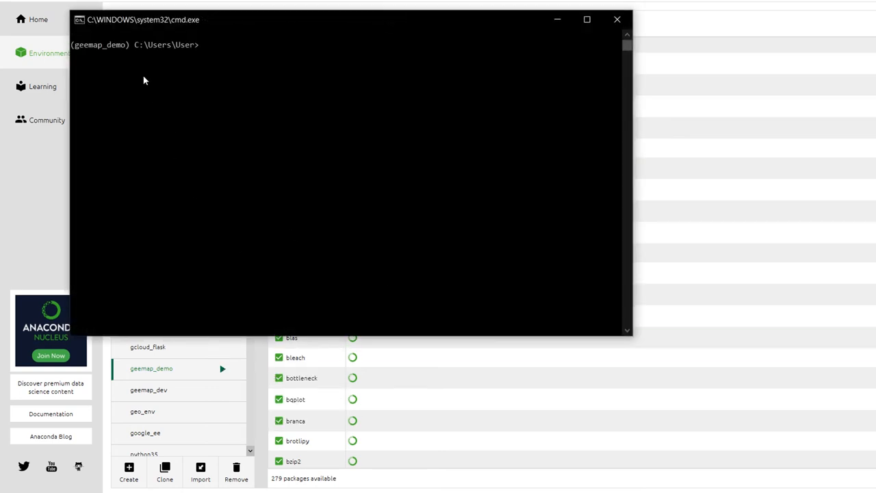
mouse_move(130, 52)
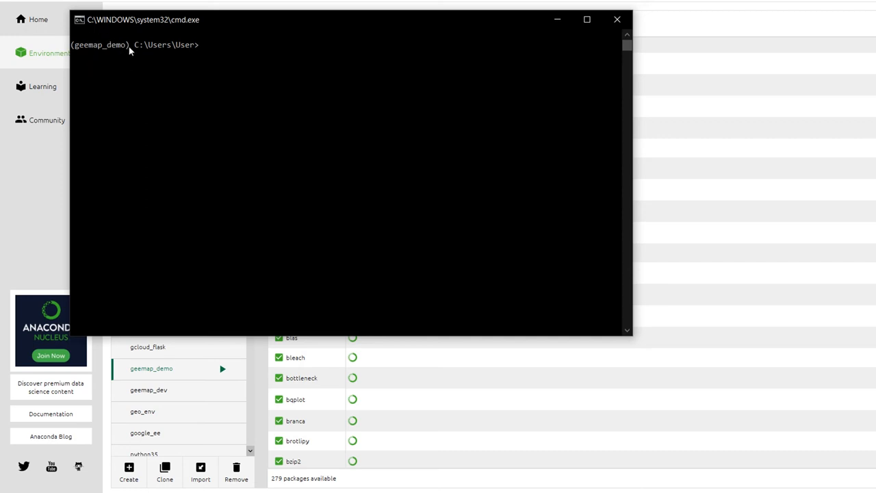
mouse_move(205, 55)
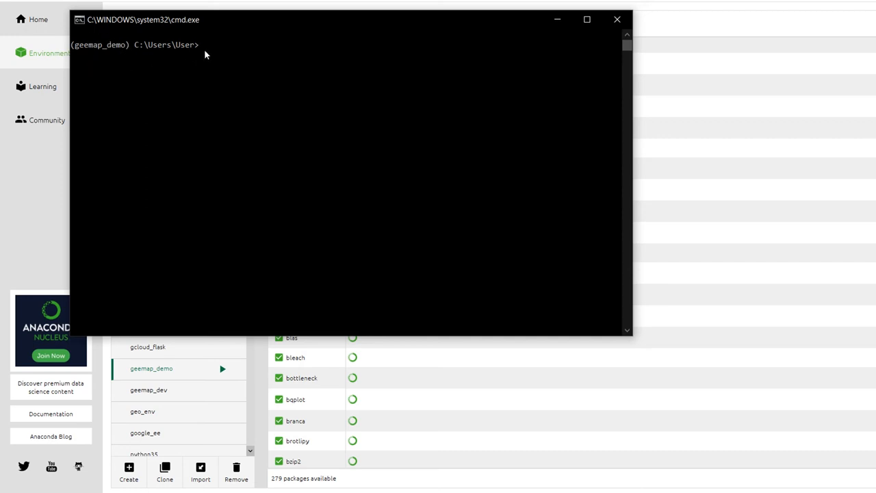
mouse_move(140, 51)
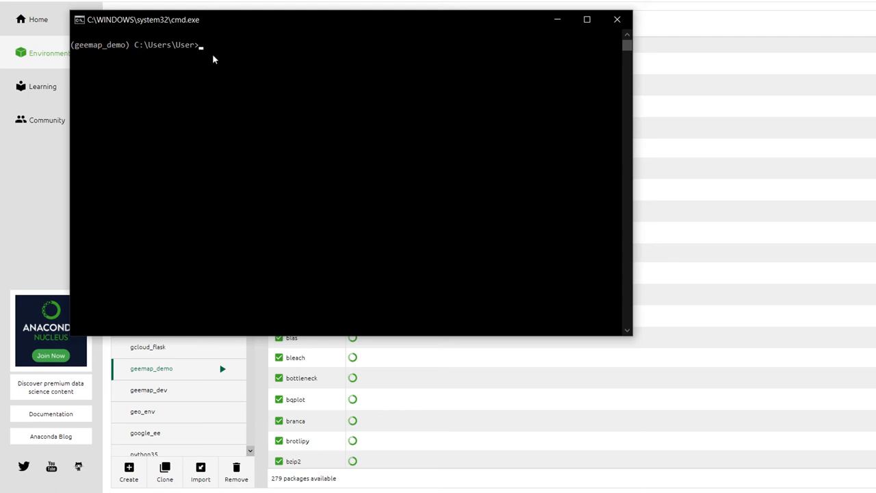
text(cd)
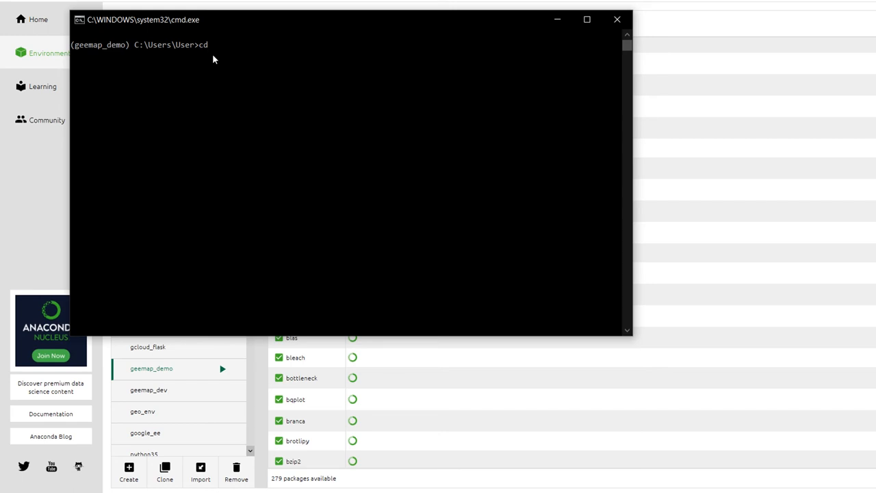
text(Downlo)
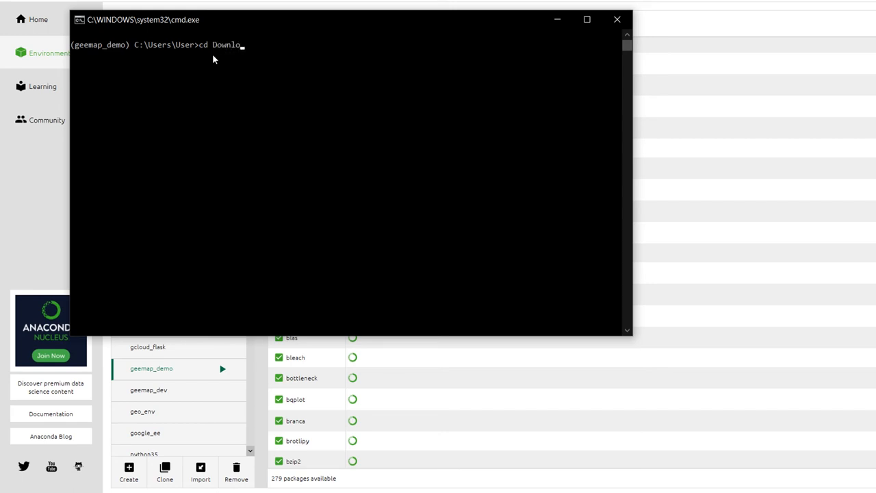
key(Return)
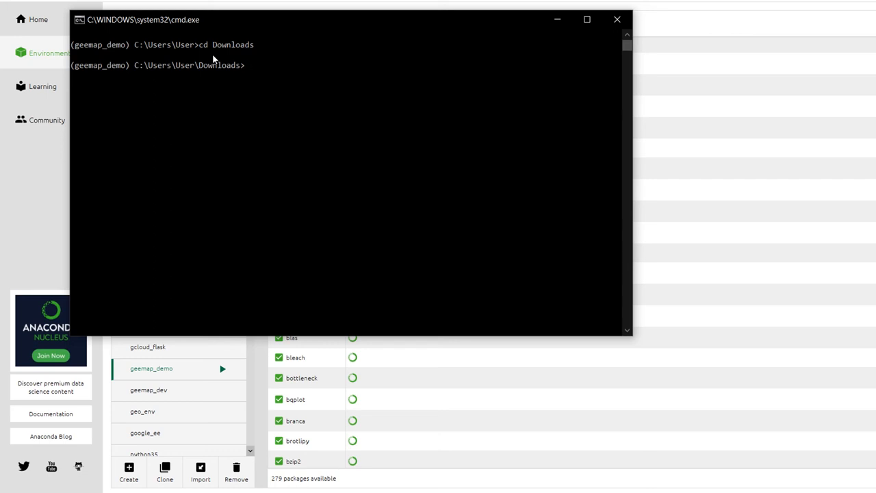
- cd into geemapNotebooks and list its contents, showing 39_timelapse.ipynb
text(cd)
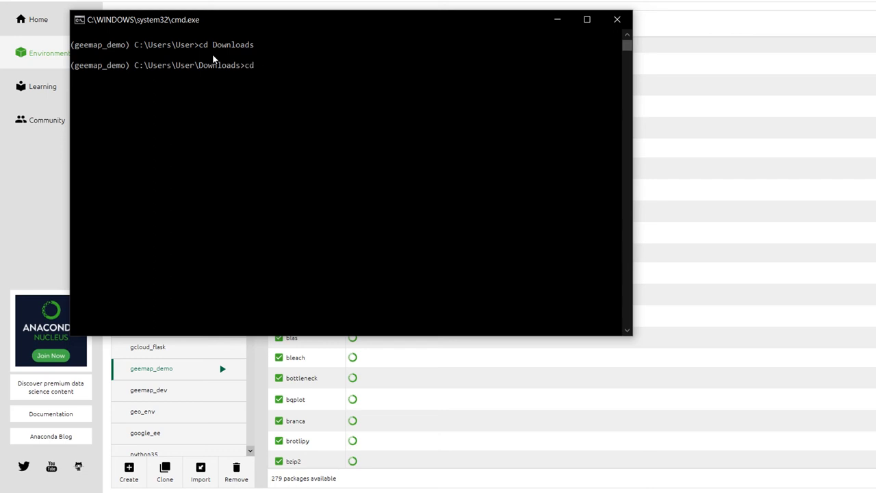
text(geema)
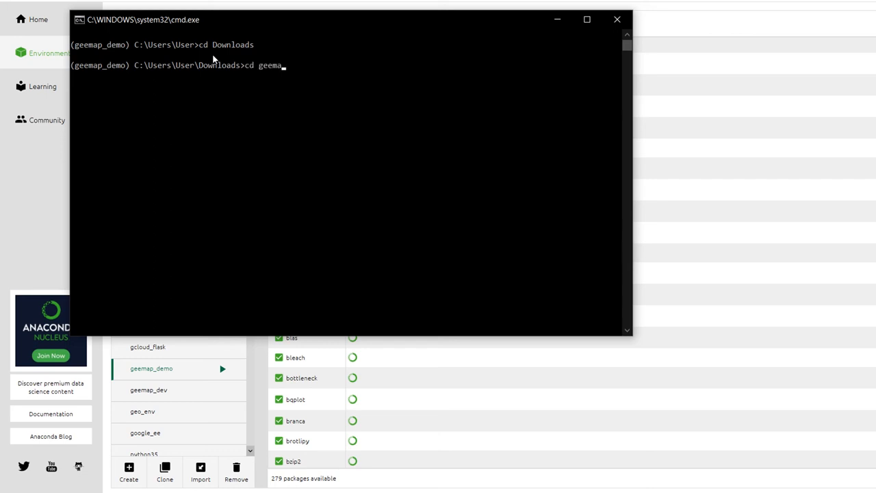
text(D)
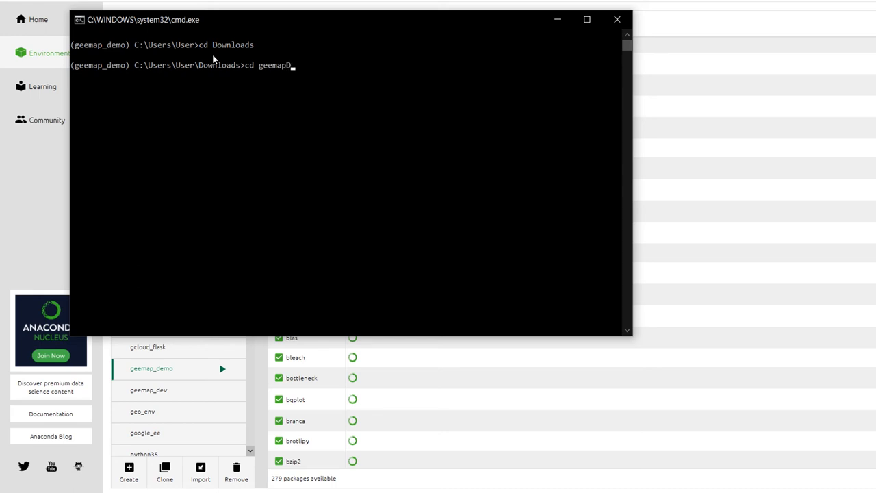
text(Notebooks)
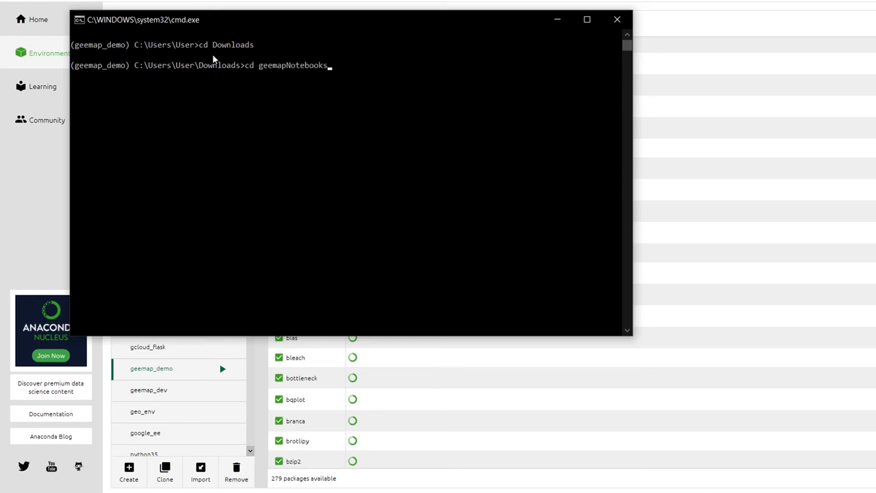
key(Return)
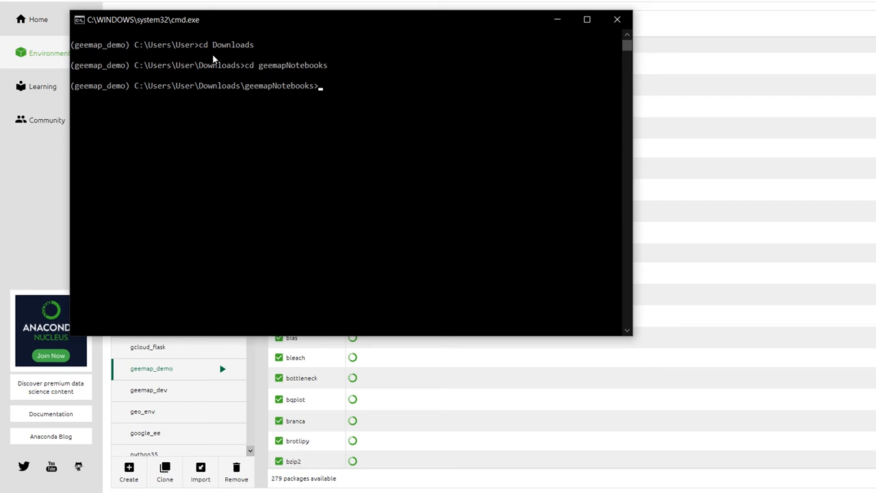
key(Return)
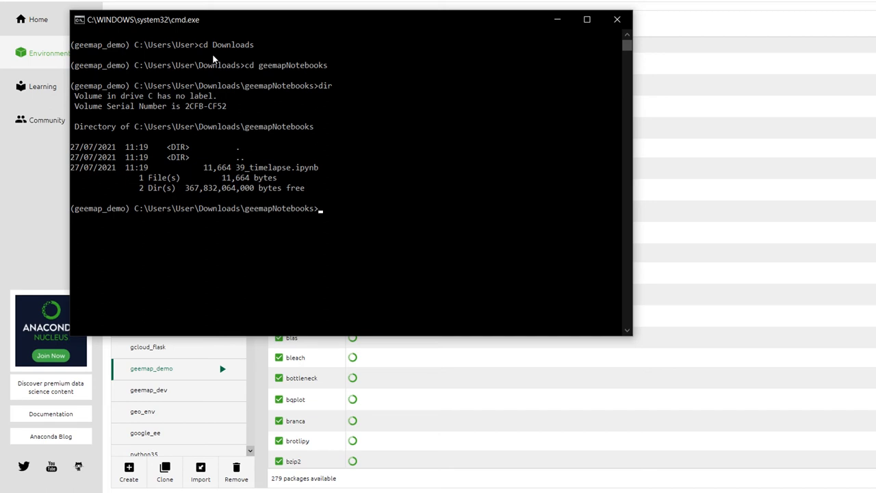
mouse_move(295, 177)
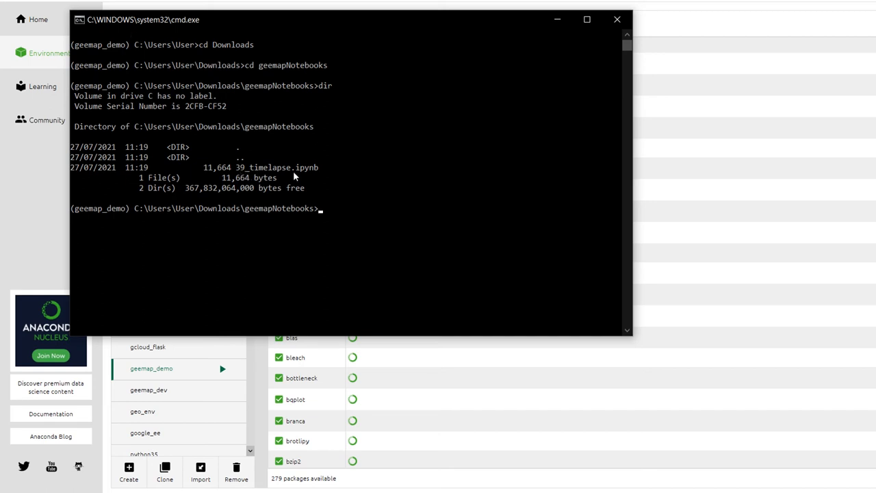
mouse_move(342, 227)
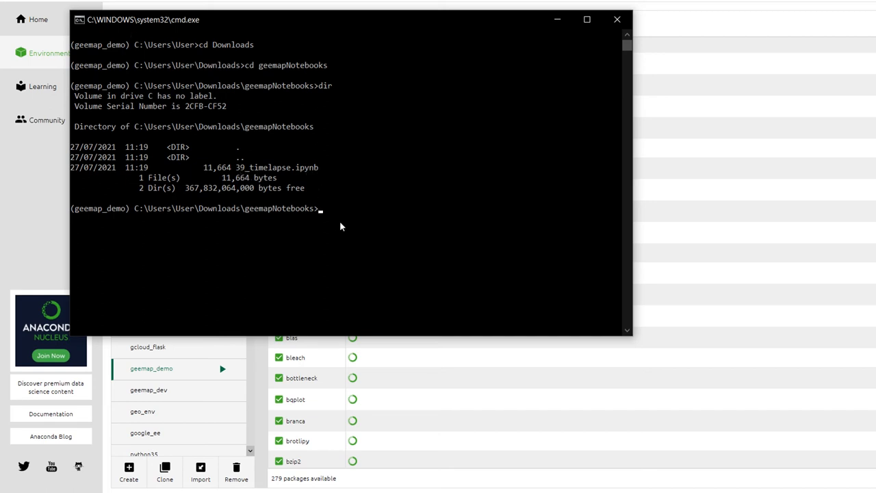
mouse_move(107, 214)
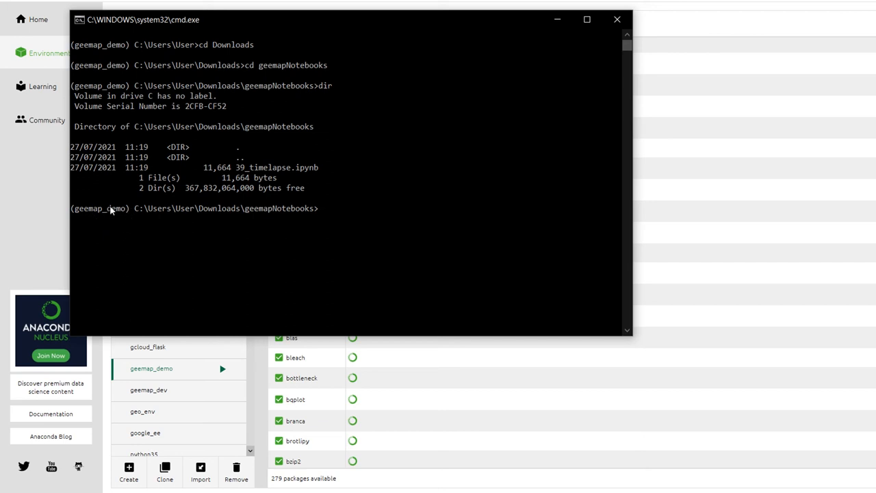
mouse_move(353, 249)
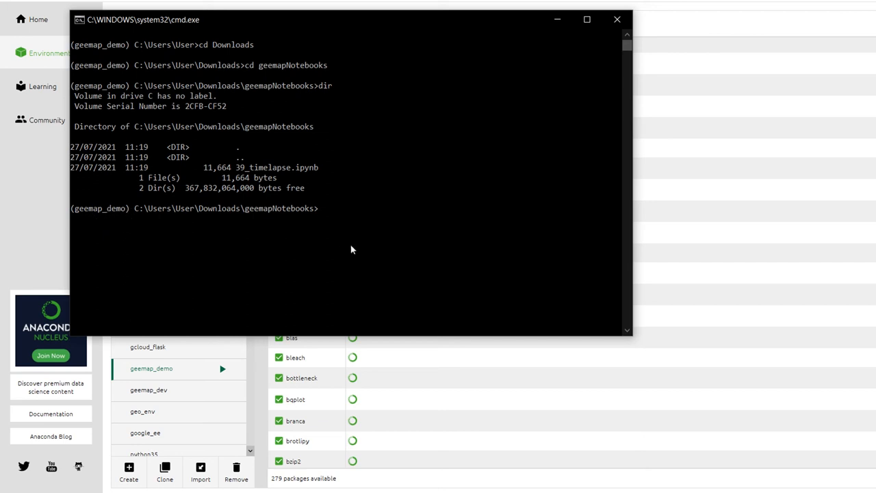
- Run 'jupyter notebook' to launch a server from the geemapNotebooks folder
text(jupyter)
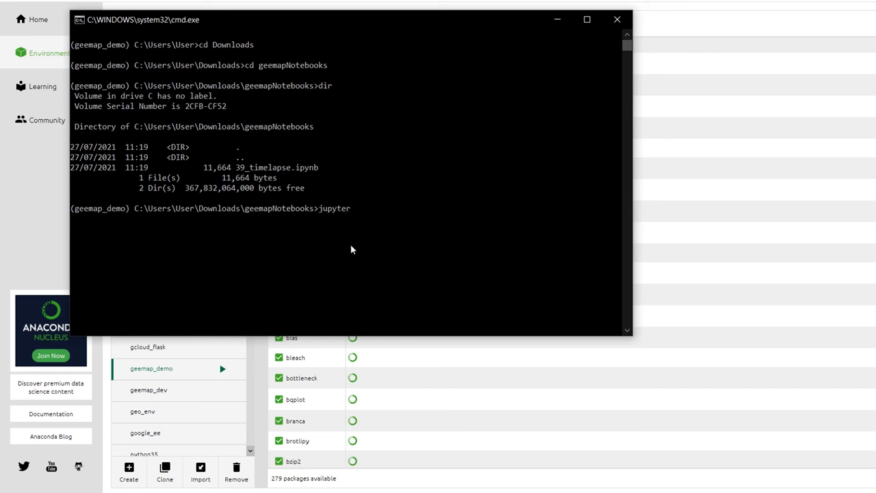
text(notebook)
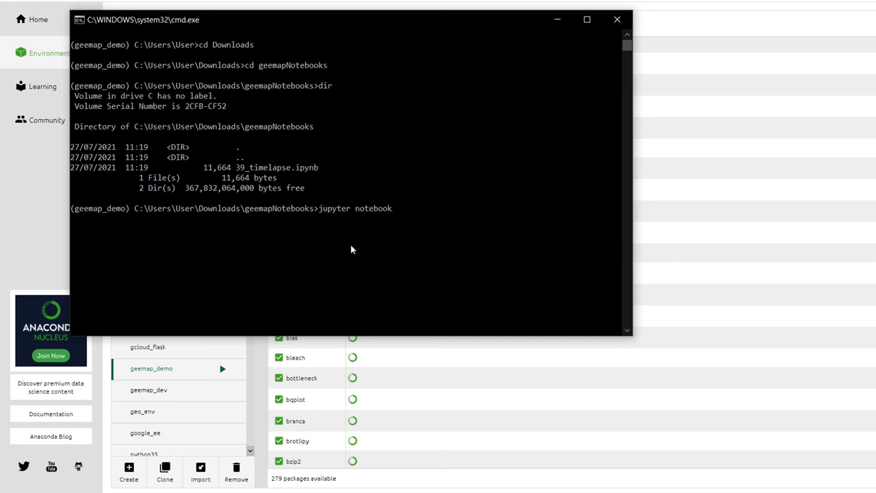
key(Return)
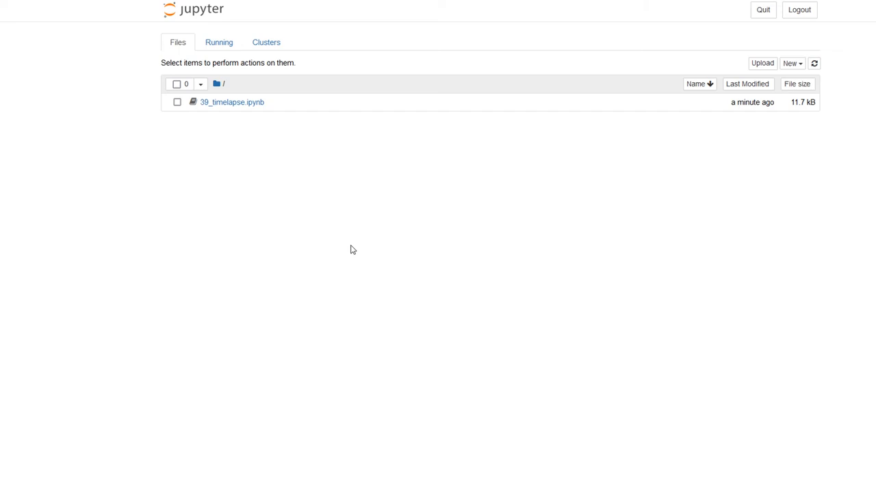
mouse_move(356, 160)
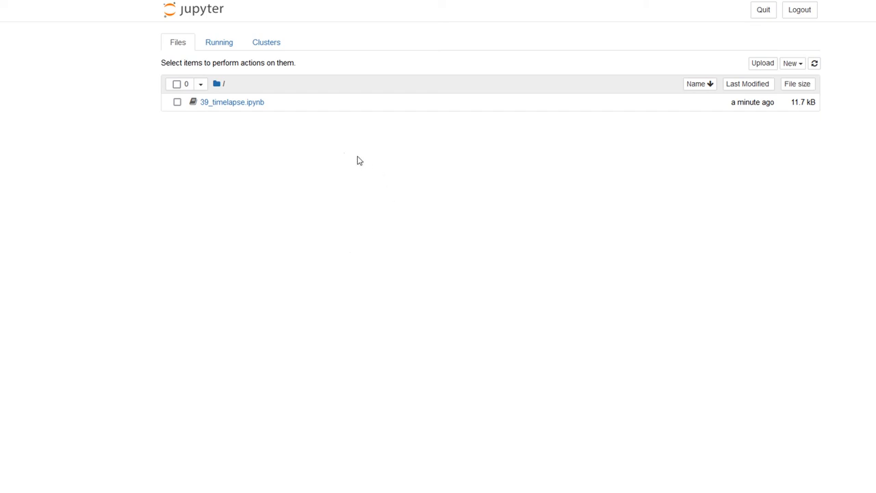
mouse_move(233, 110)
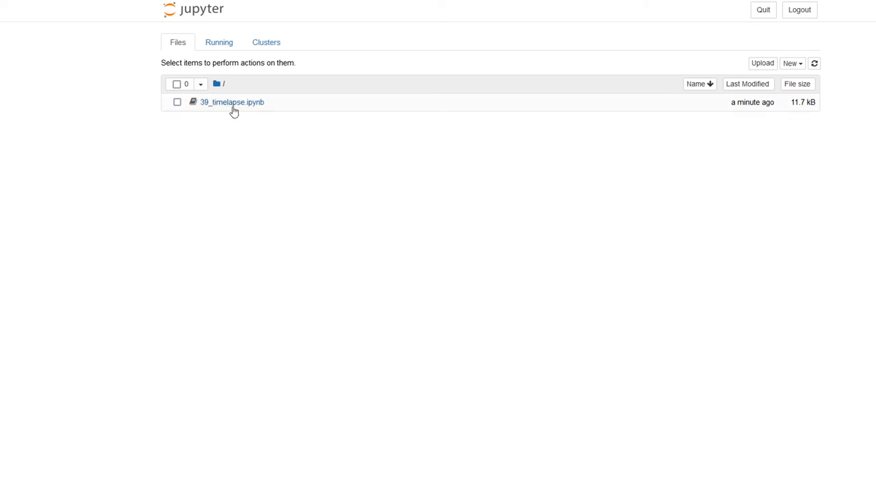
mouse_move(233, 101)
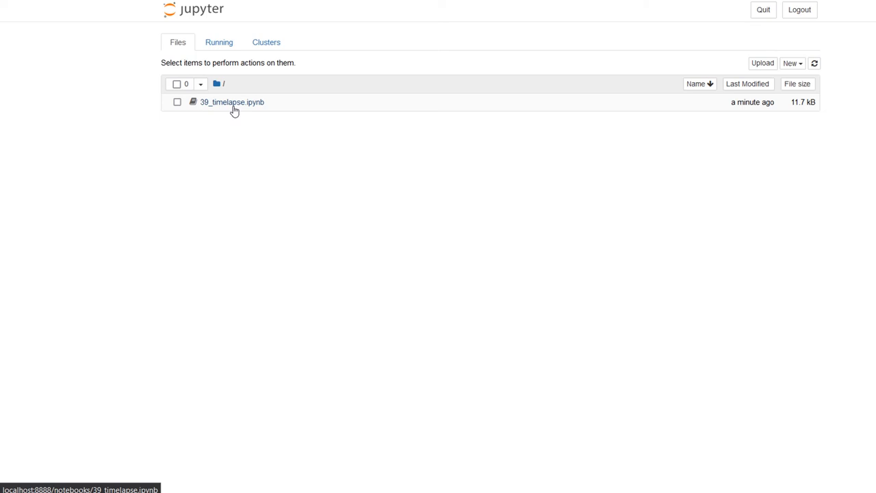
mouse_move(227, 115)
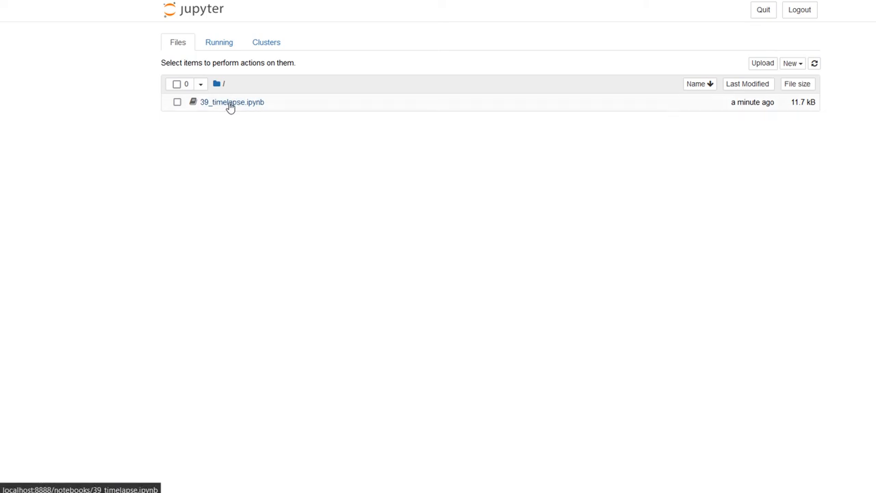
- Open 39_timelapse.ipynb in Jupyter and scan its install and import cells
click(232, 101)
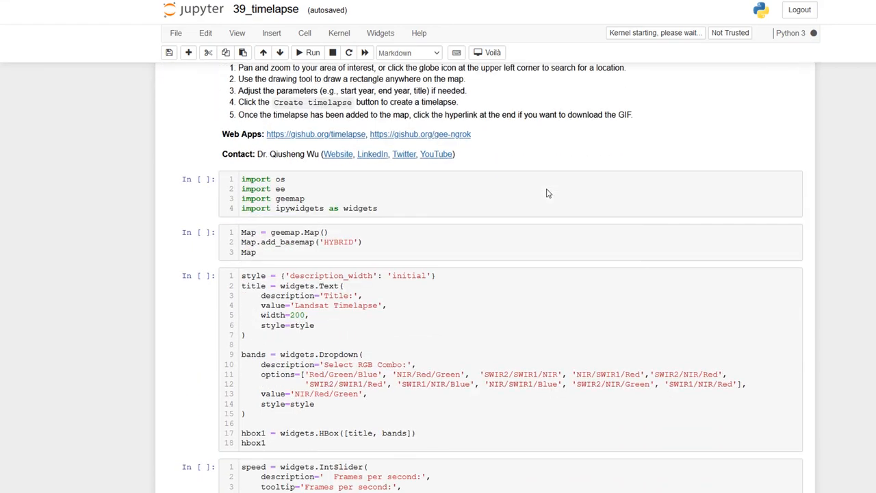
scroll(down, 3)
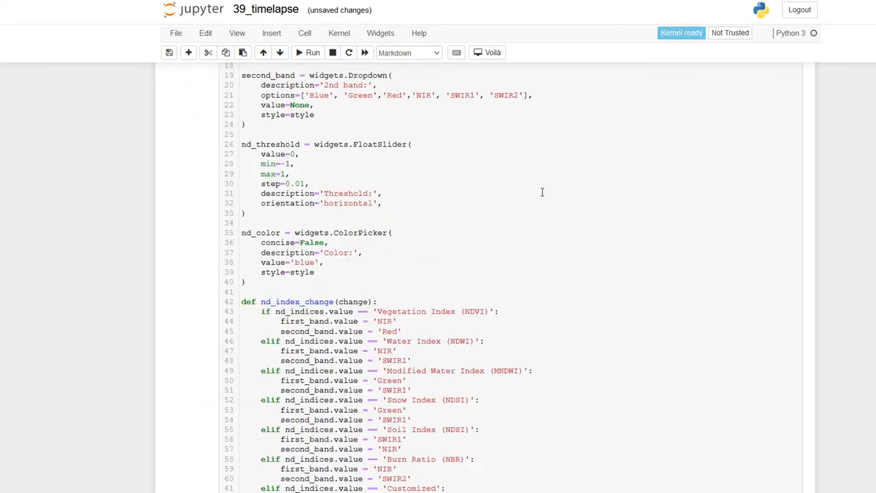
scroll(up, 3)
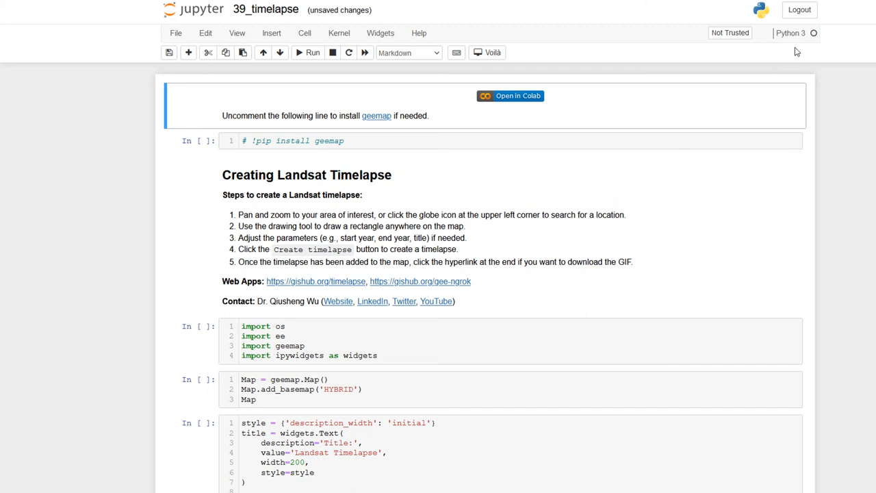
mouse_move(800, 33)
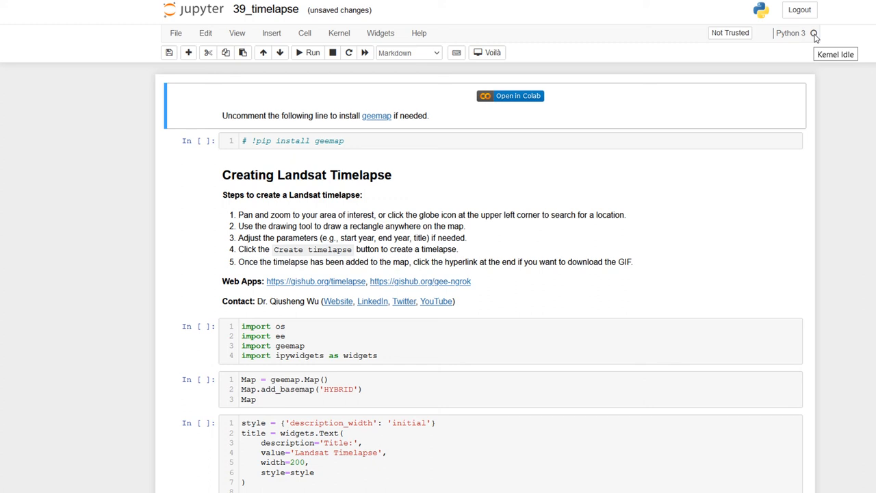
mouse_move(794, 34)
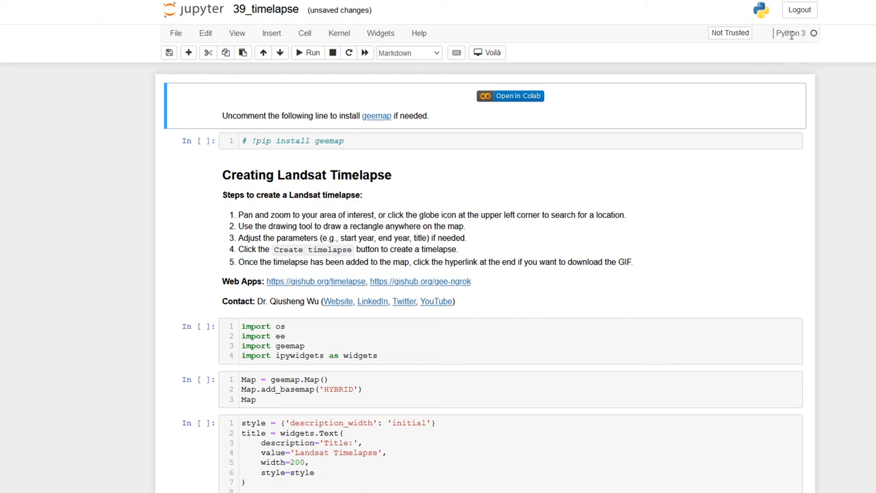
mouse_move(737, 203)
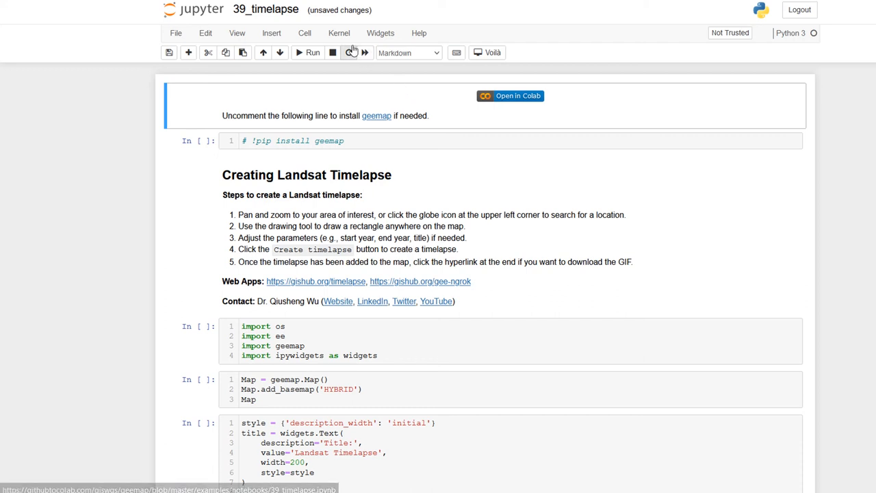
- Change the notebook's kernel from Python 3 to geemap_demo
click(340, 33)
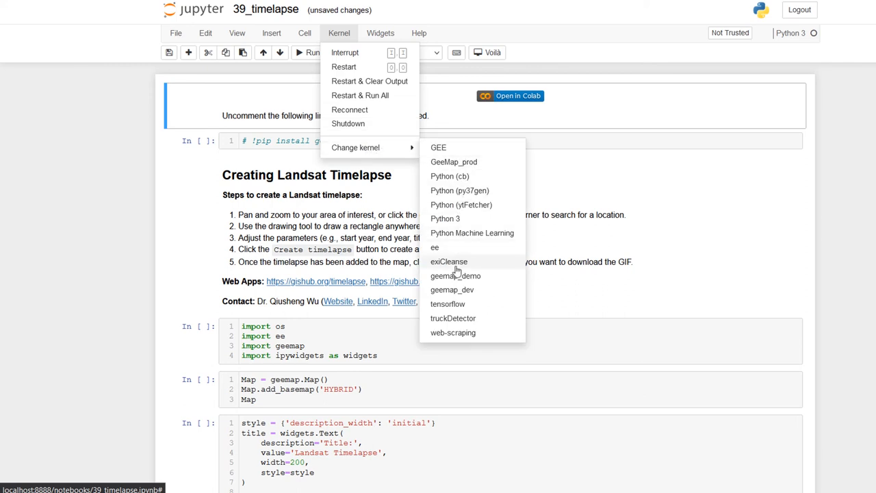
click(455, 275)
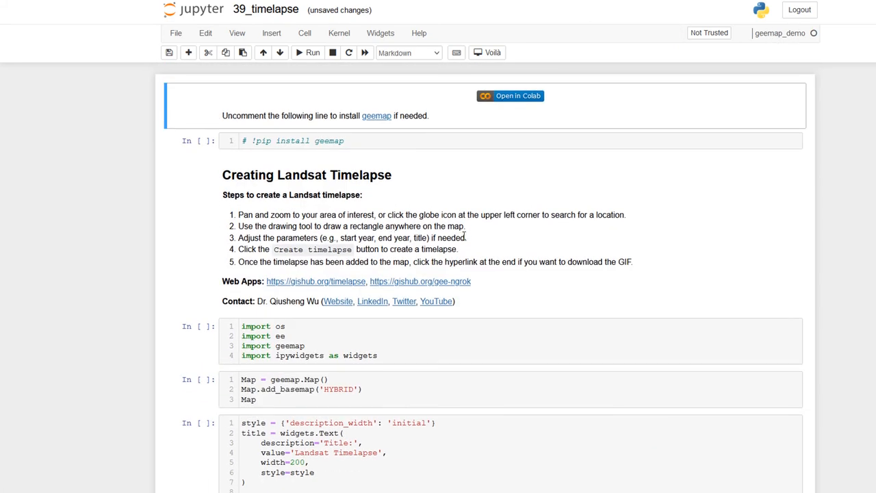
mouse_move(497, 206)
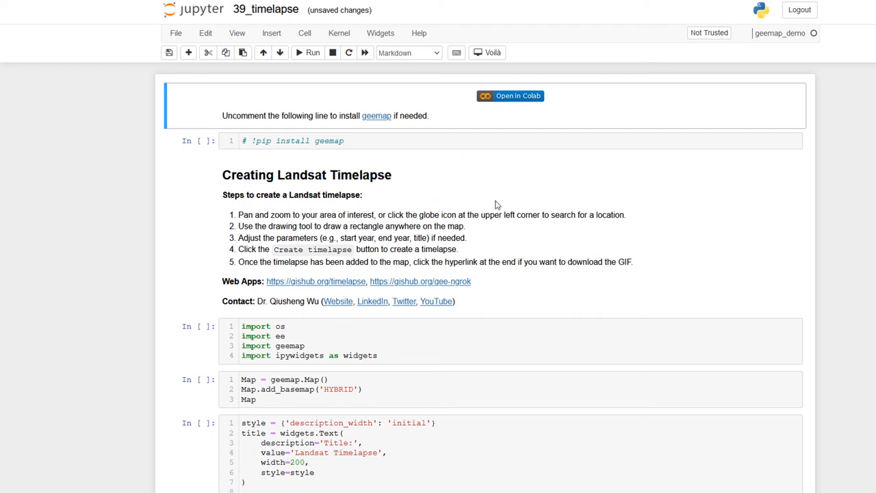
mouse_move(487, 200)
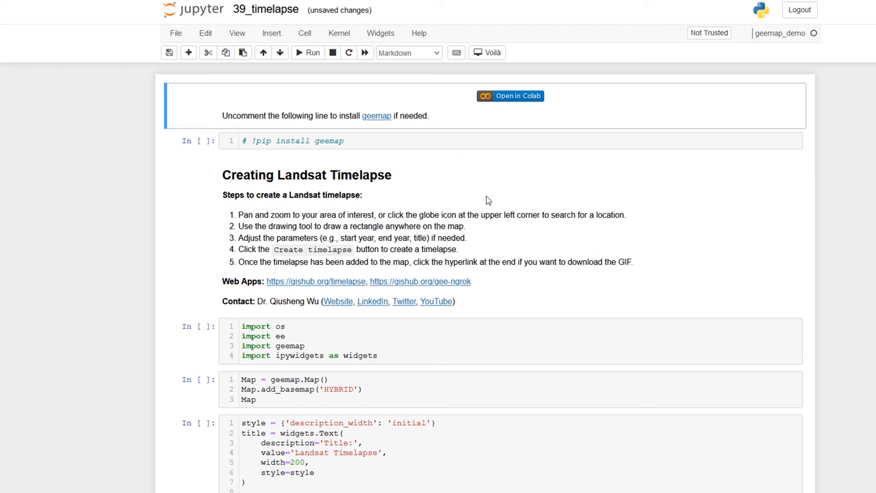
mouse_move(468, 208)
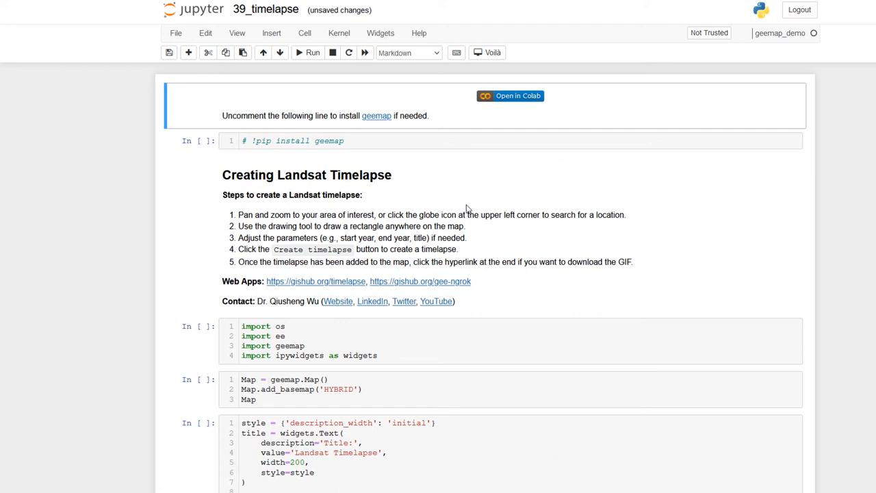
scroll(down, 3)
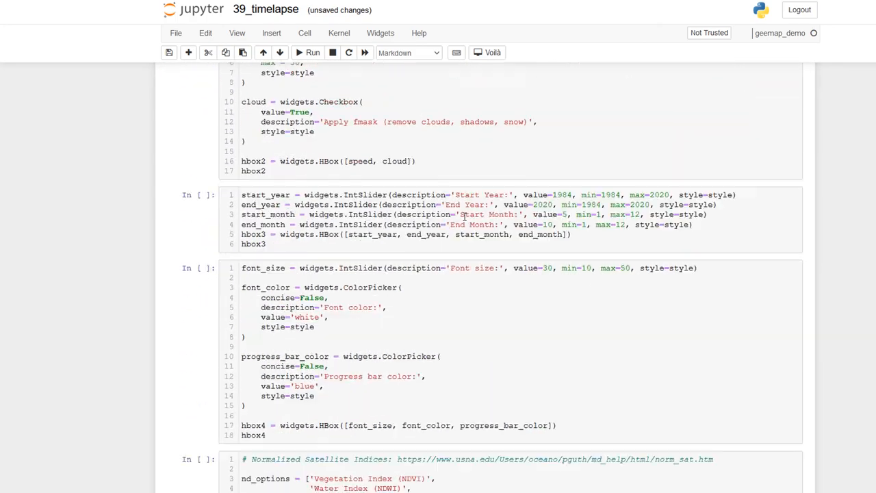
scroll(down, 3)
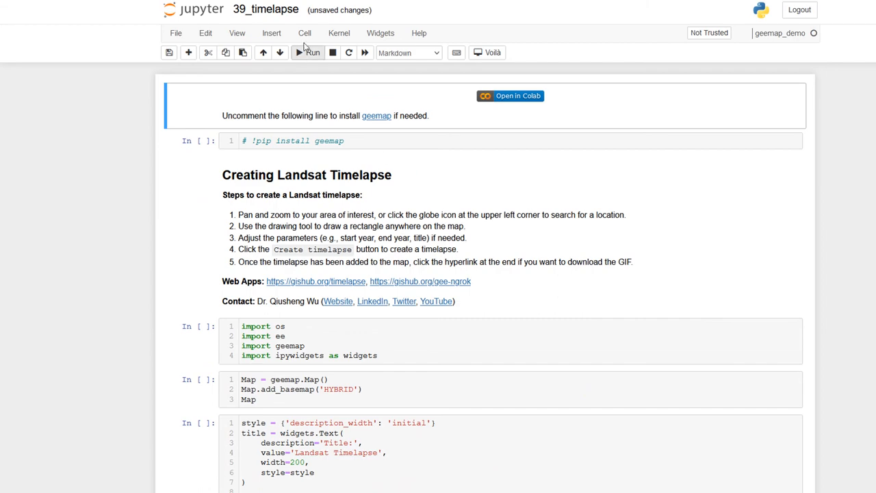
- Run all notebook cells so the geemap satellite map of North America renders
click(303, 33)
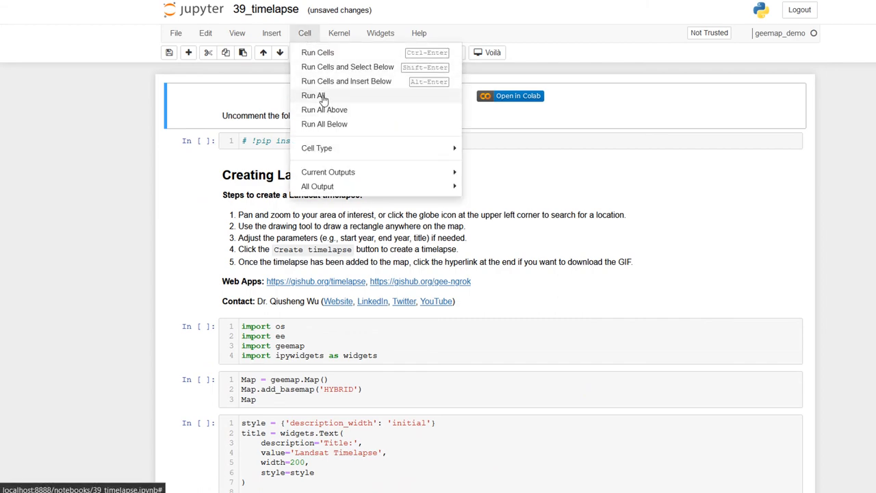
click(313, 95)
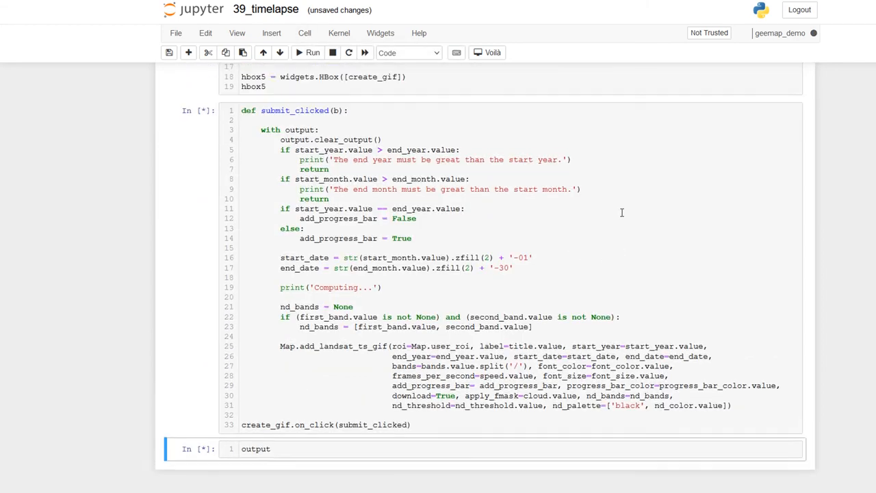
scroll(up, 3)
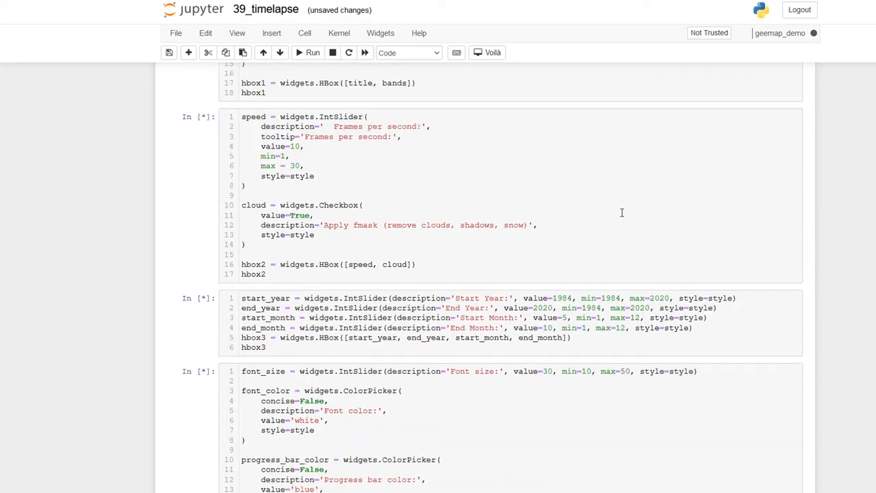
scroll(up, 3)
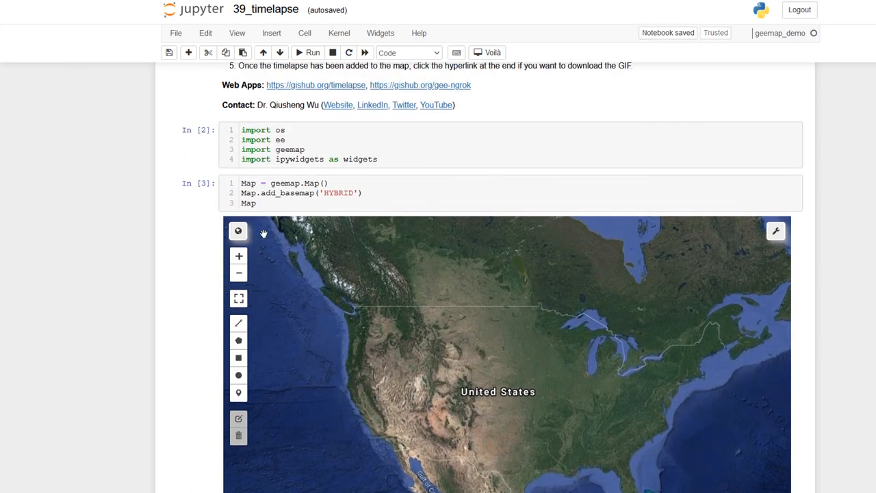
scroll(up, 3)
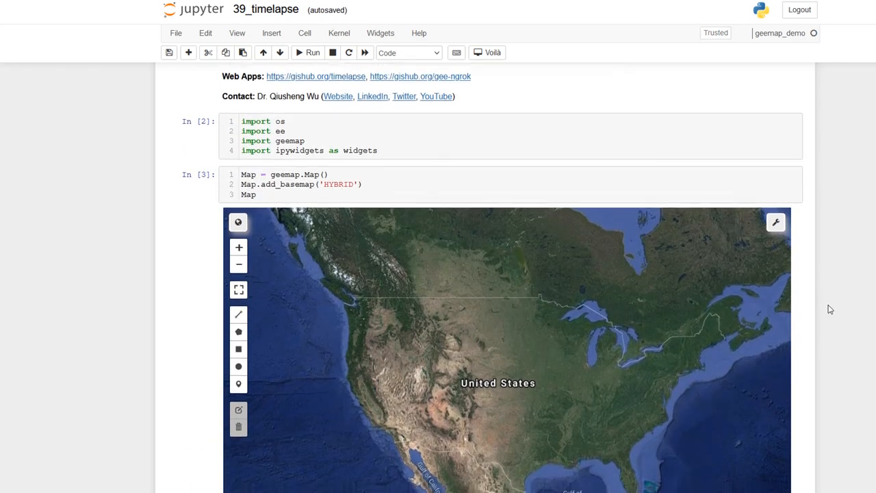
- Zoom to Lake Mead and draw a rectangular region of interest around the lake
scroll(down, 3)
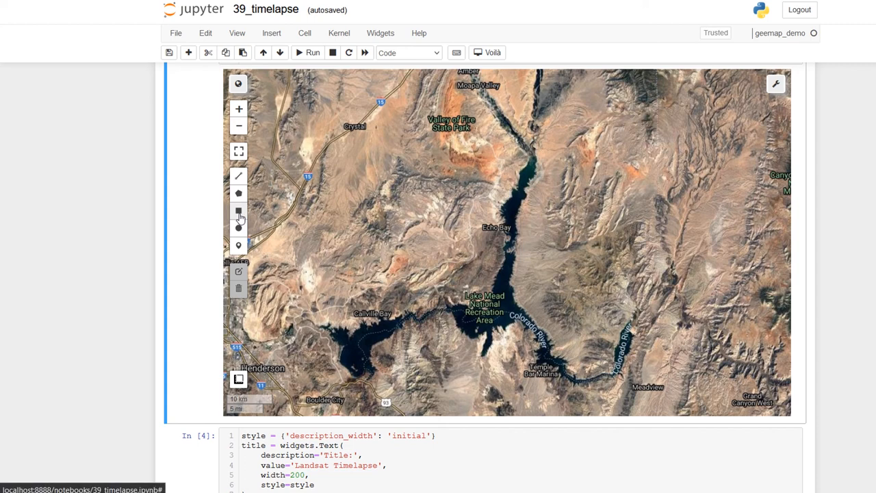
mouse_move(238, 210)
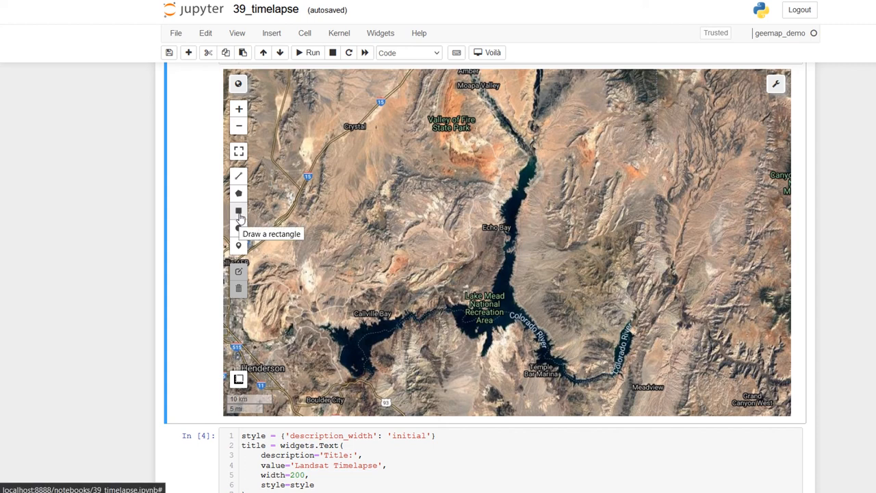
click(239, 211)
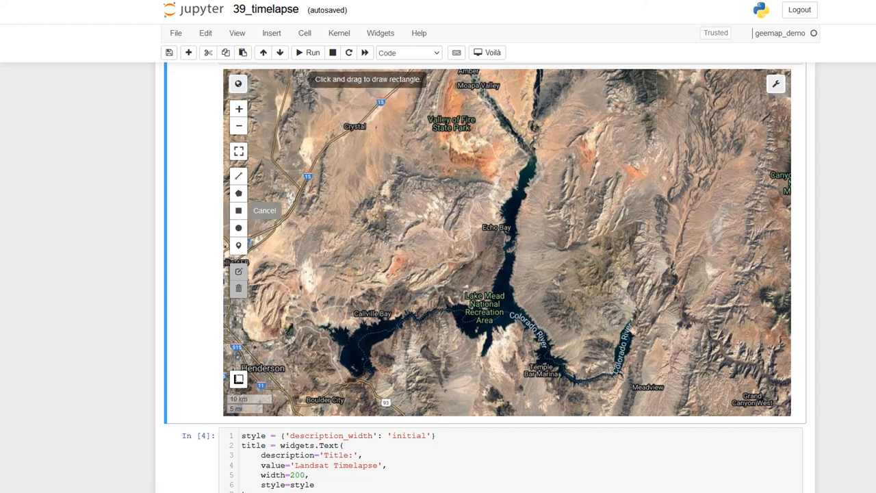
drag(298, 77, 633, 375)
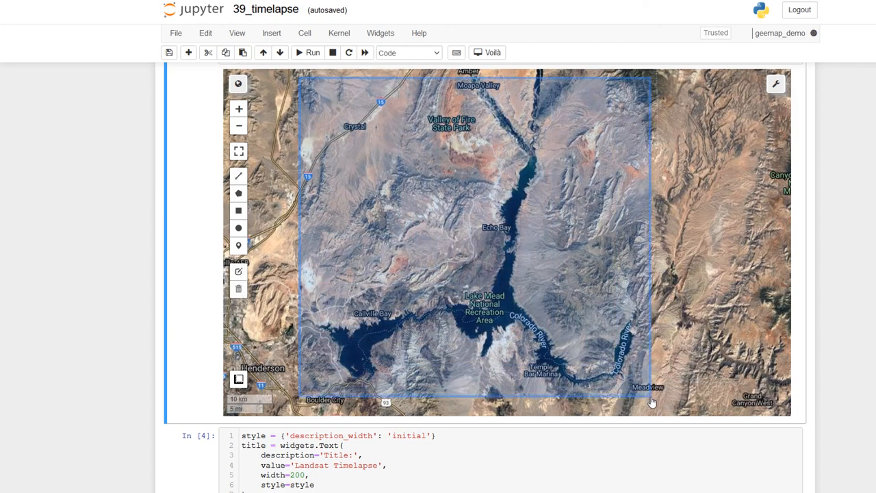
scroll(down, 3)
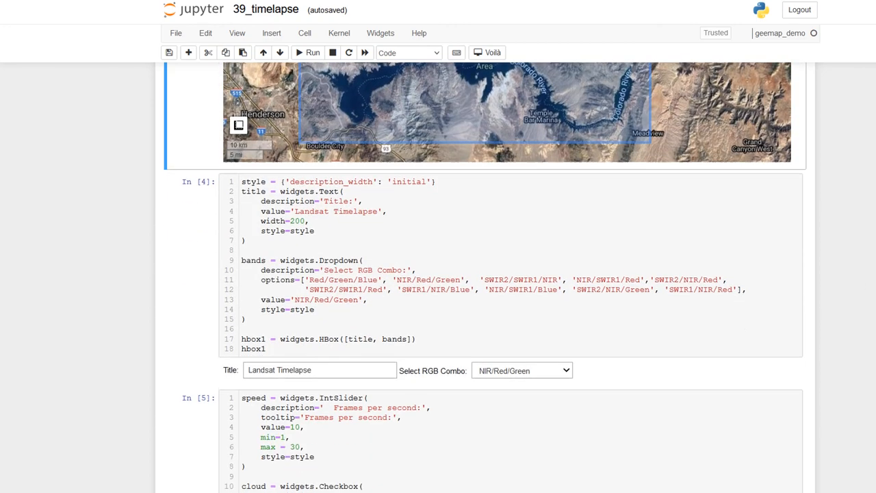
scroll(down, 3)
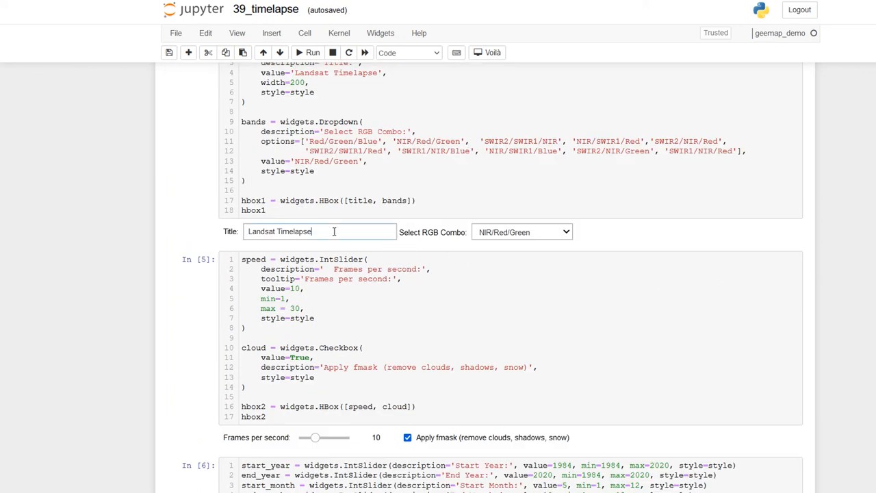
triple_click(319, 231)
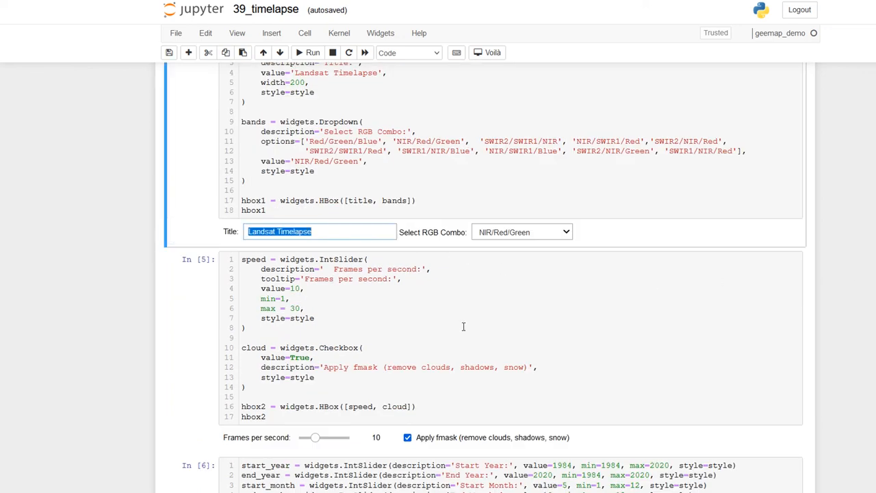
text(Lake Mead)
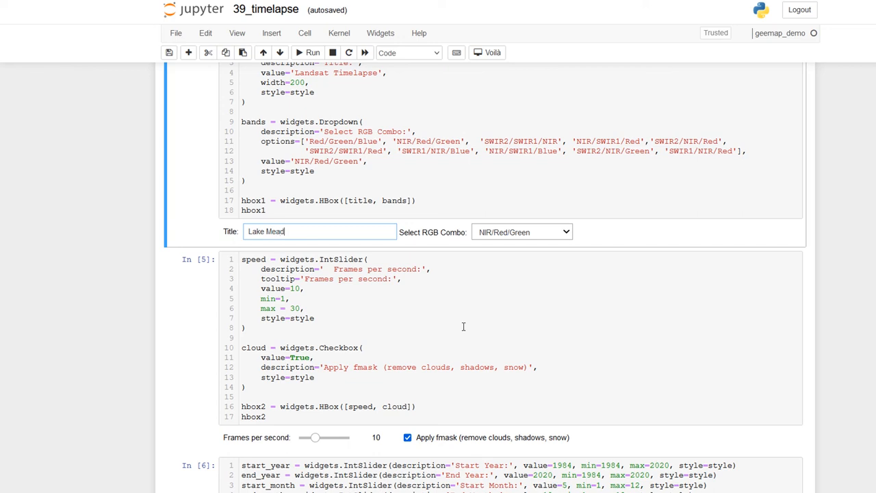
mouse_move(451, 250)
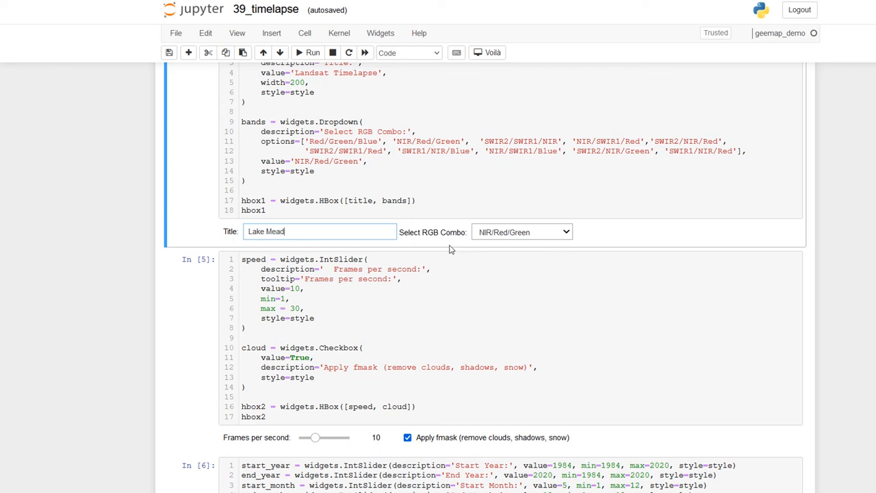
mouse_move(518, 235)
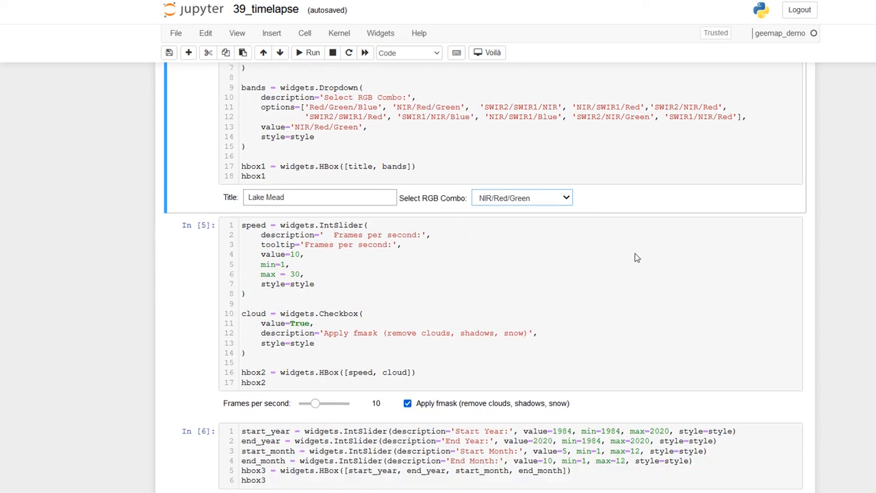
scroll(down, 3)
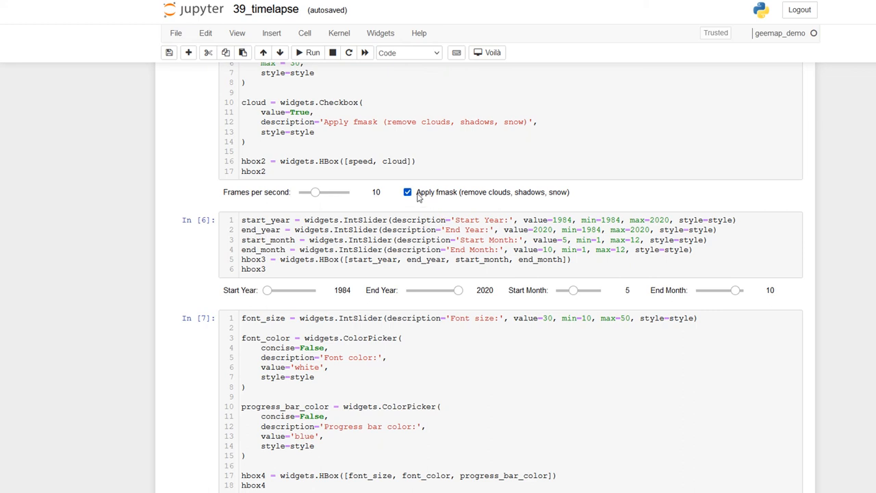
mouse_move(344, 298)
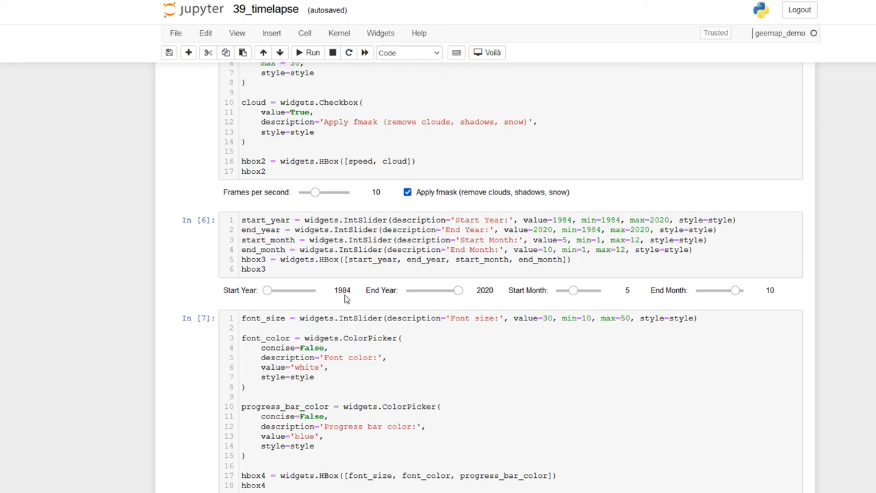
mouse_move(575, 304)
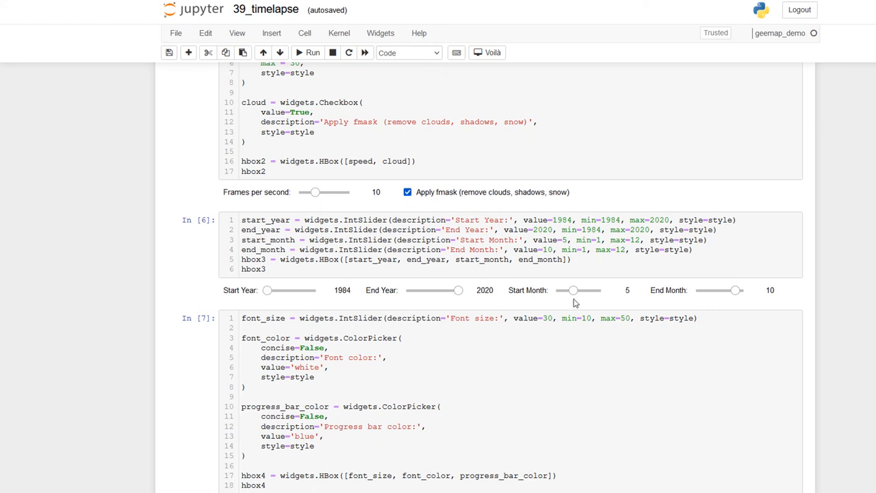
mouse_move(772, 303)
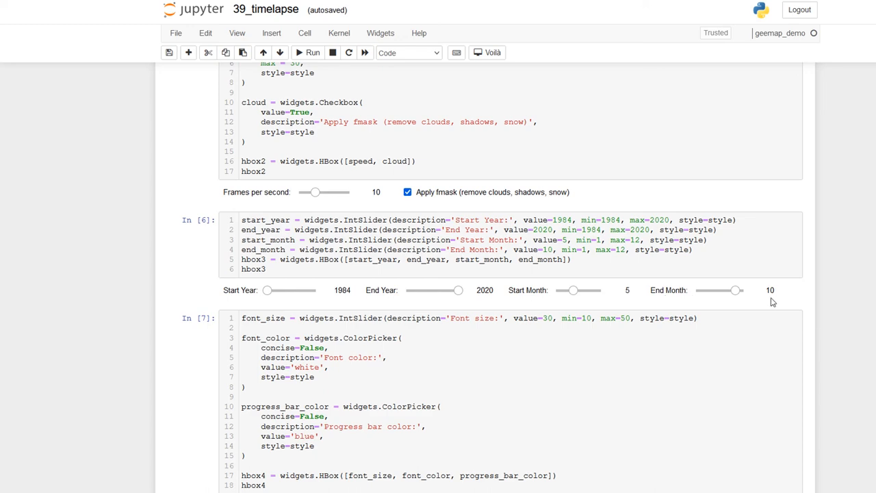
- Set the timelapse title font colour to red (#d90000)
scroll(down, 3)
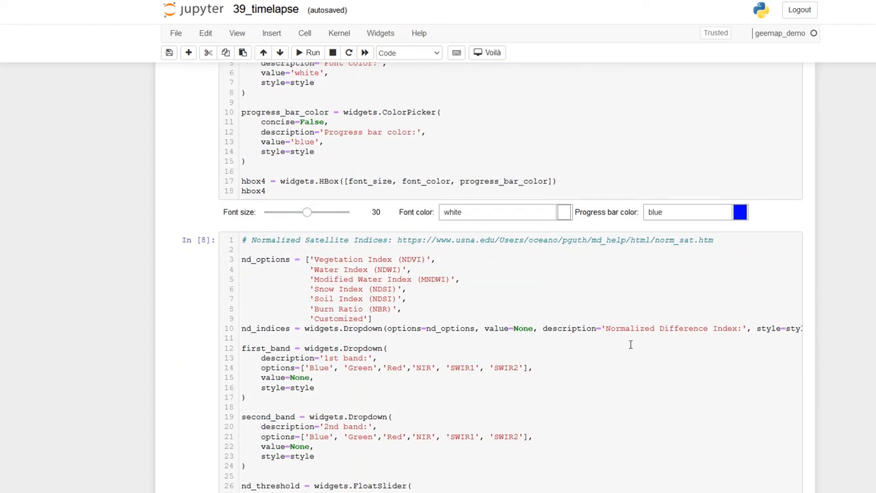
mouse_move(561, 217)
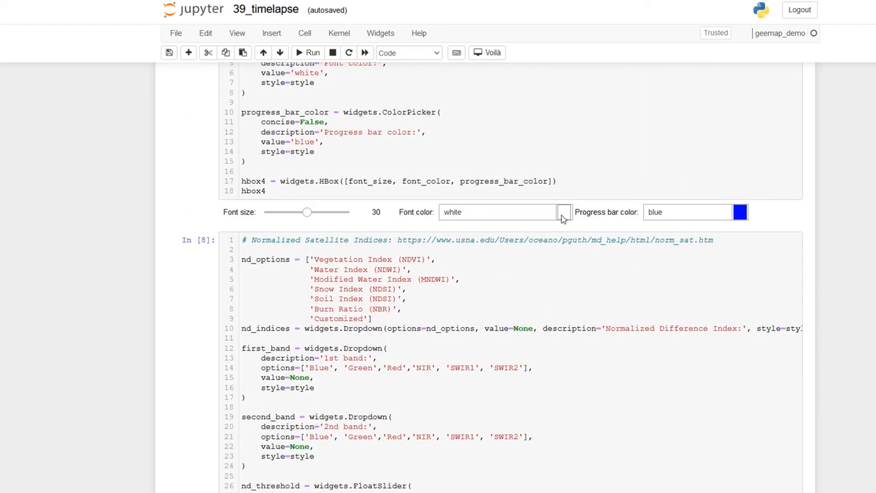
click(563, 210)
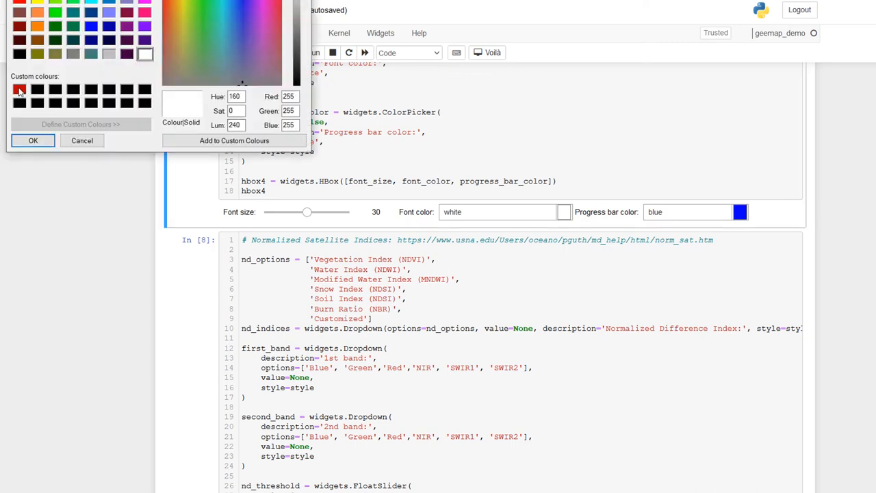
click(19, 89)
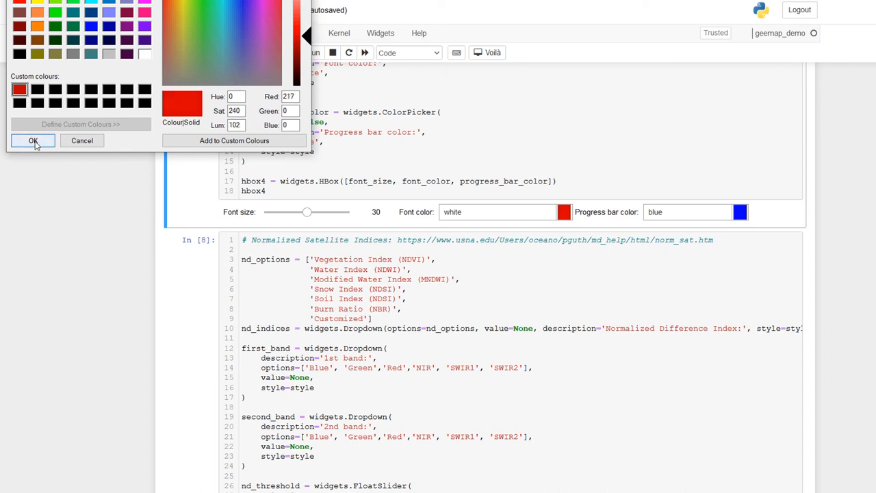
click(33, 139)
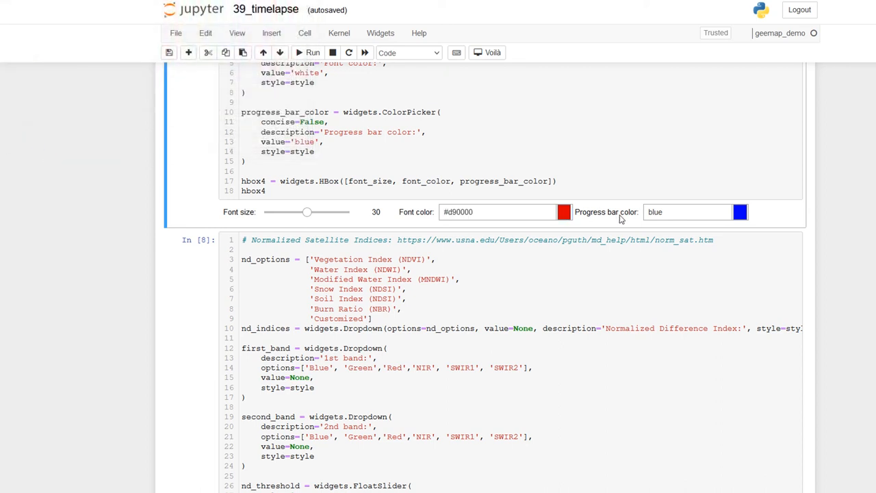
mouse_move(739, 211)
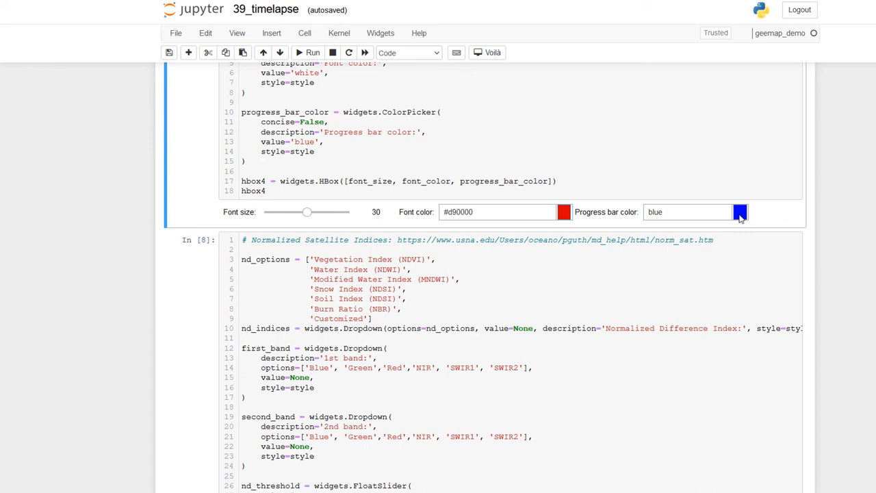
- Set the progress bar colour to red (#bd0000)
click(739, 211)
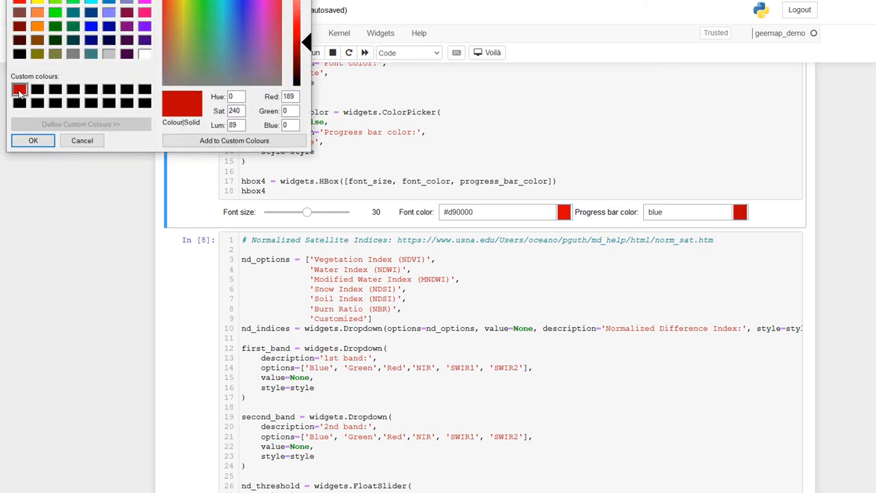
click(32, 140)
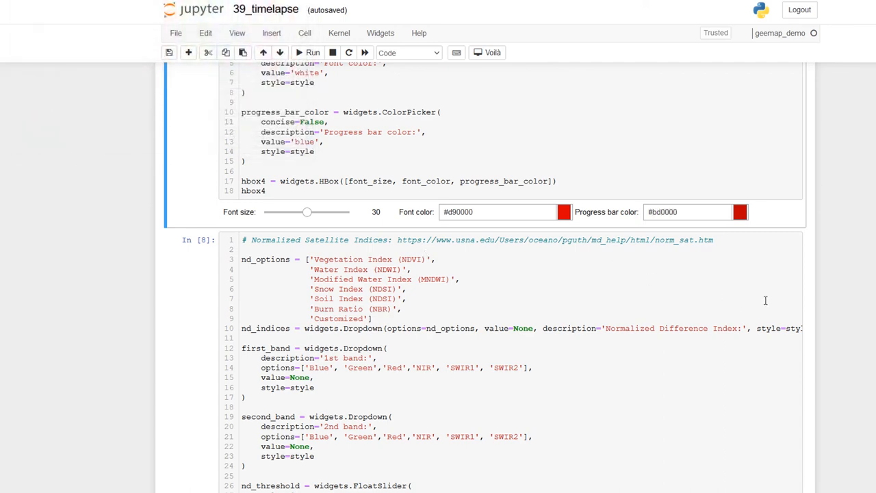
- Create the Landsat timelapse GIF, saved to Downloads and added to the map
scroll(down, 3)
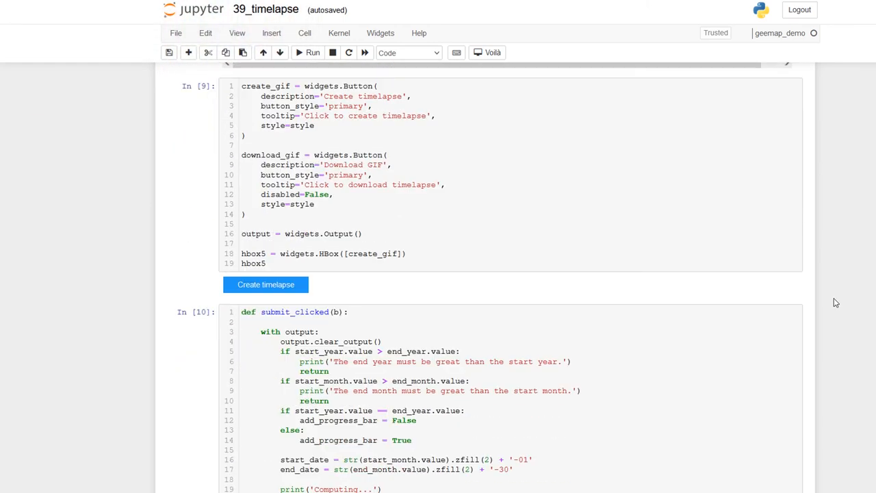
mouse_move(265, 284)
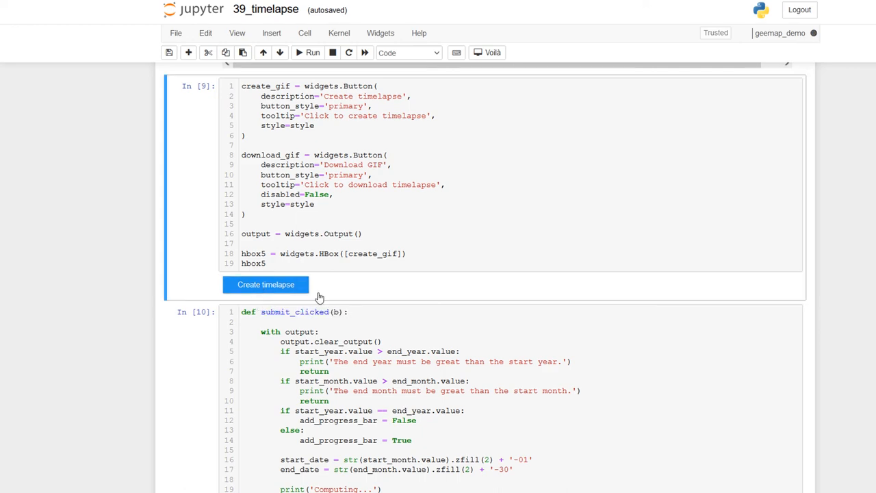
mouse_move(838, 275)
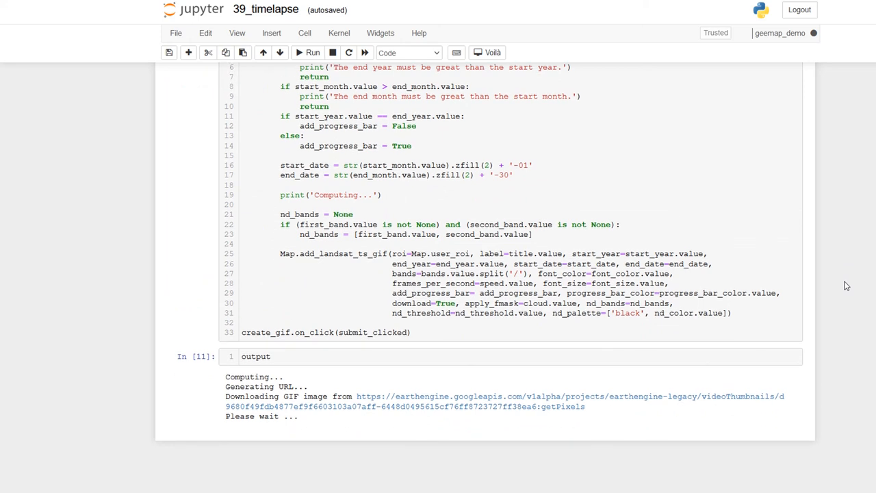
mouse_move(247, 383)
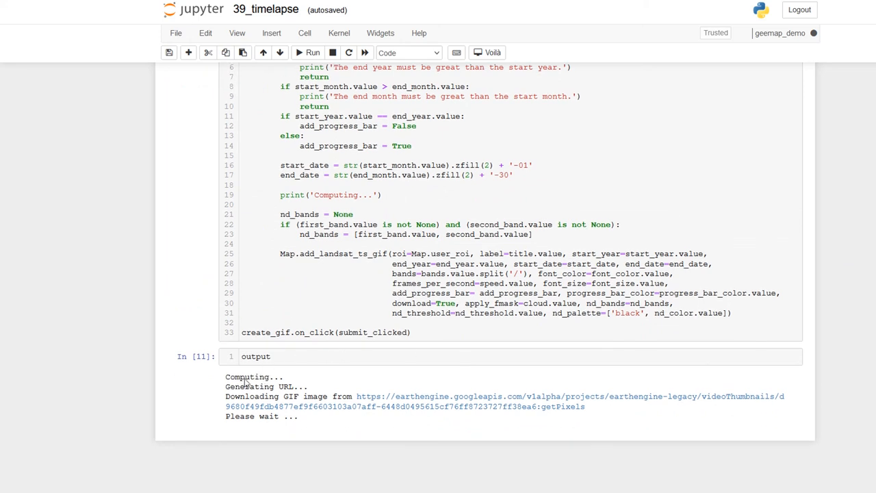
mouse_move(285, 393)
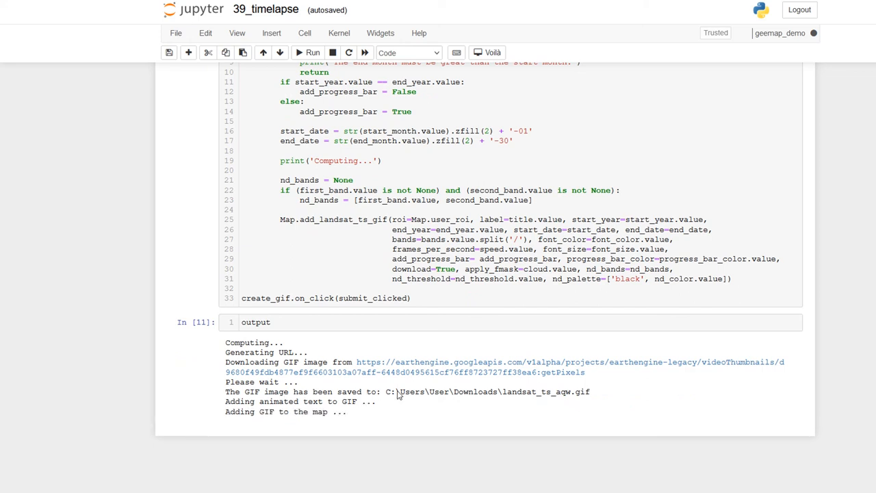
mouse_move(578, 398)
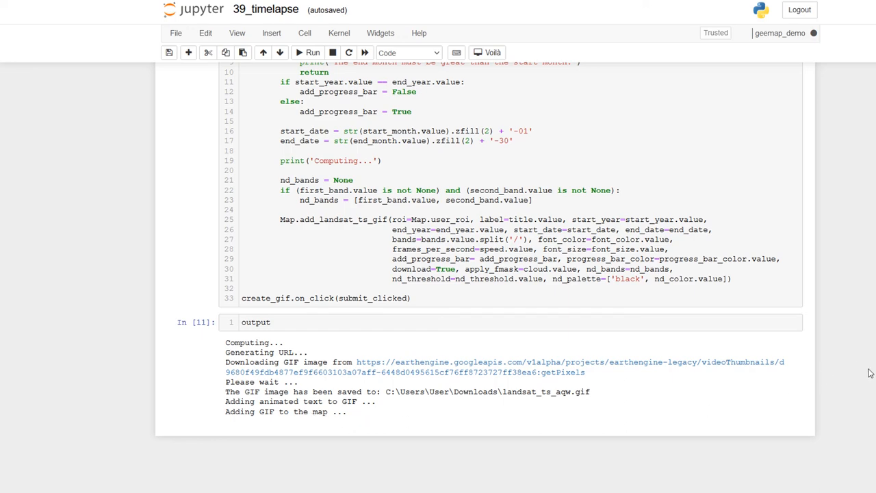
scroll(down, 3)
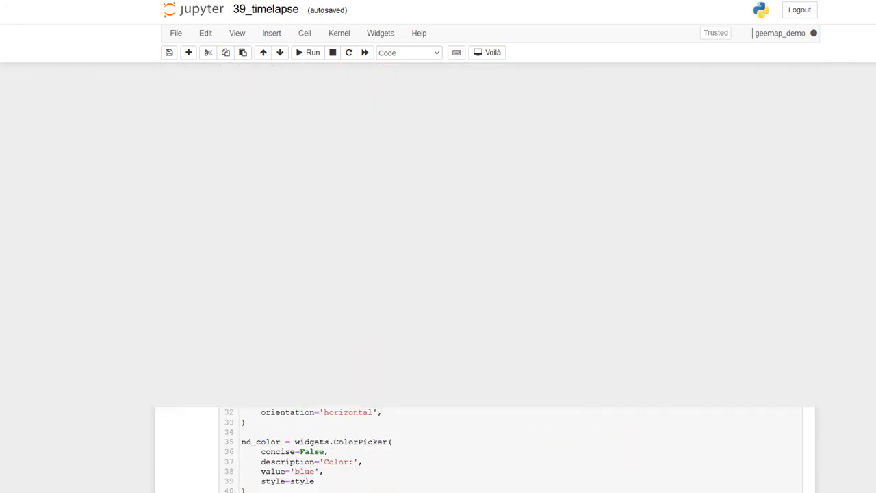